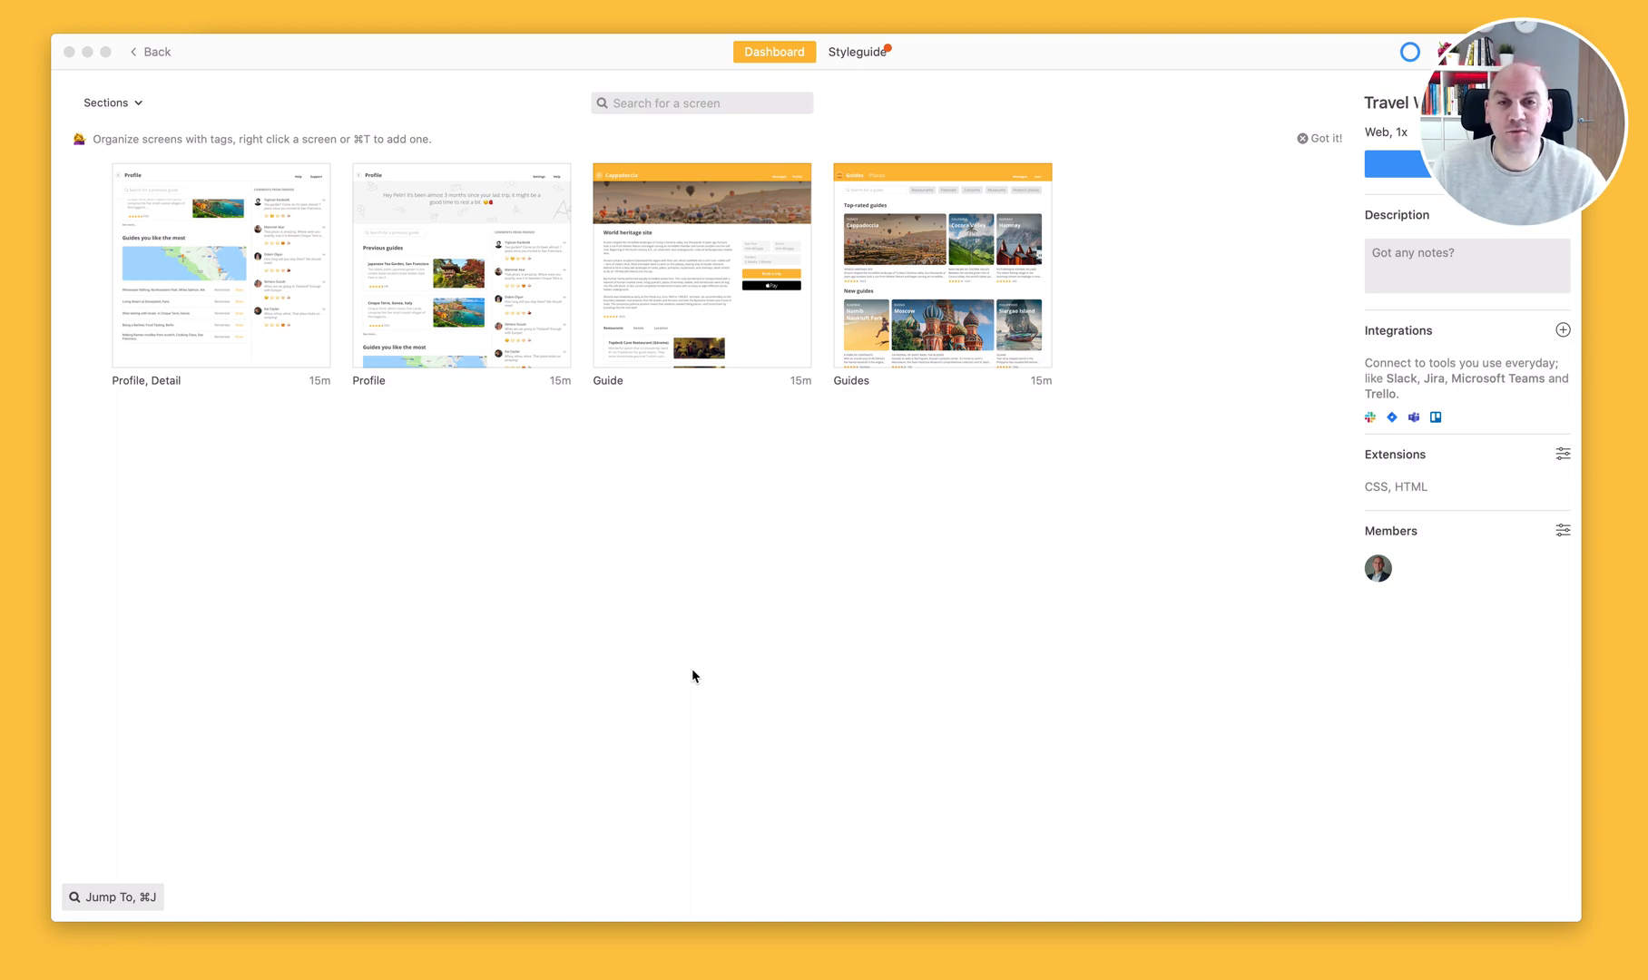
pyautogui.moveTo(430, 176)
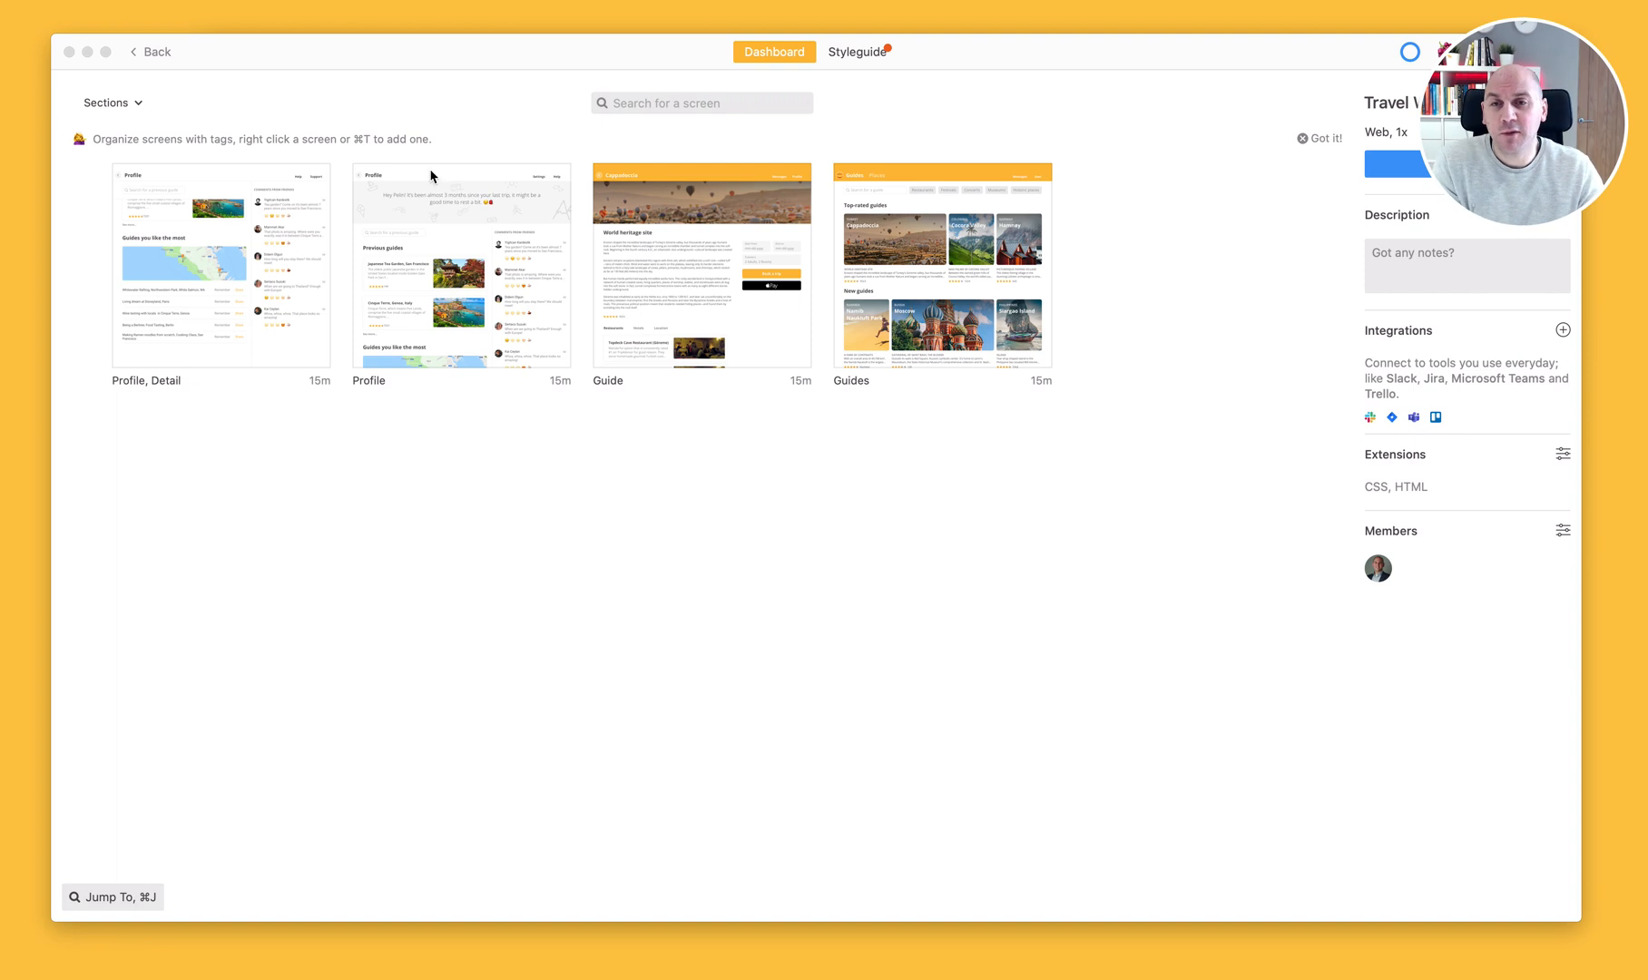
pyautogui.moveTo(842, 150)
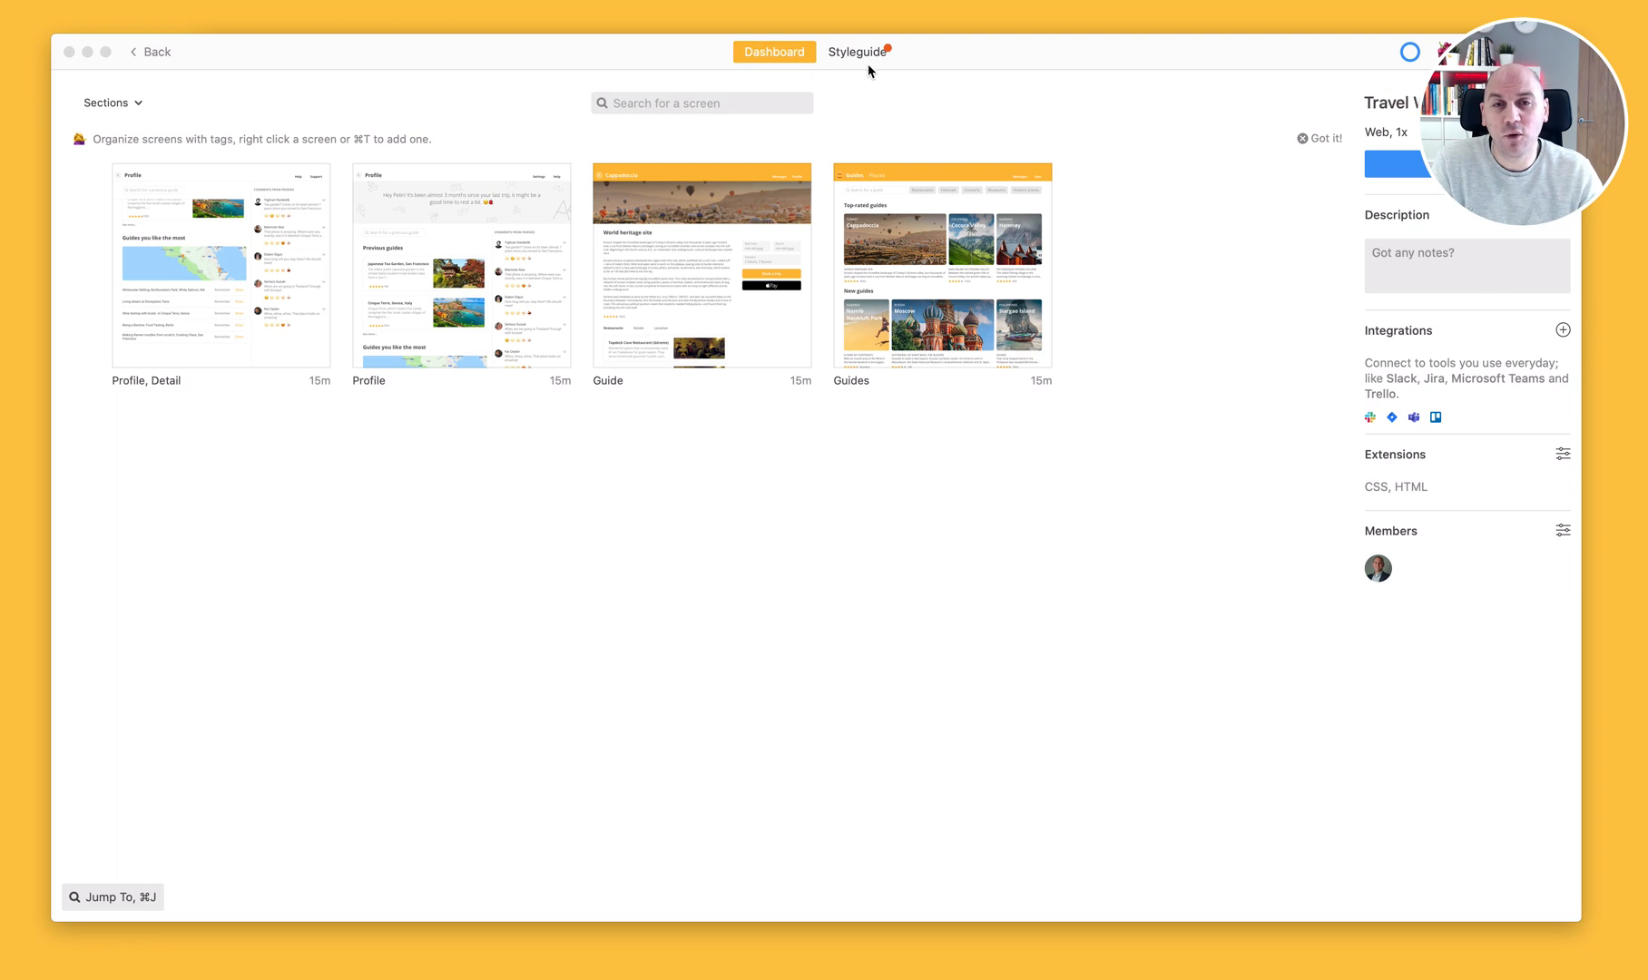
pyautogui.moveTo(283, 358)
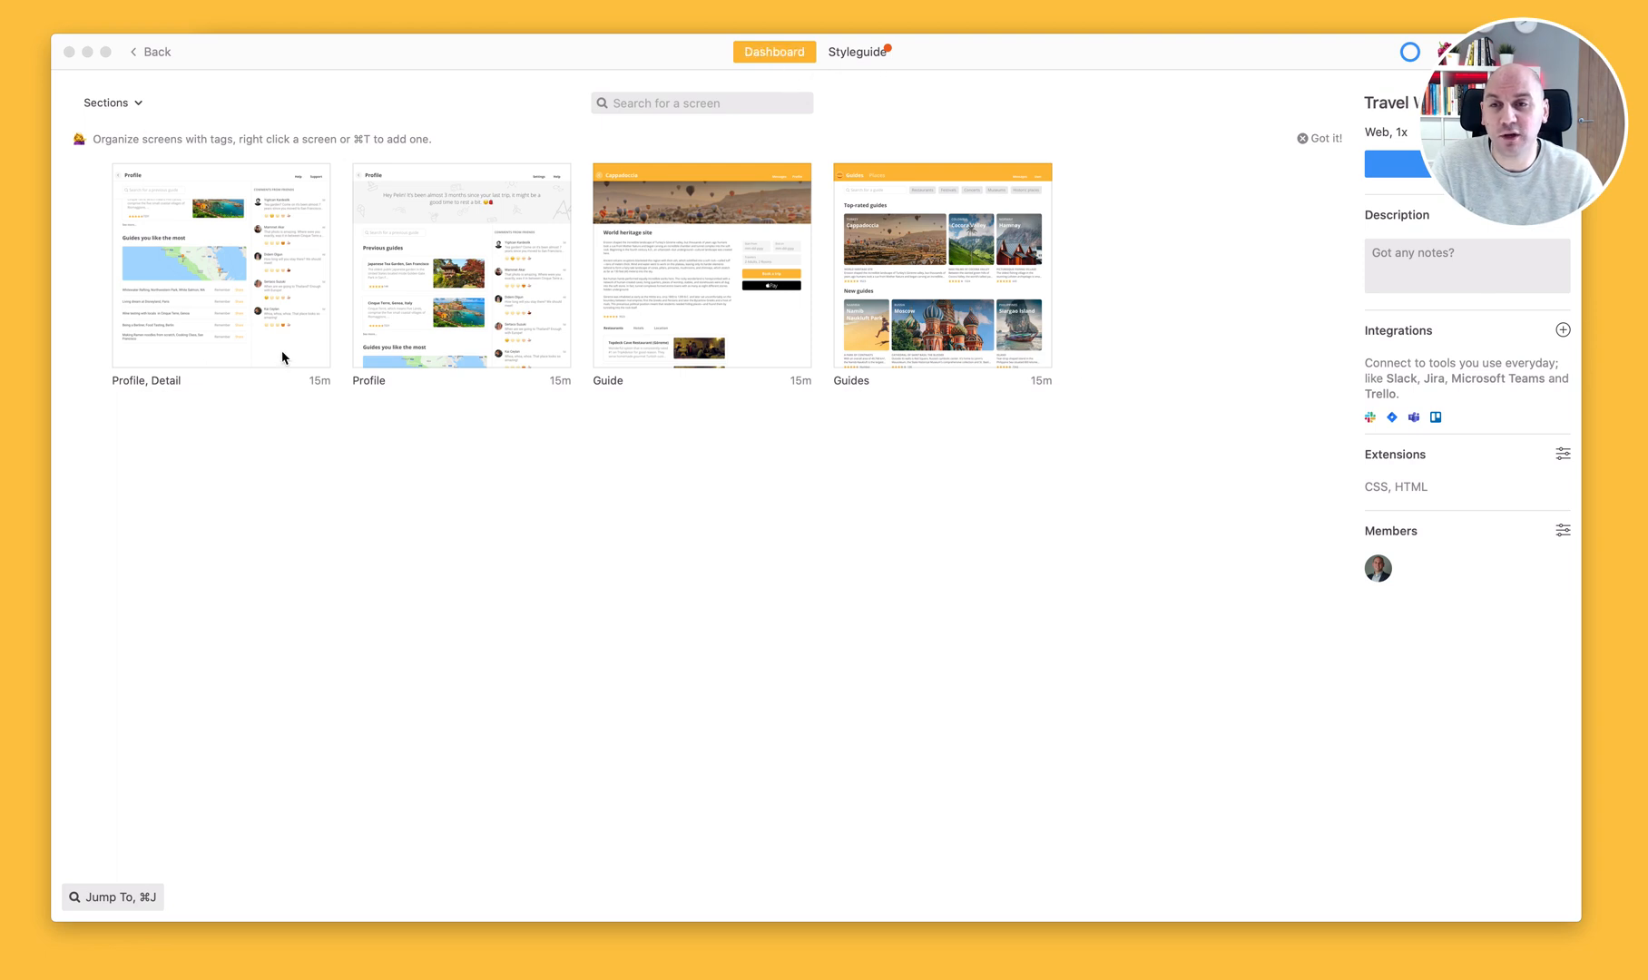
pyautogui.moveTo(1062, 401)
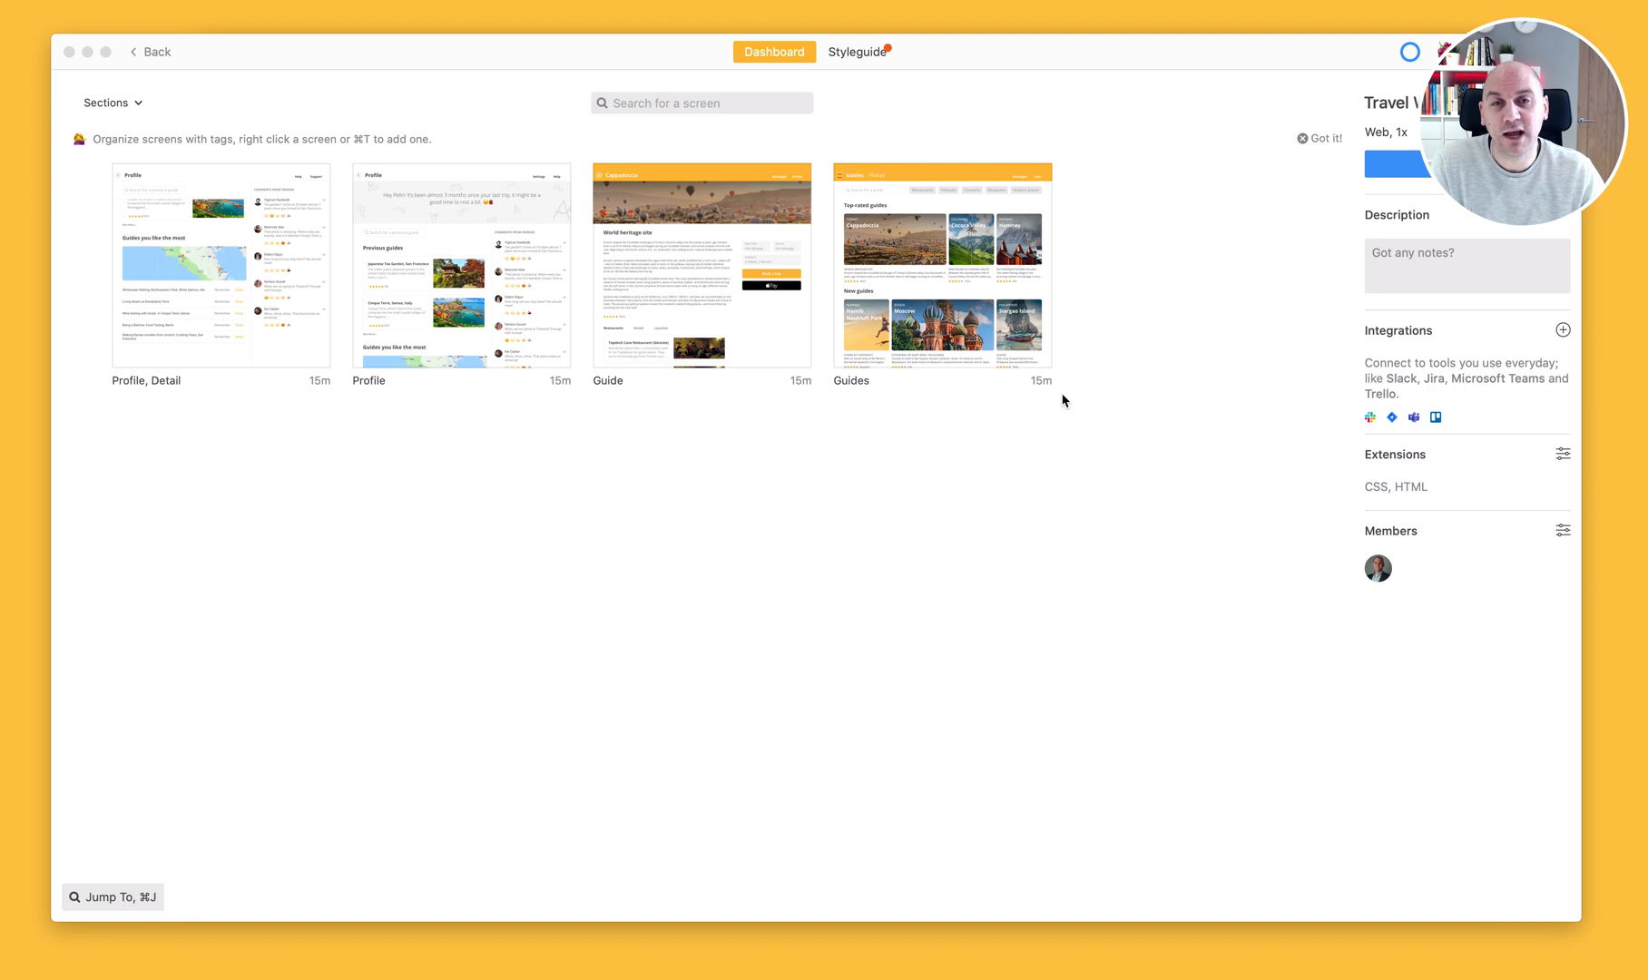
pyautogui.moveTo(858, 76)
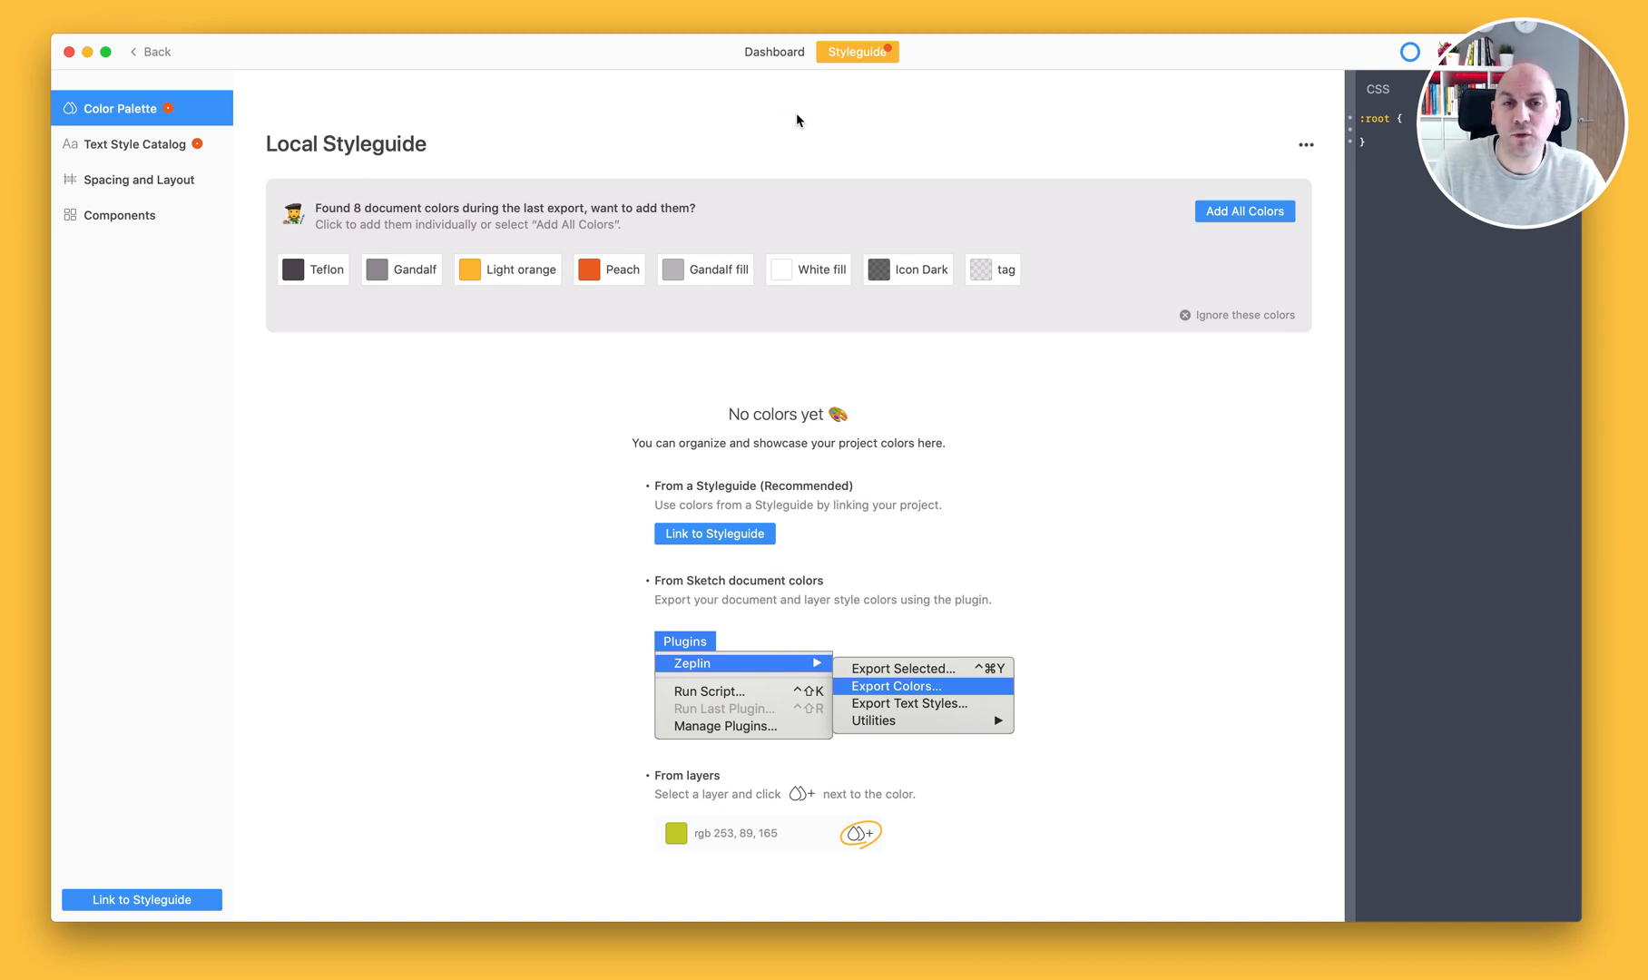
pyautogui.moveTo(332, 176)
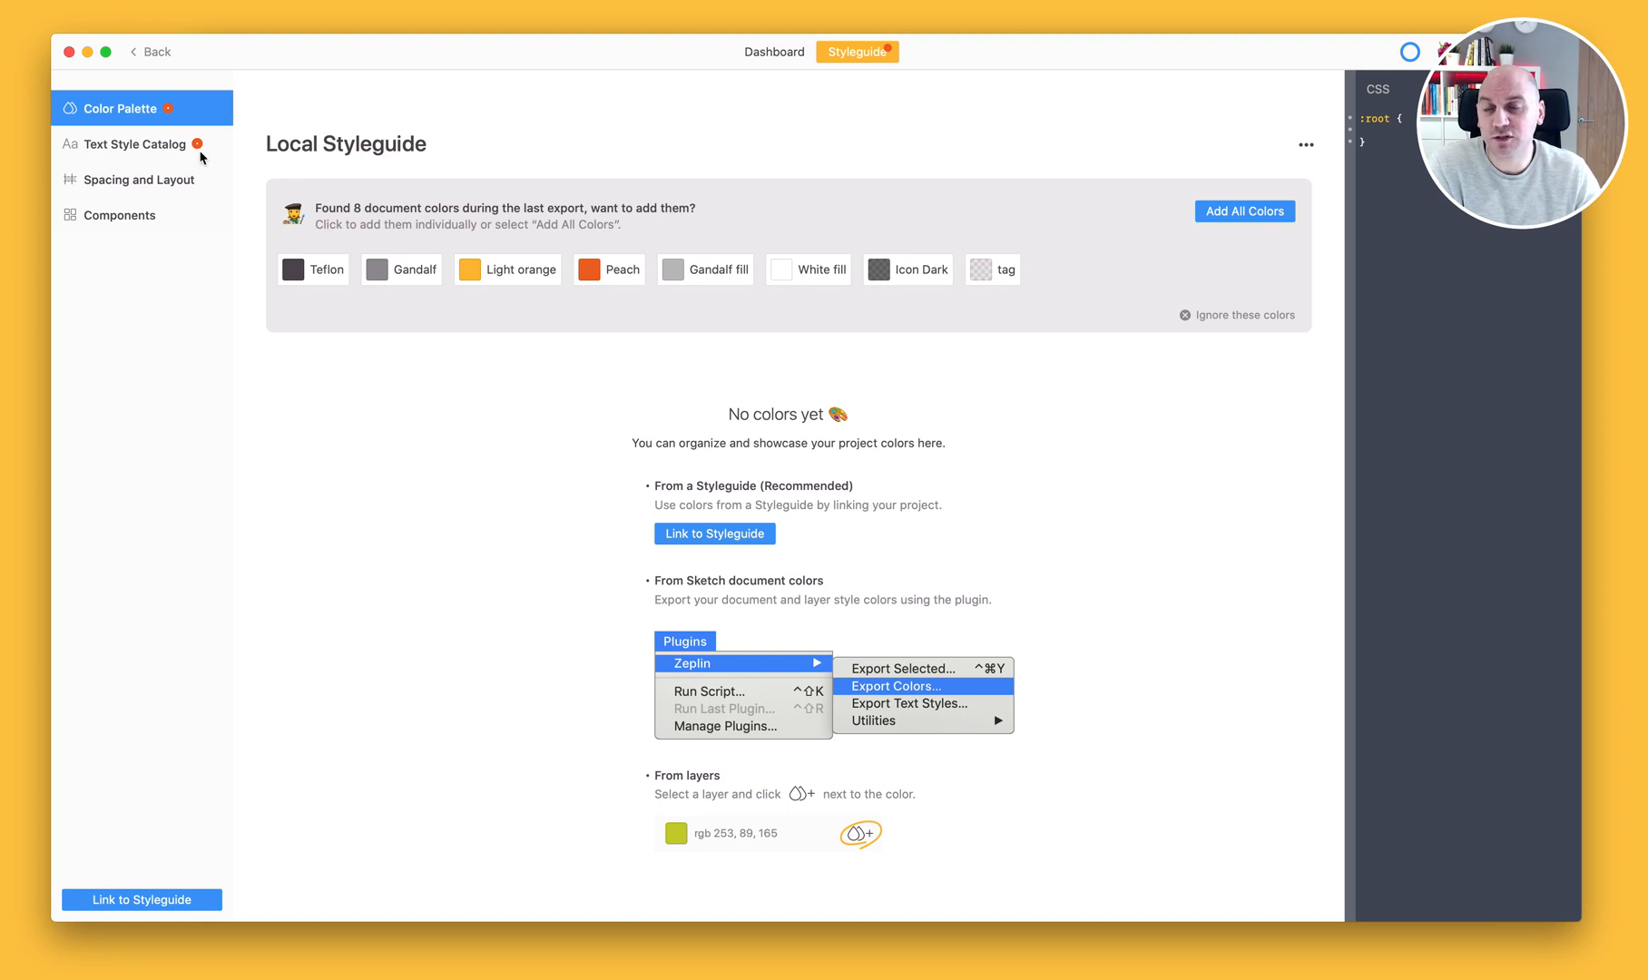
pyautogui.moveTo(214, 169)
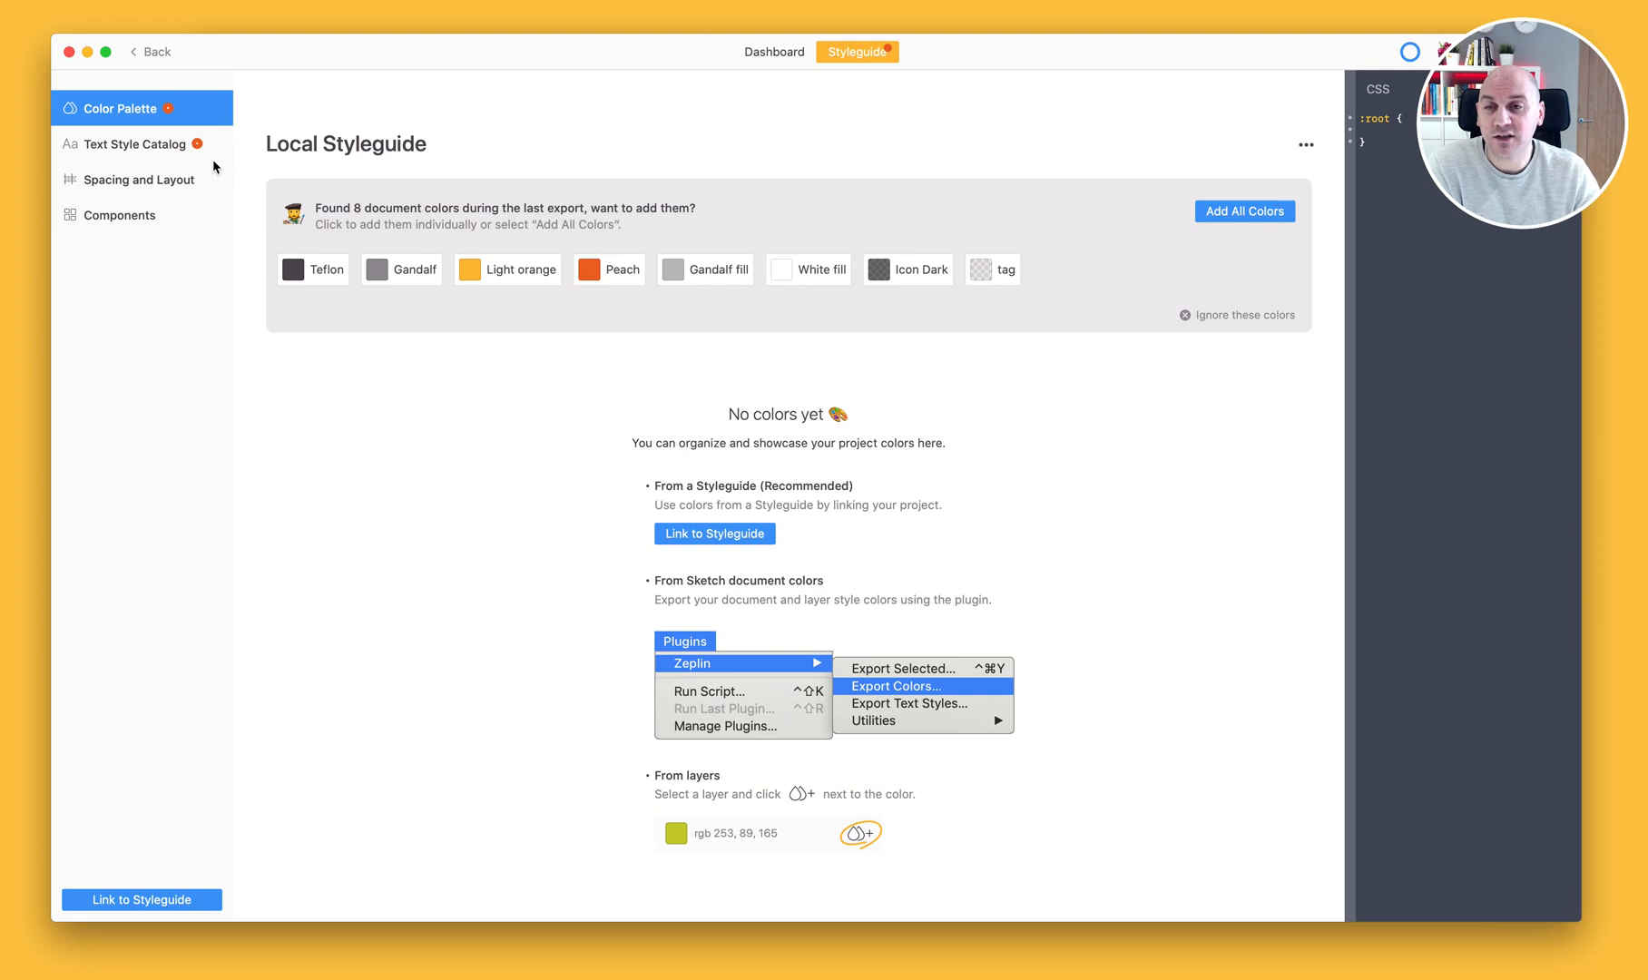
pyautogui.moveTo(266, 167)
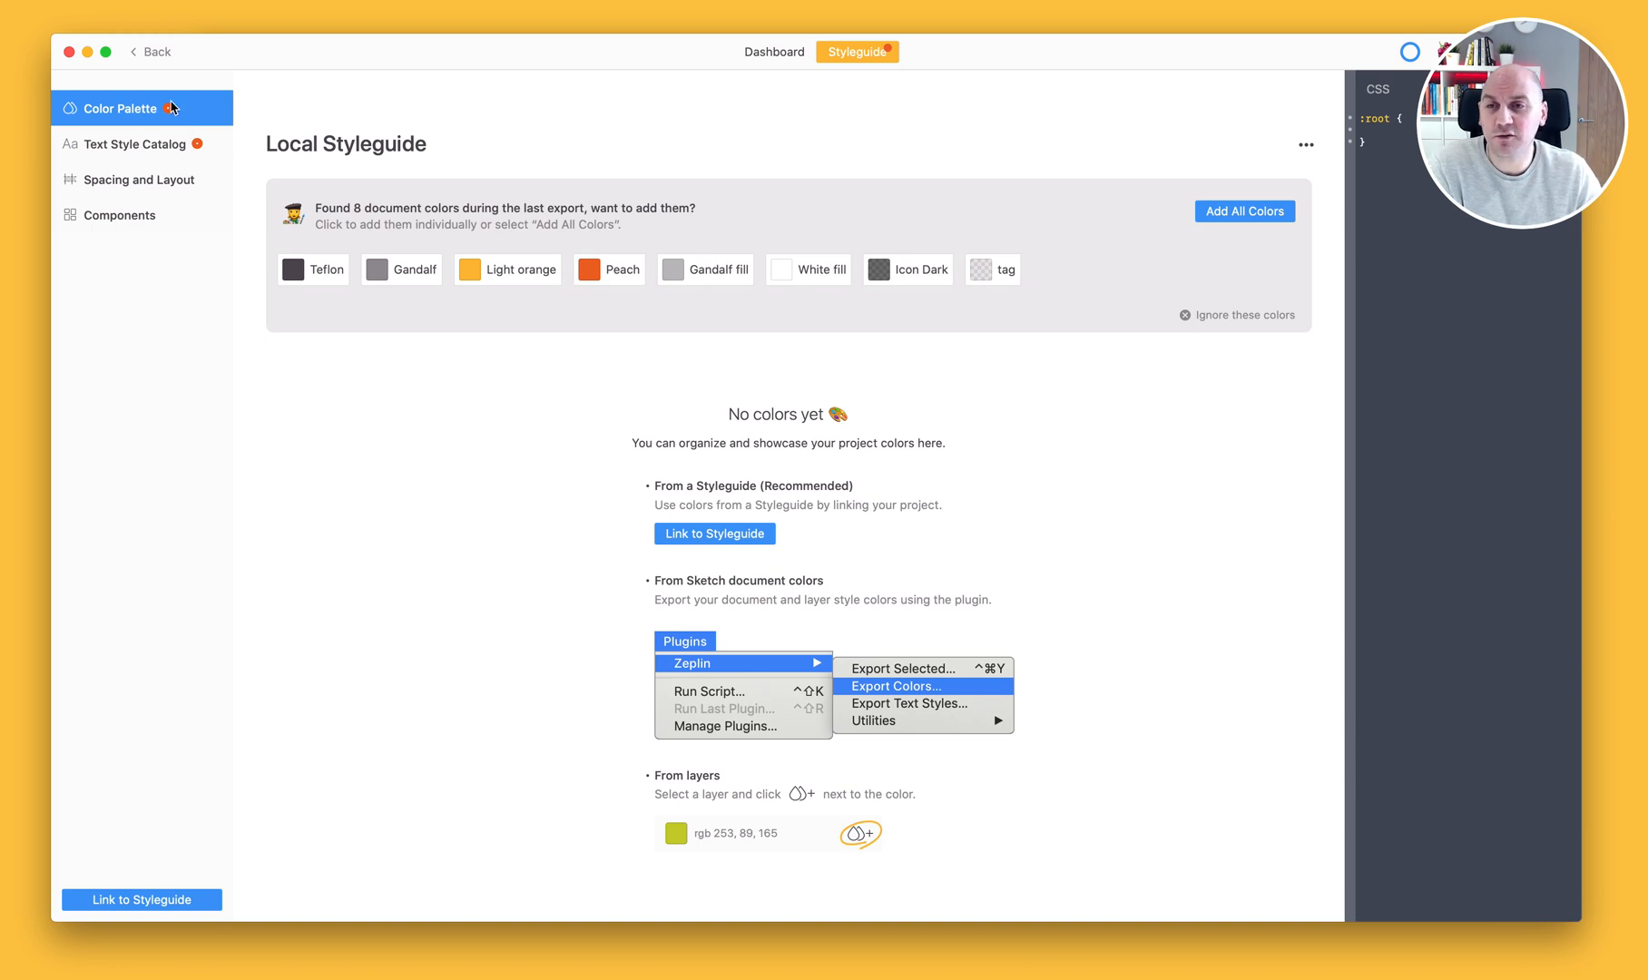
pyautogui.moveTo(149, 155)
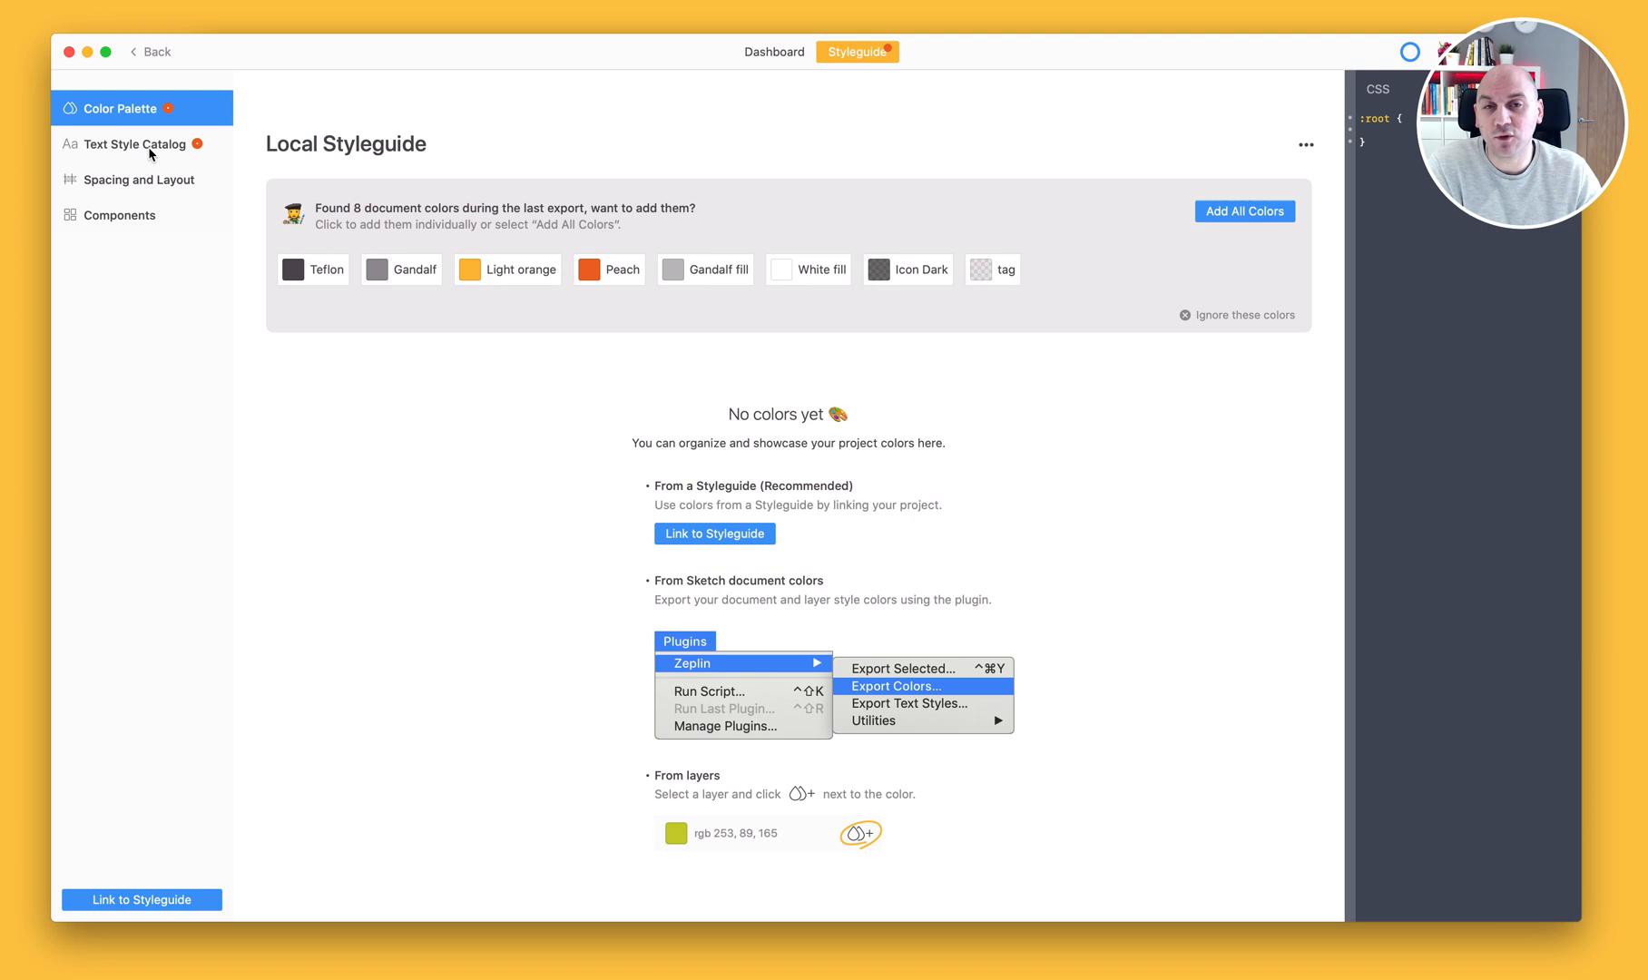
# Step: Browse the Text Style Catalog, Spacing and Layout, and Components sections of the styleguide sidebar
pyautogui.click(138, 144)
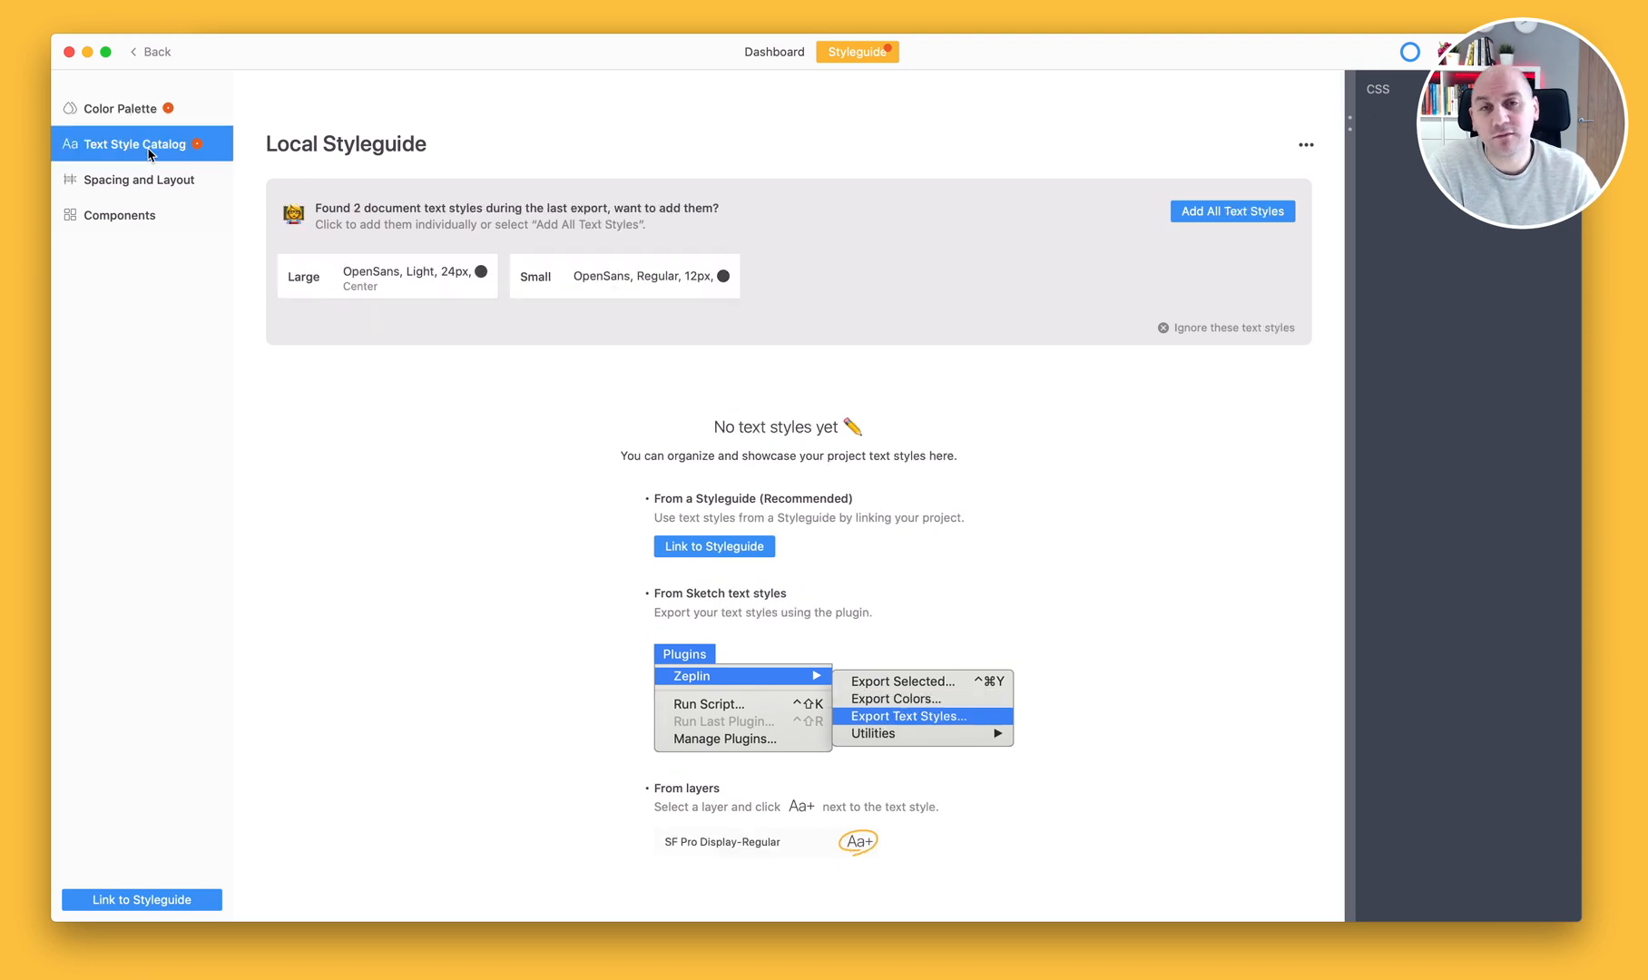
pyautogui.moveTo(145, 179)
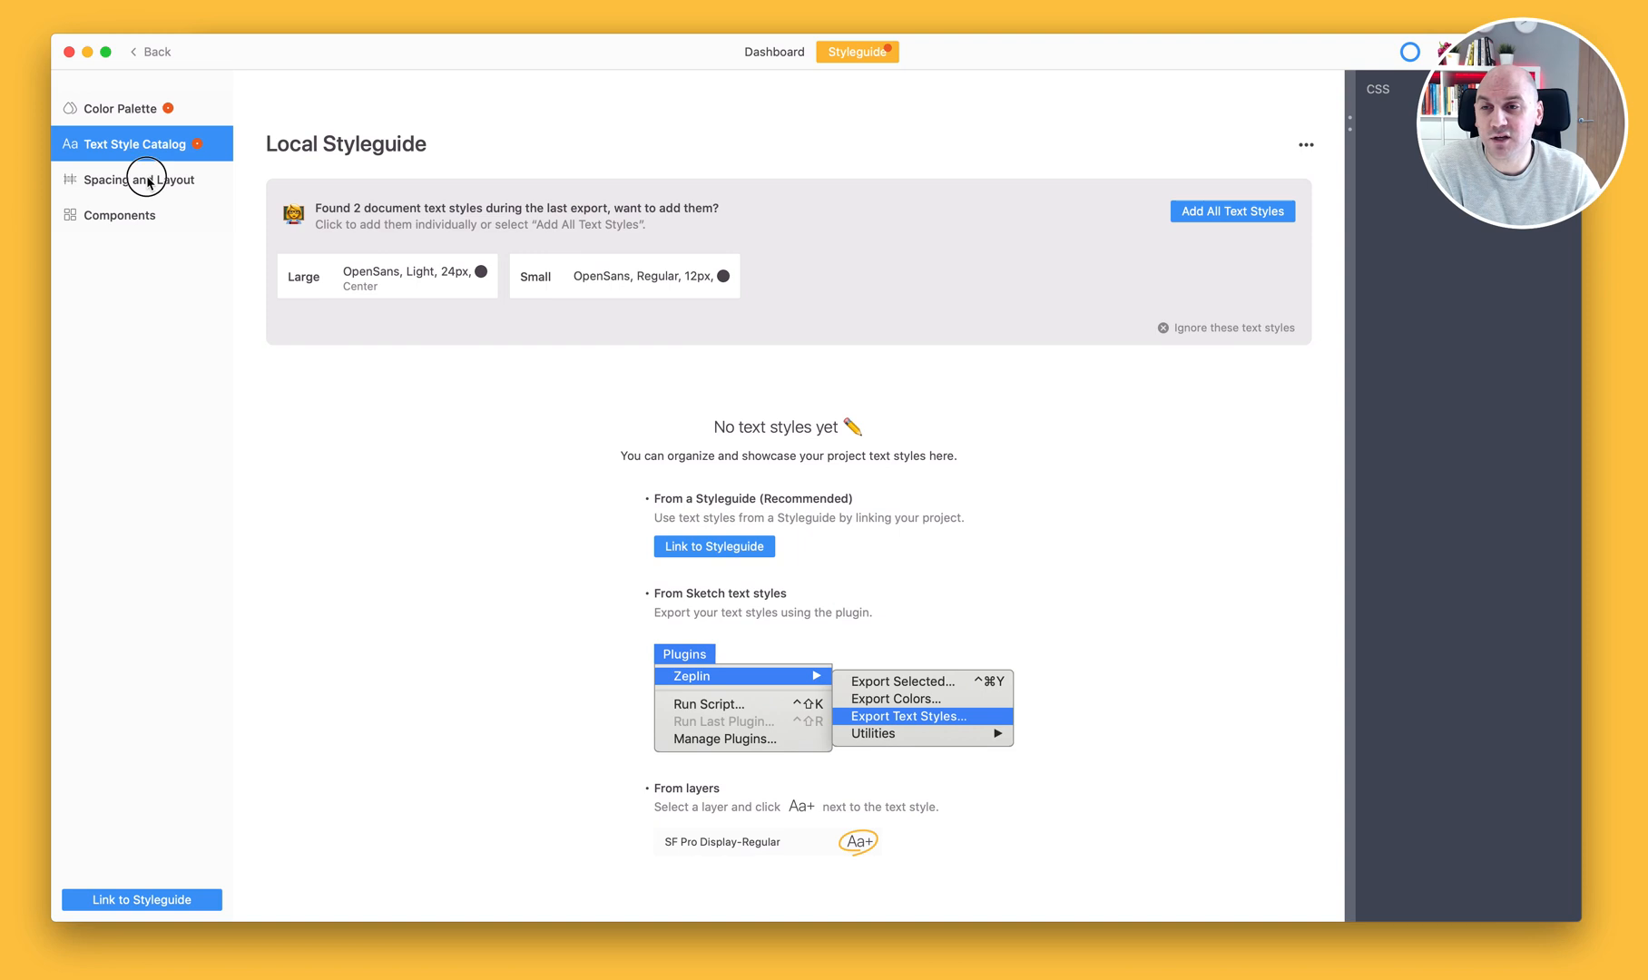
pyautogui.click(136, 177)
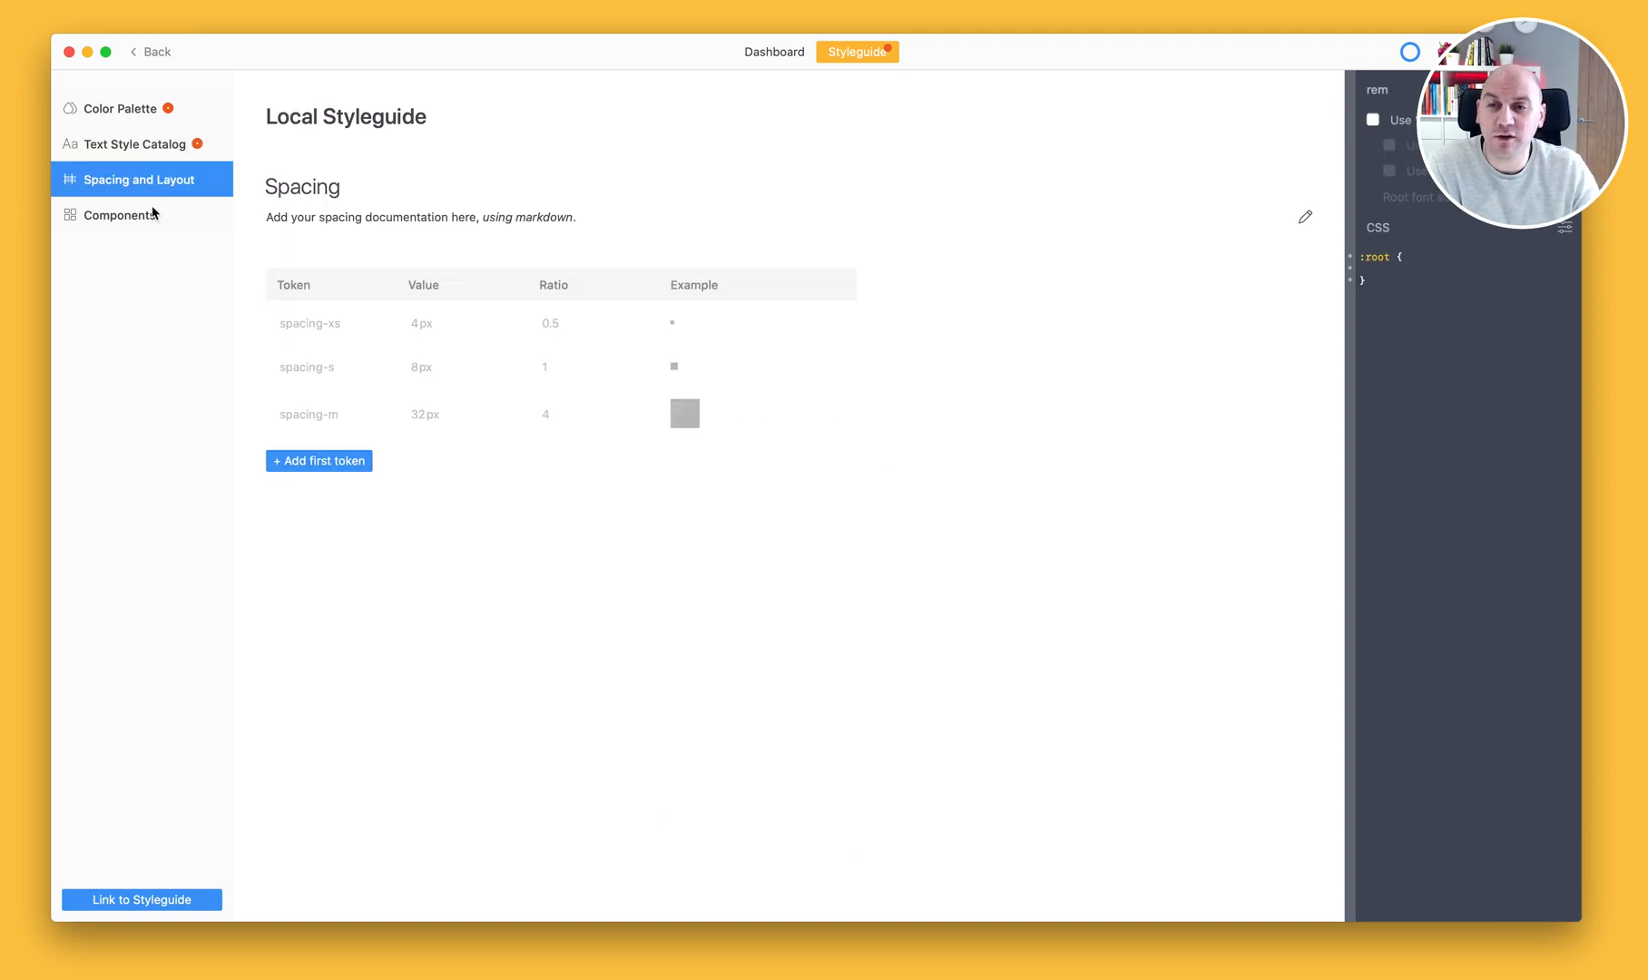
pyautogui.click(118, 216)
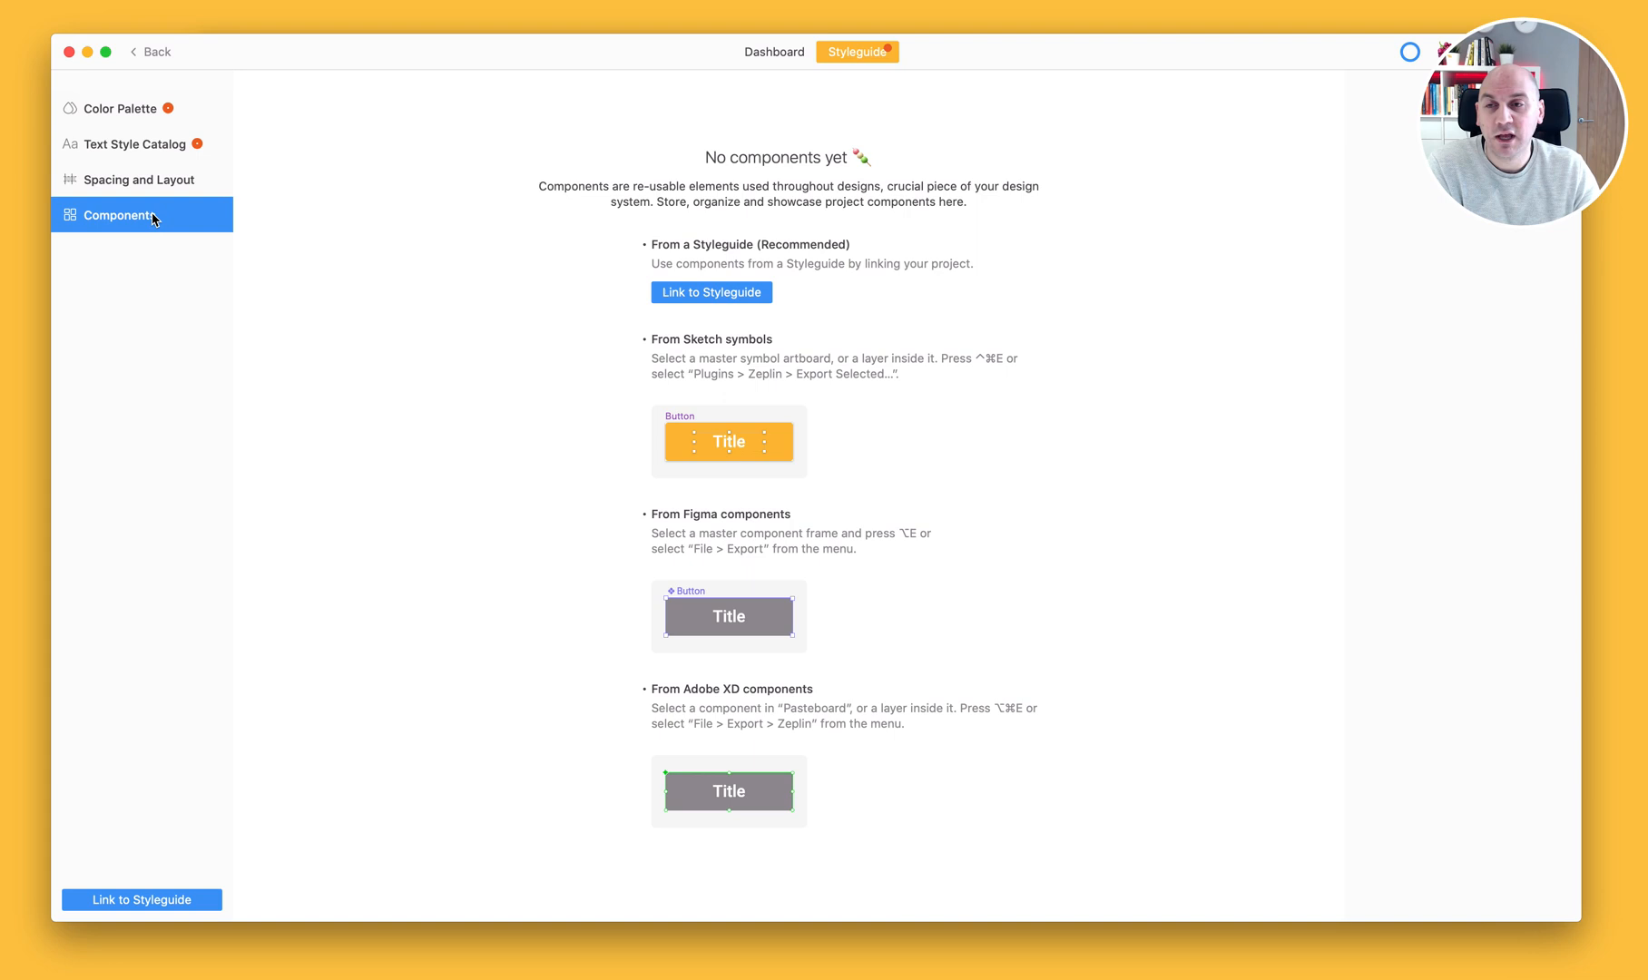
pyautogui.moveTo(158, 125)
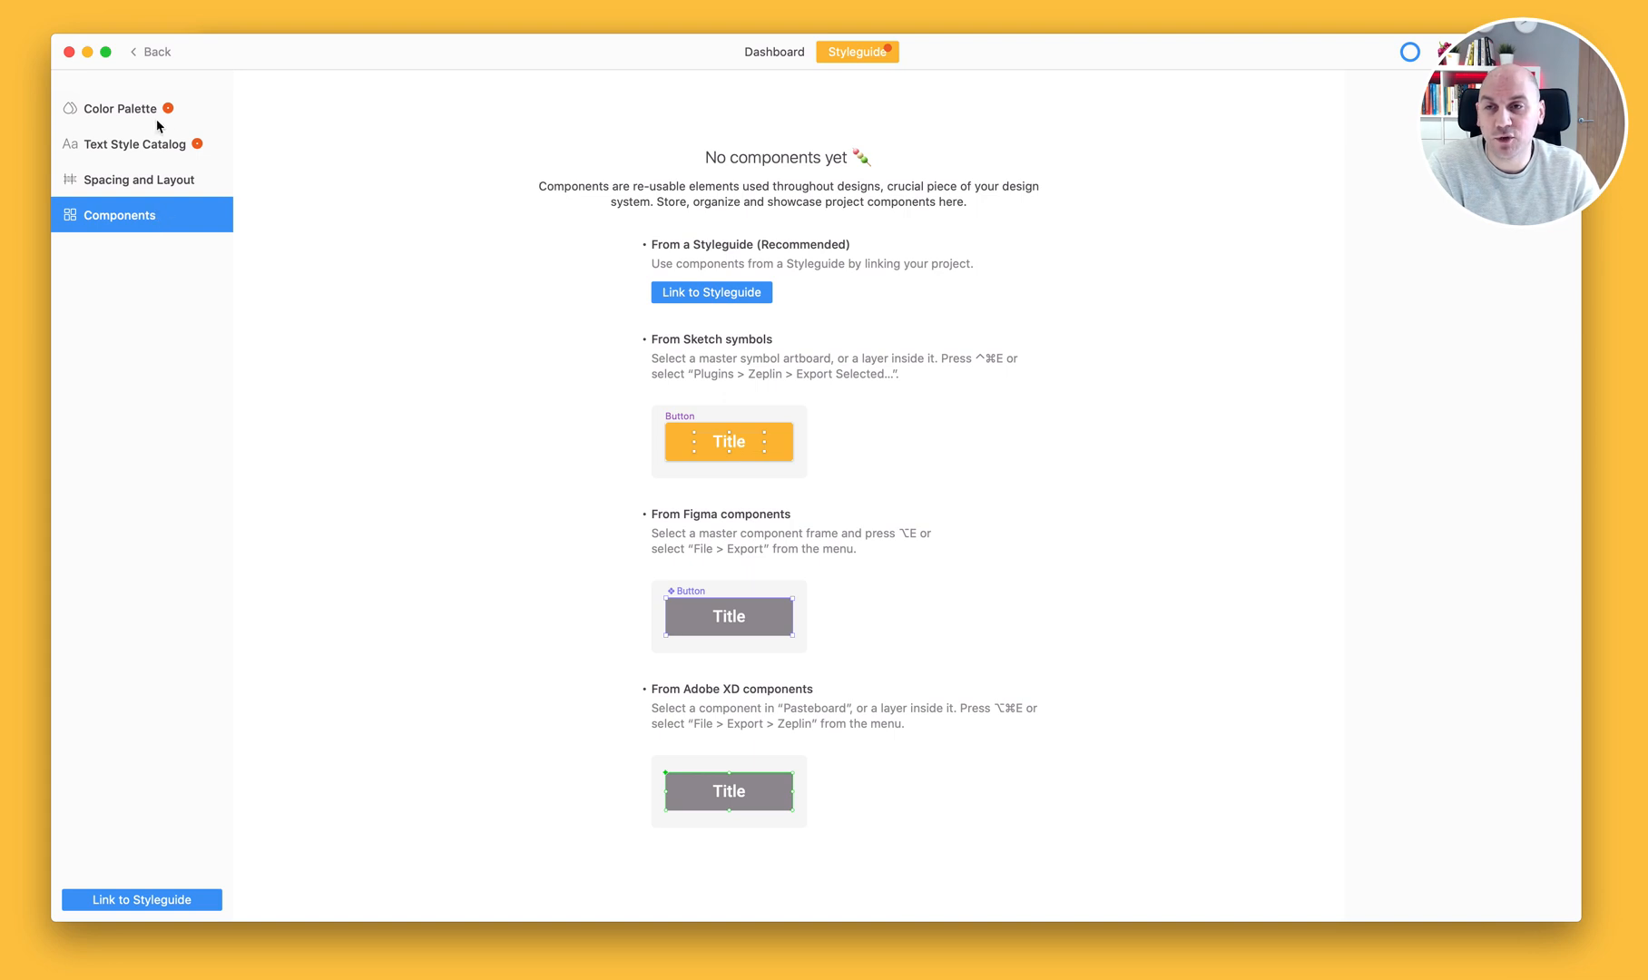
# Step: Return to the Color Palette section, then move to the Guides screen tab
pyautogui.click(118, 109)
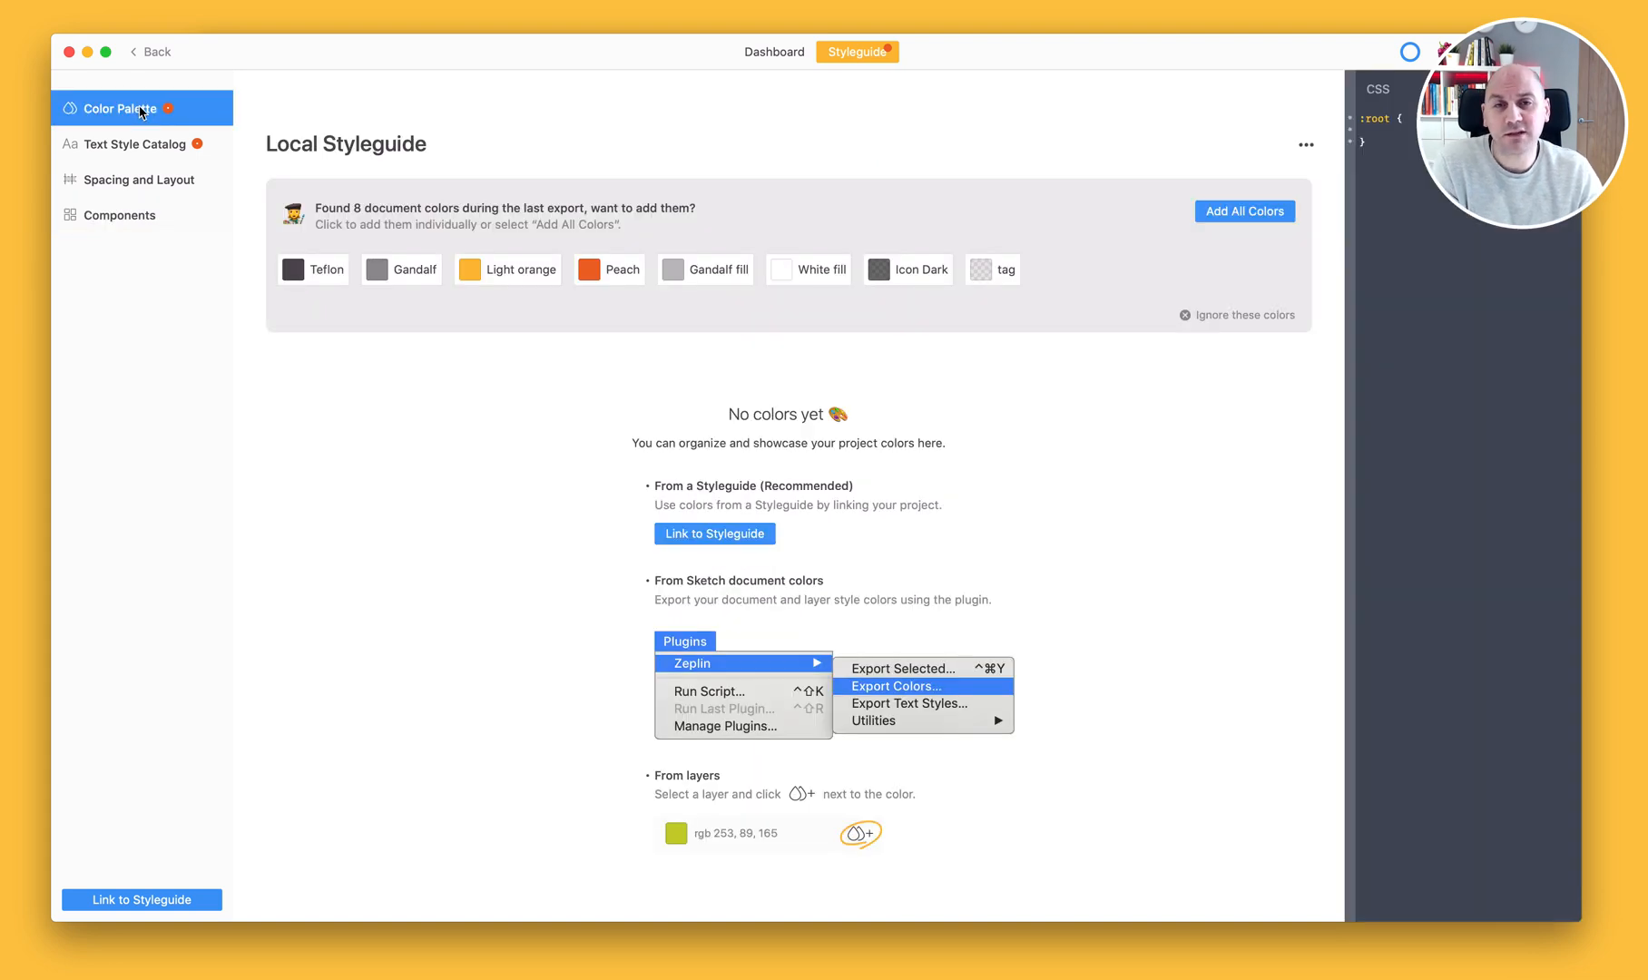
pyautogui.moveTo(620, 318)
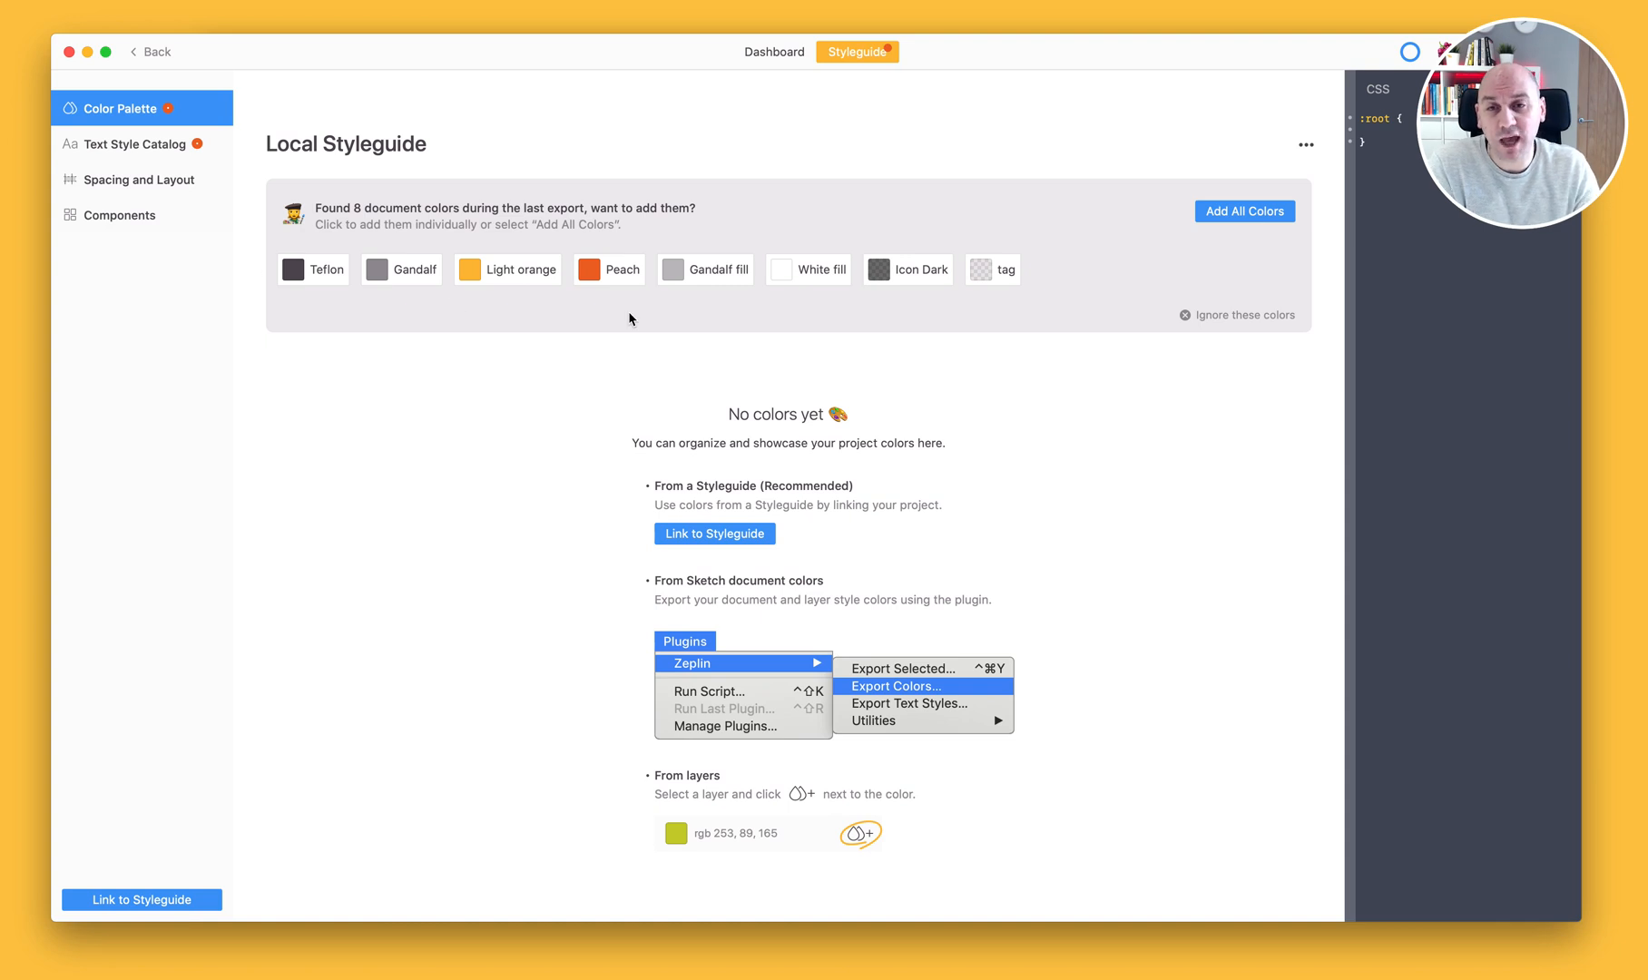
pyautogui.moveTo(309, 298)
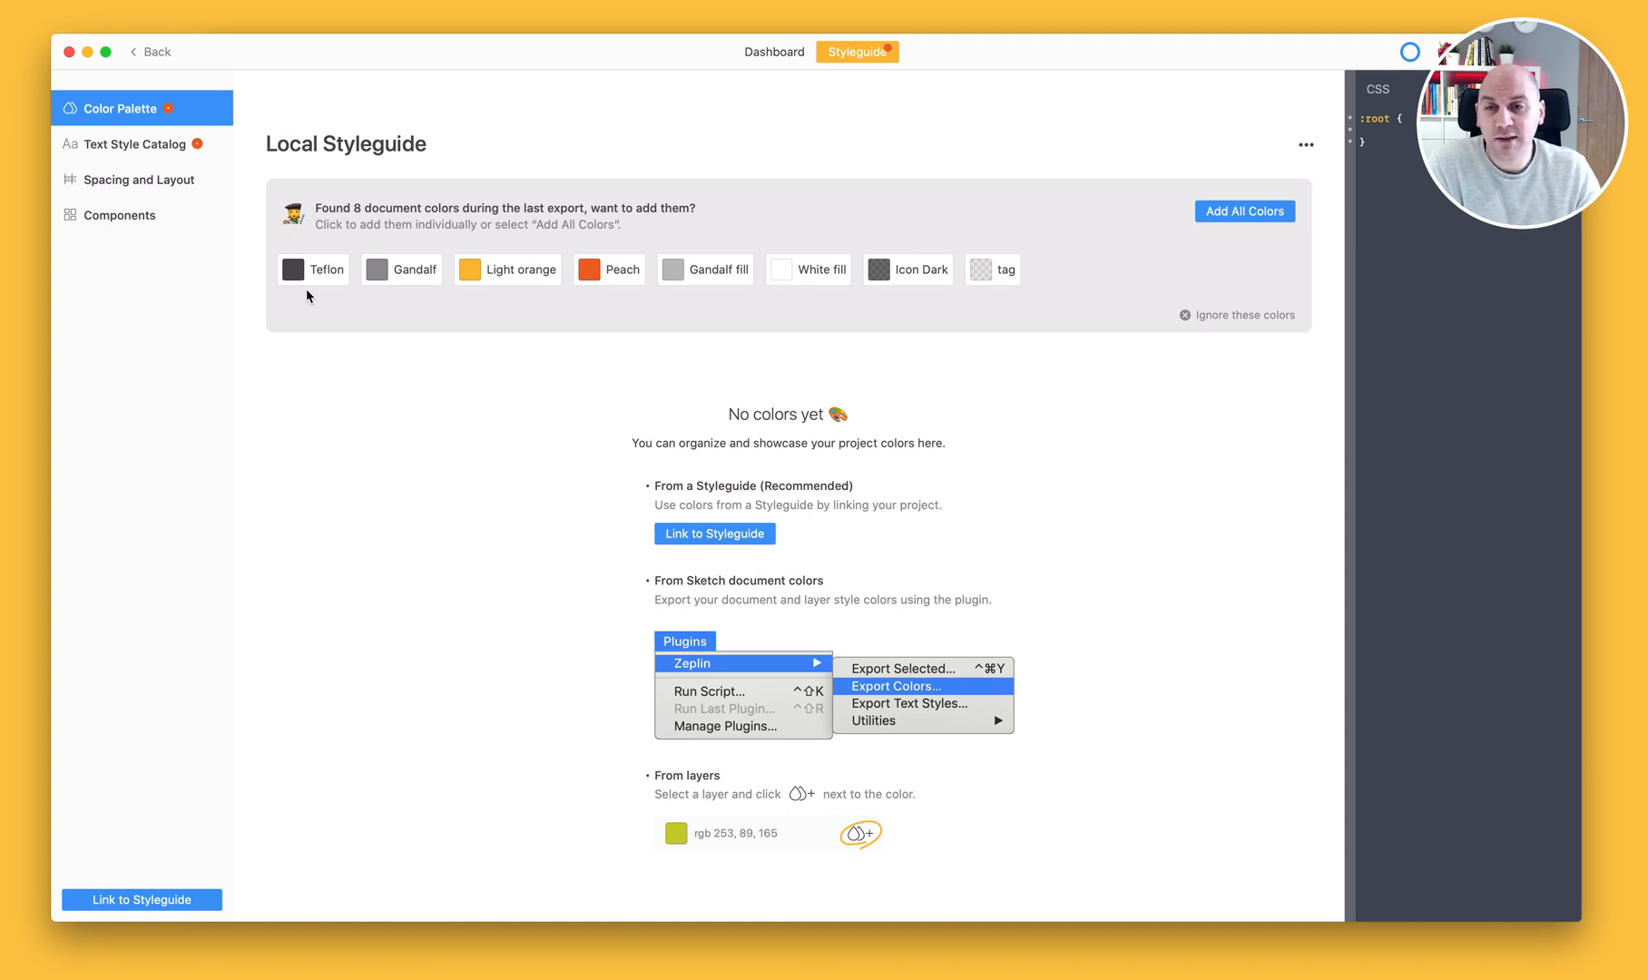
pyautogui.moveTo(841, 310)
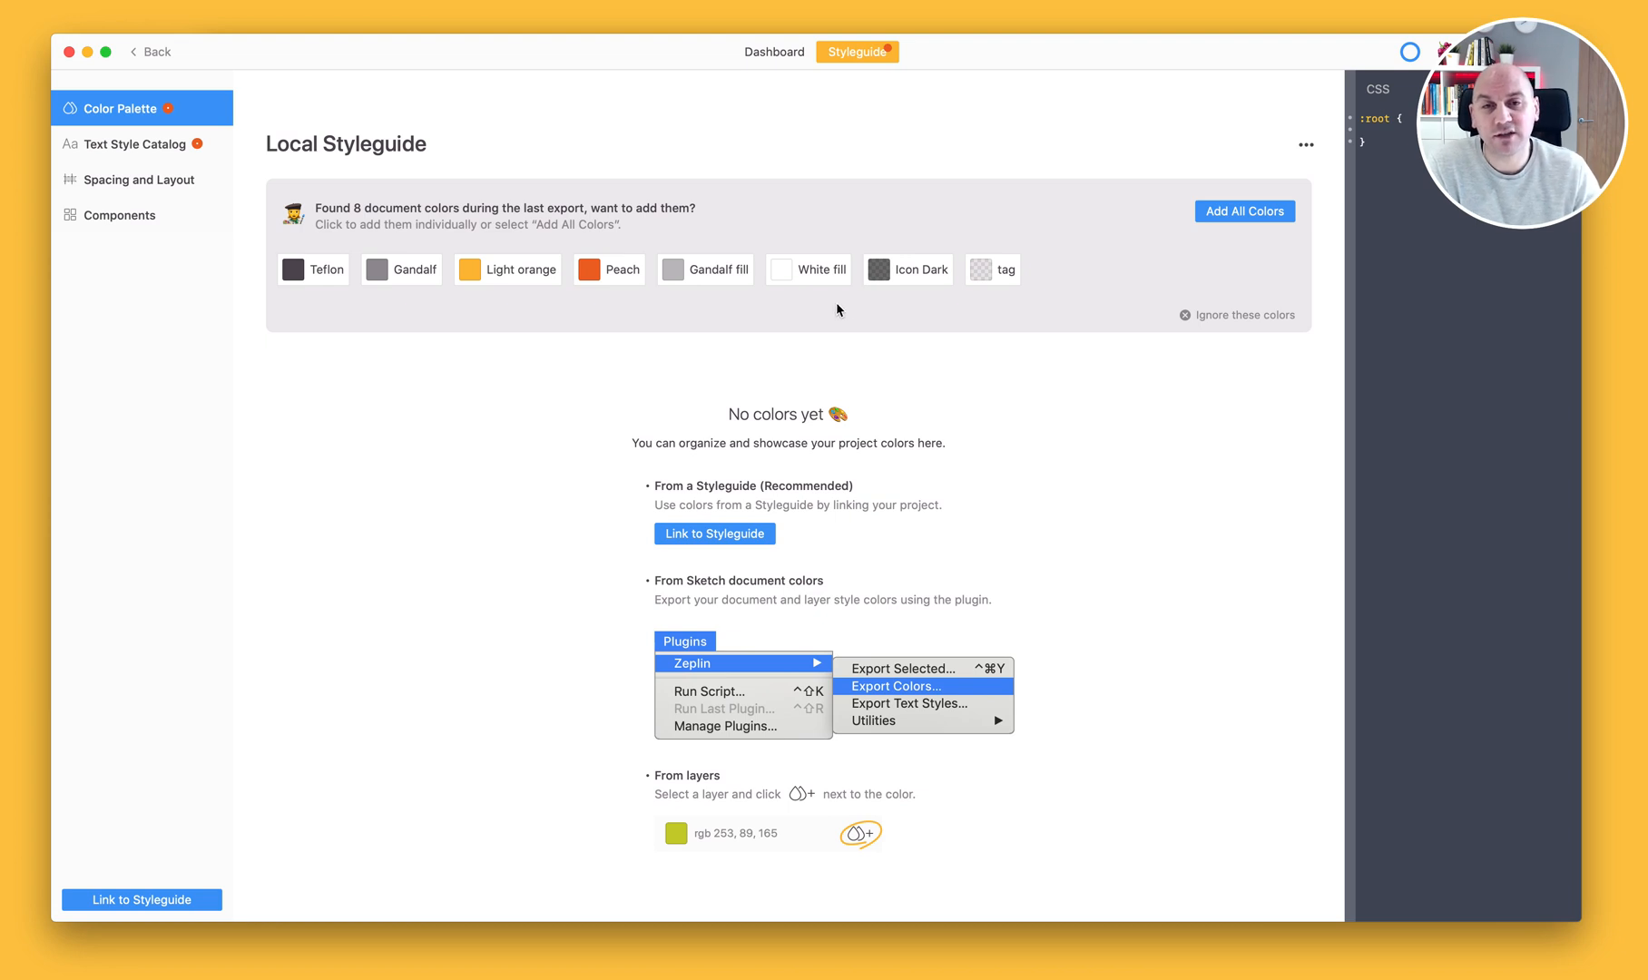
pyautogui.moveTo(339, 288)
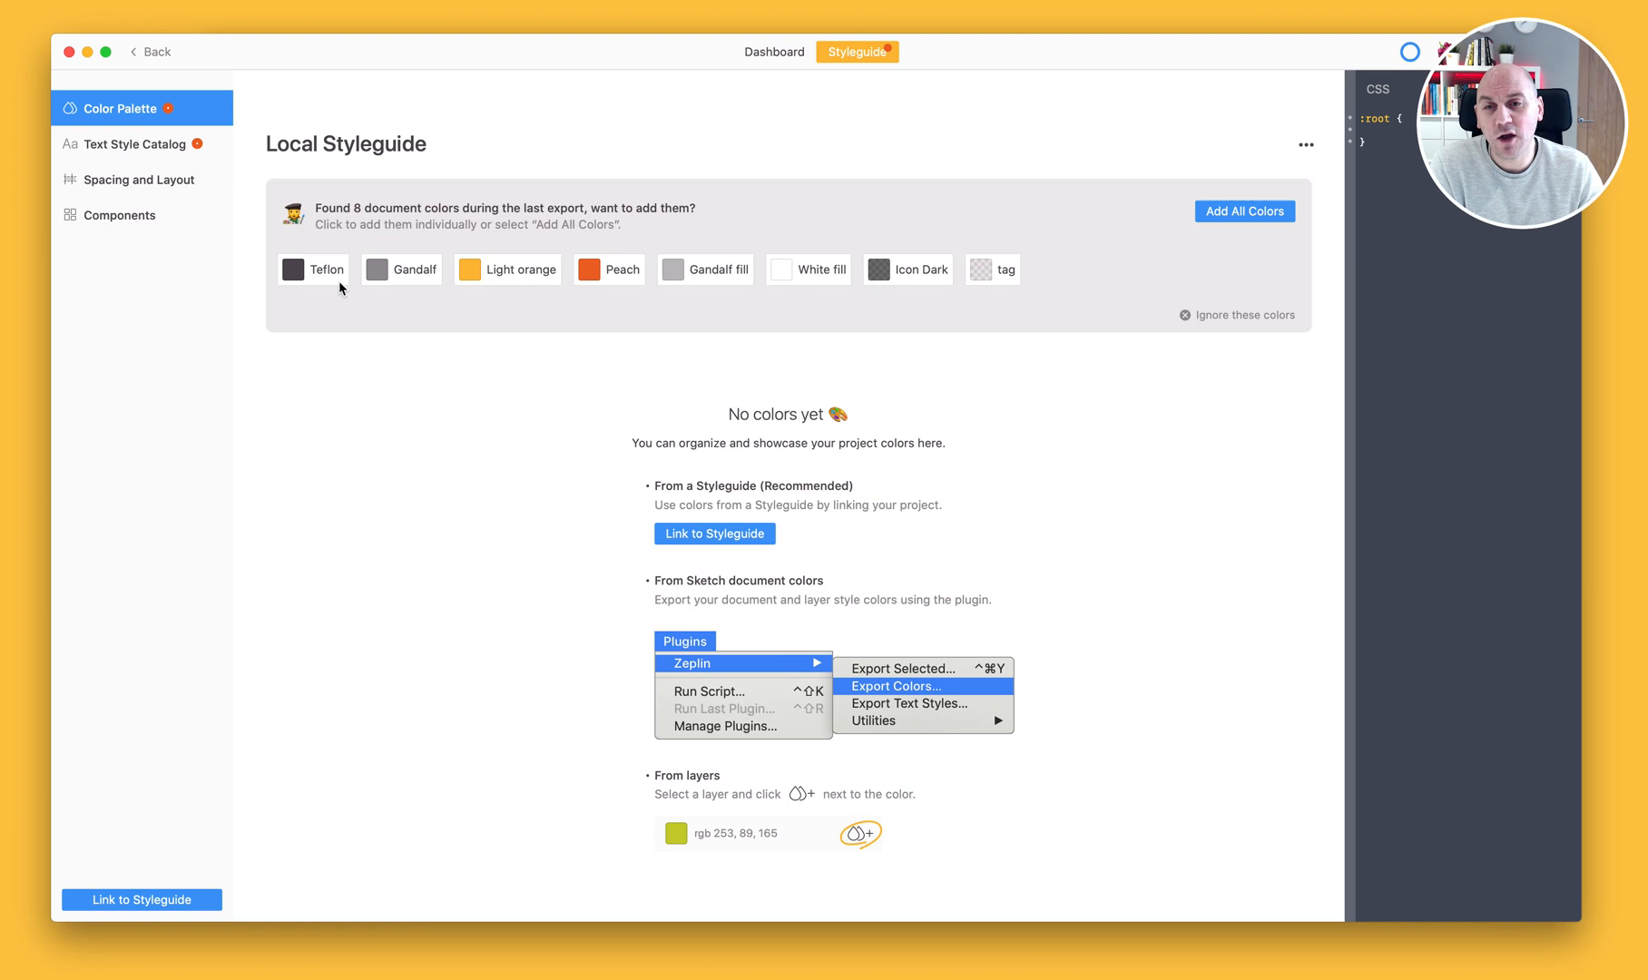
pyautogui.moveTo(365, 323)
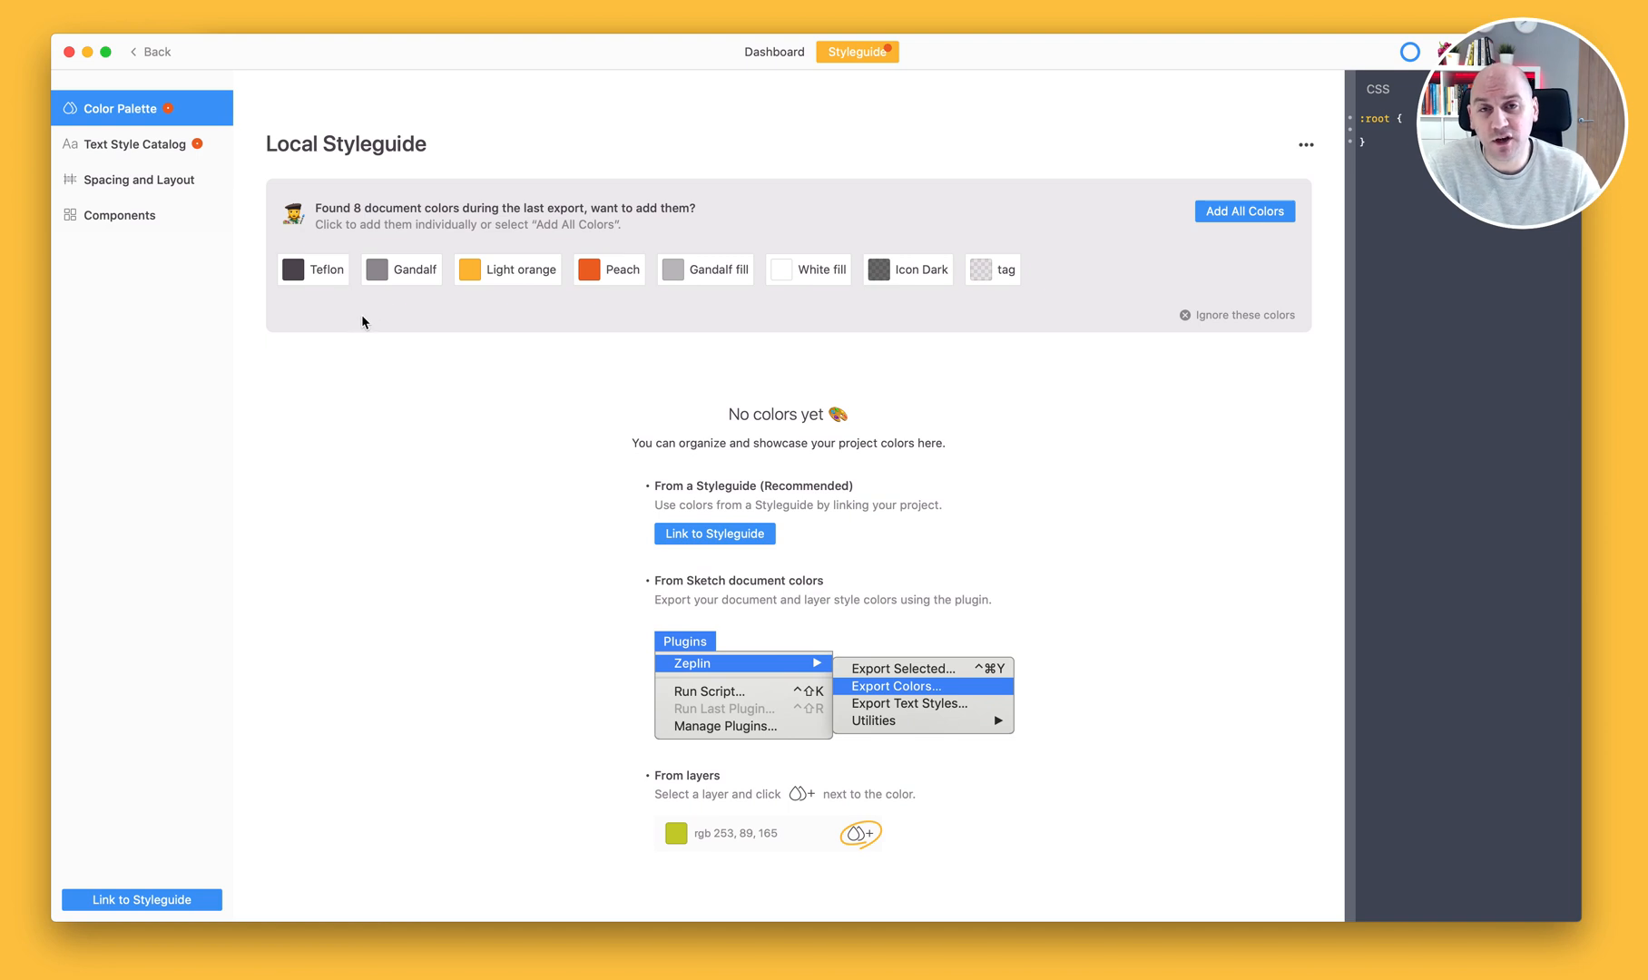
pyautogui.click(773, 51)
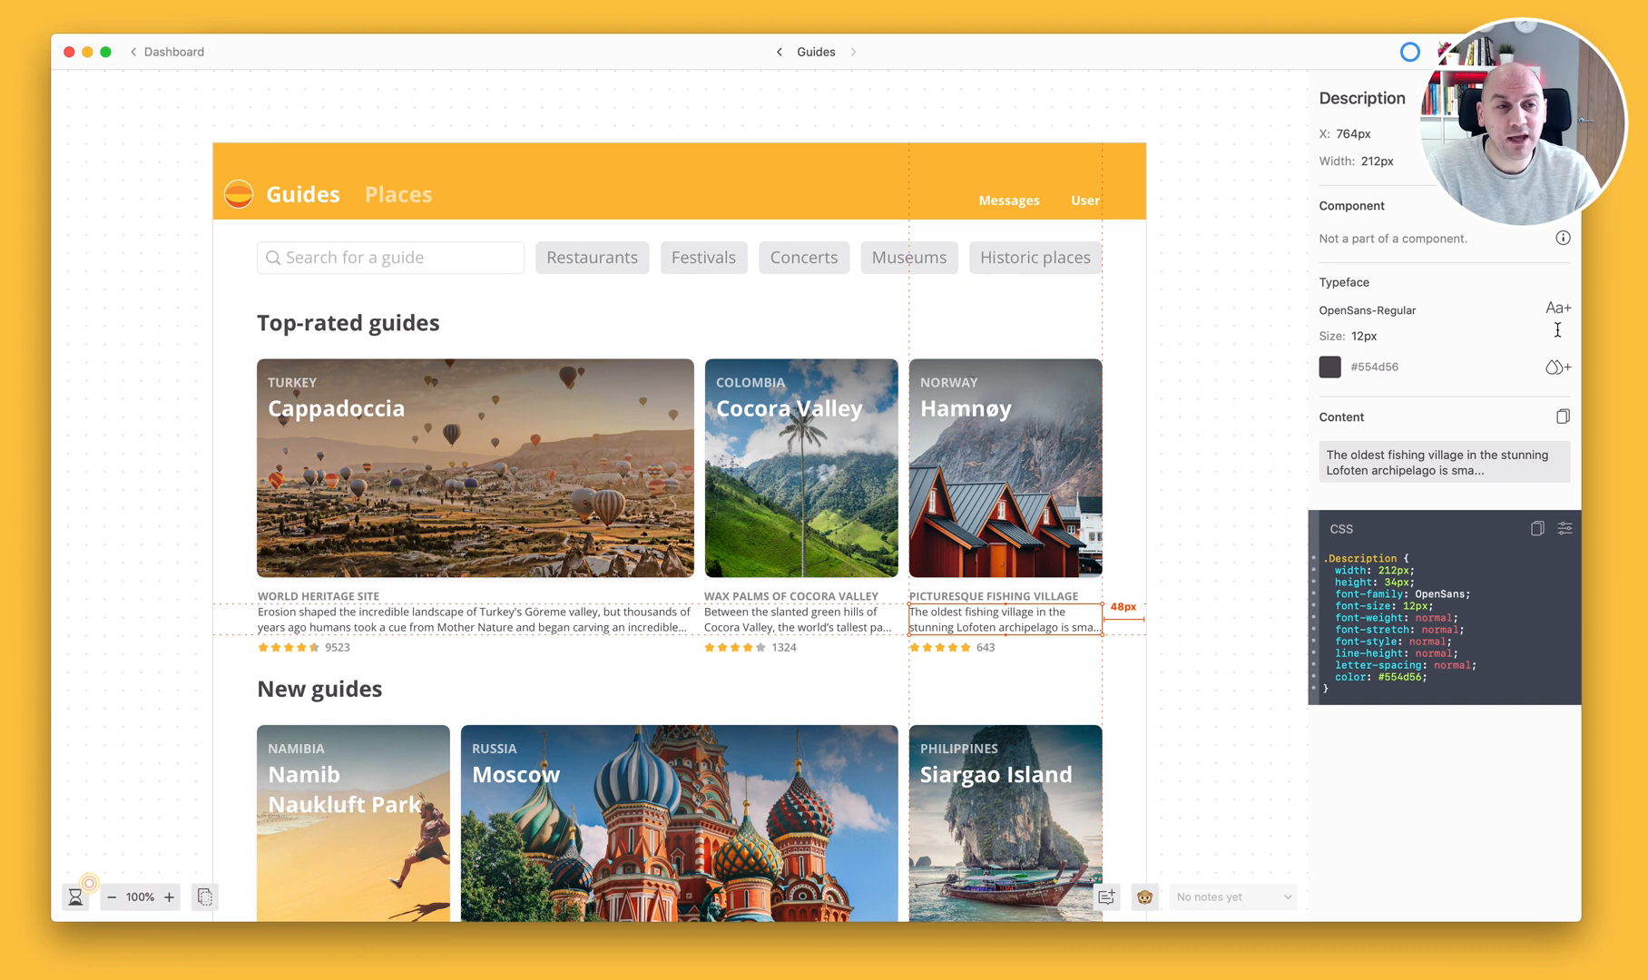
pyautogui.moveTo(1533, 381)
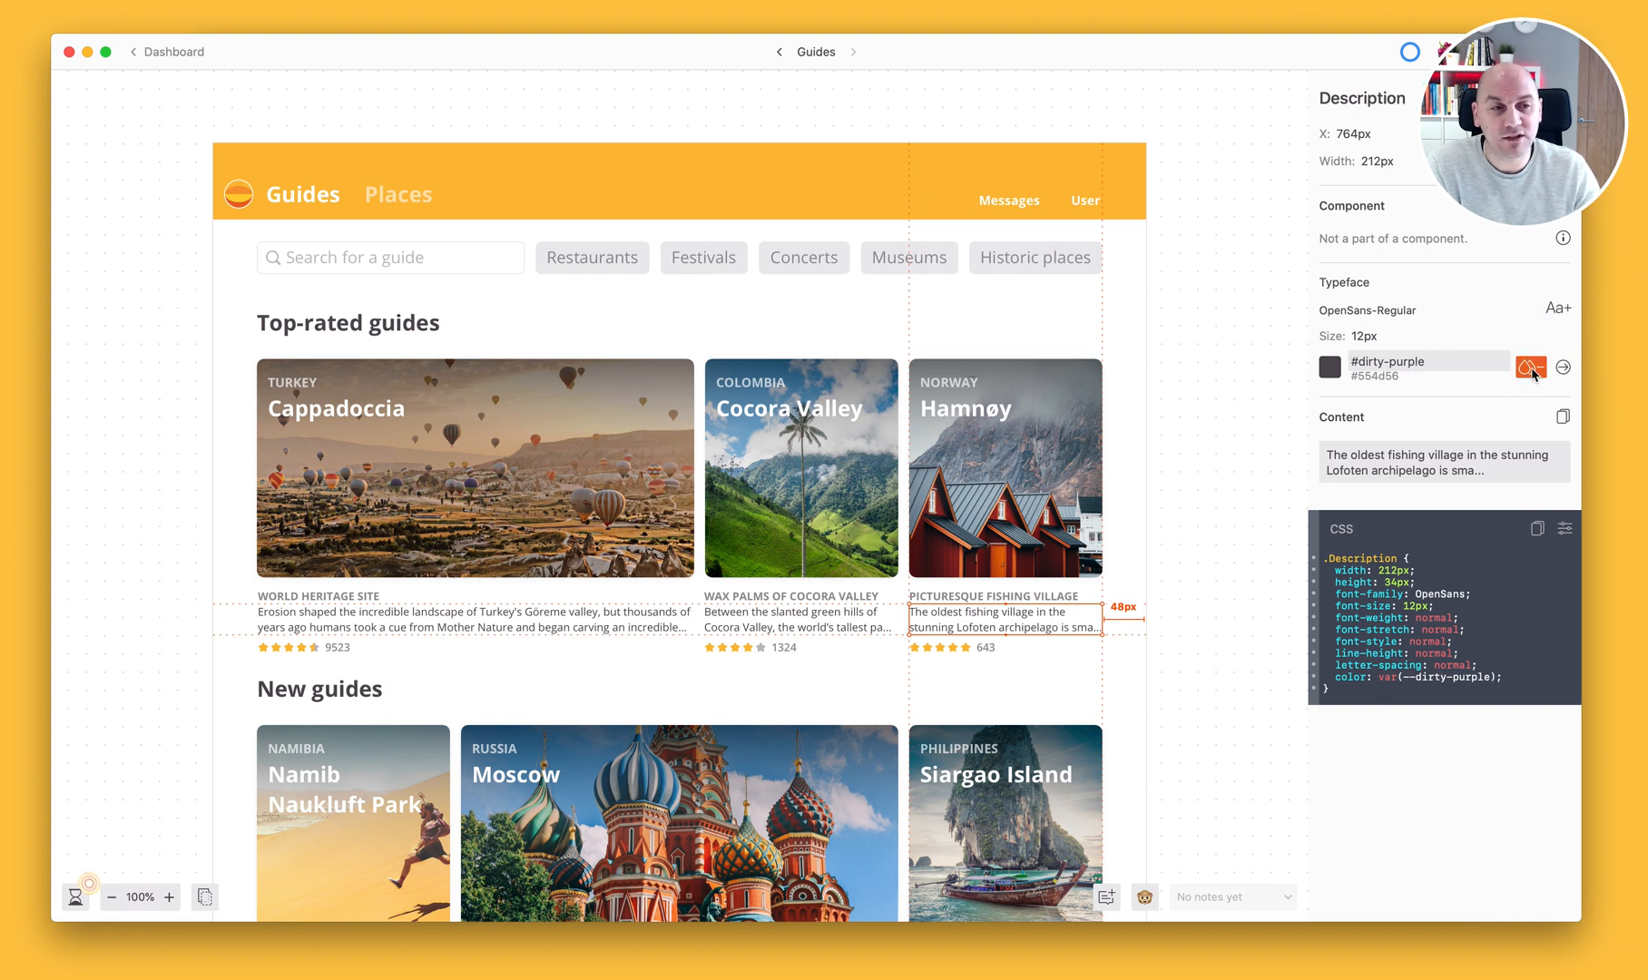
# Step: Add all seven suggested document colours so the palette holds eight, dirty-purple to tag
pyautogui.click(1564, 366)
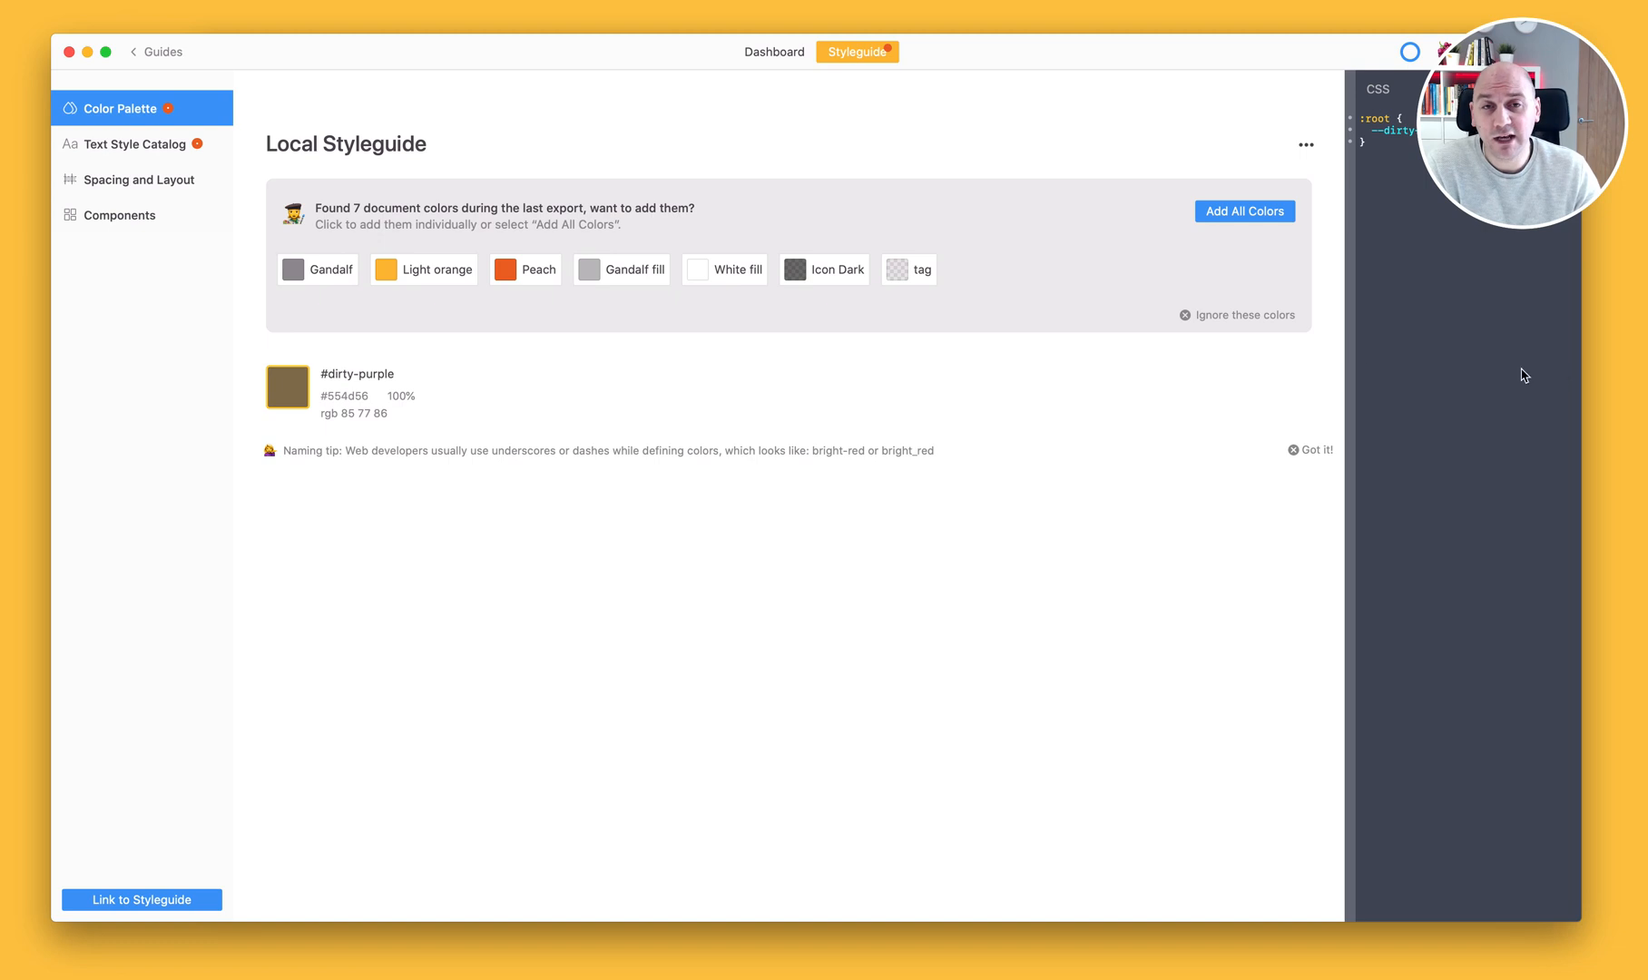
pyautogui.moveTo(444, 430)
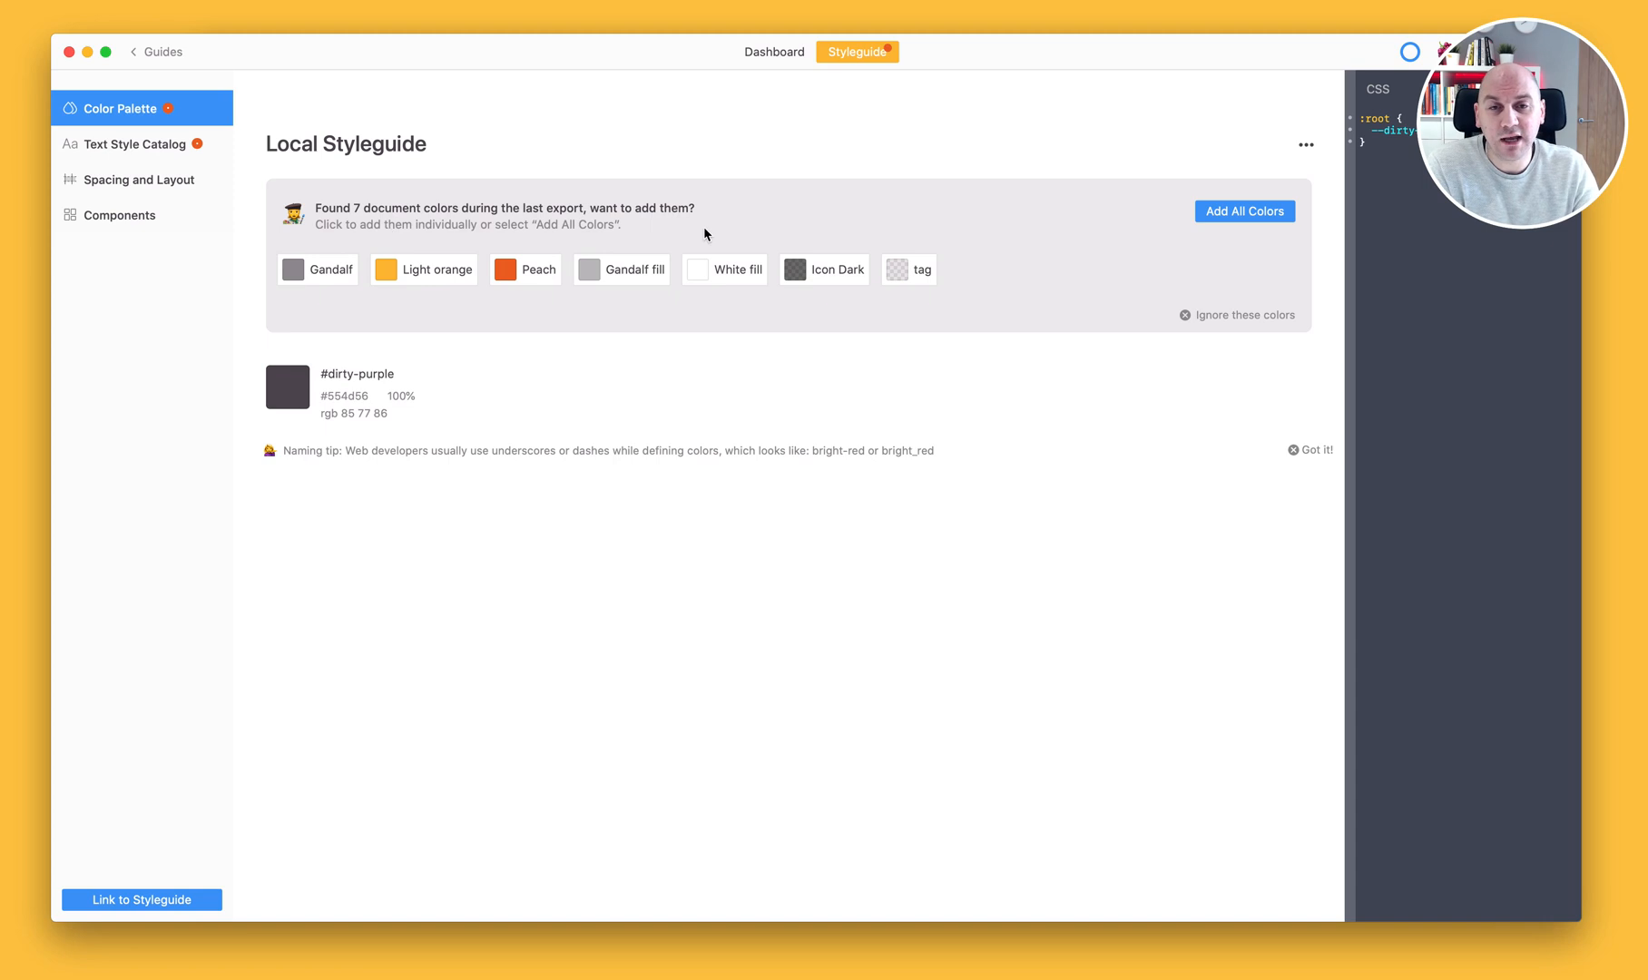
pyautogui.click(1243, 211)
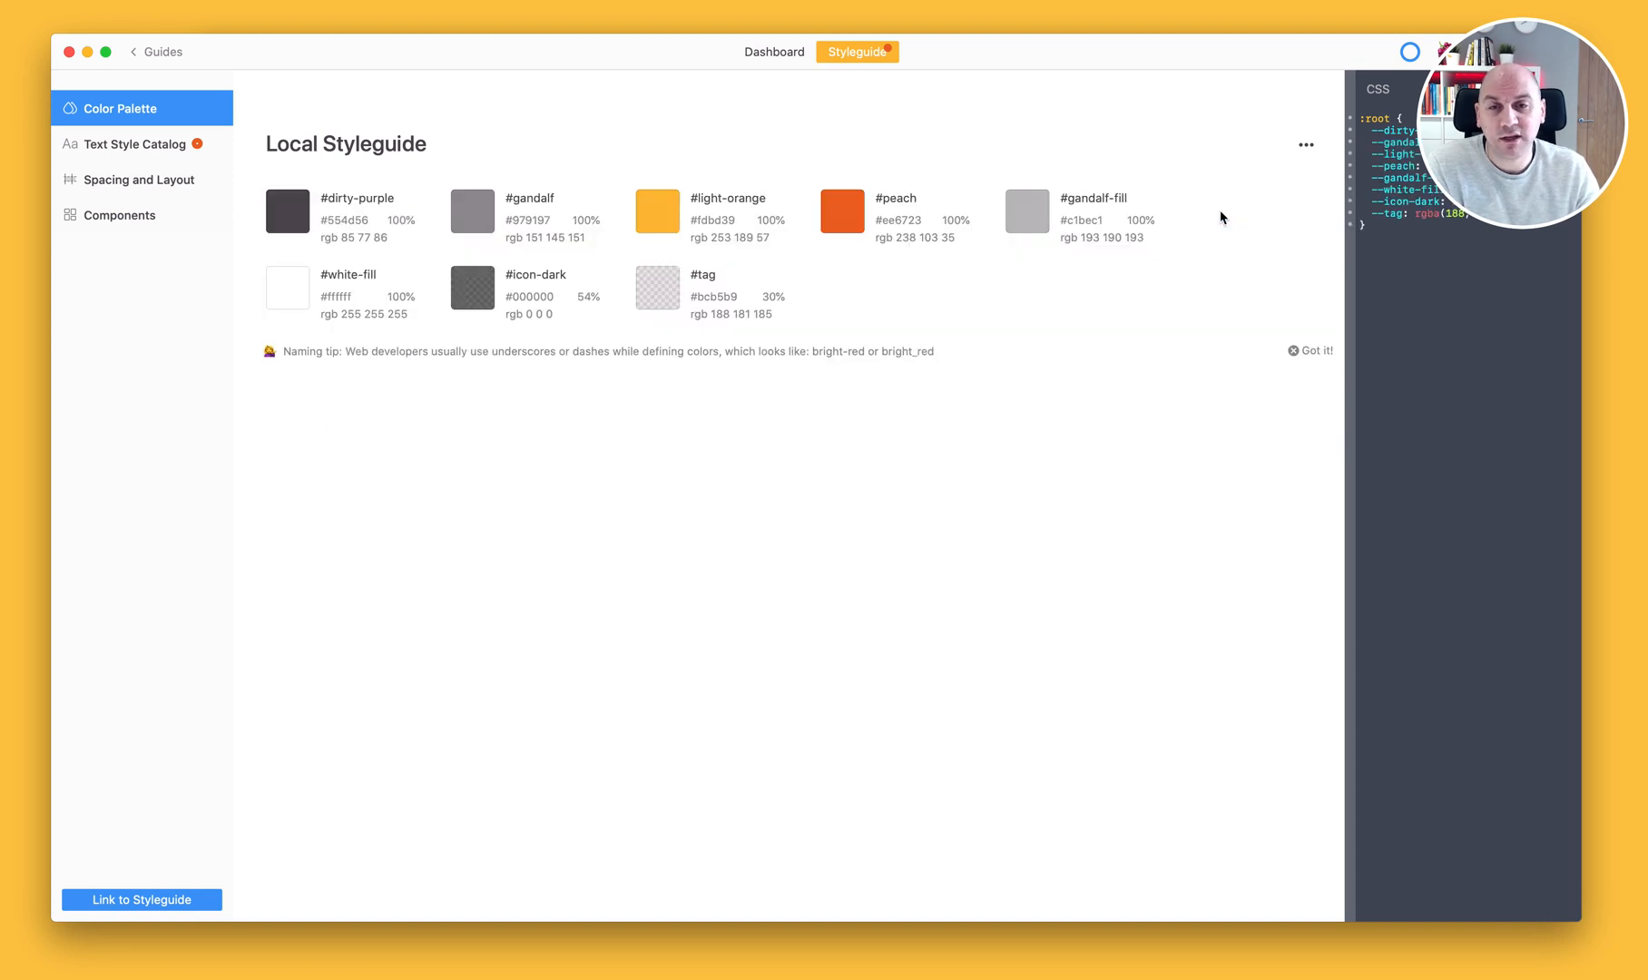
pyautogui.moveTo(765, 346)
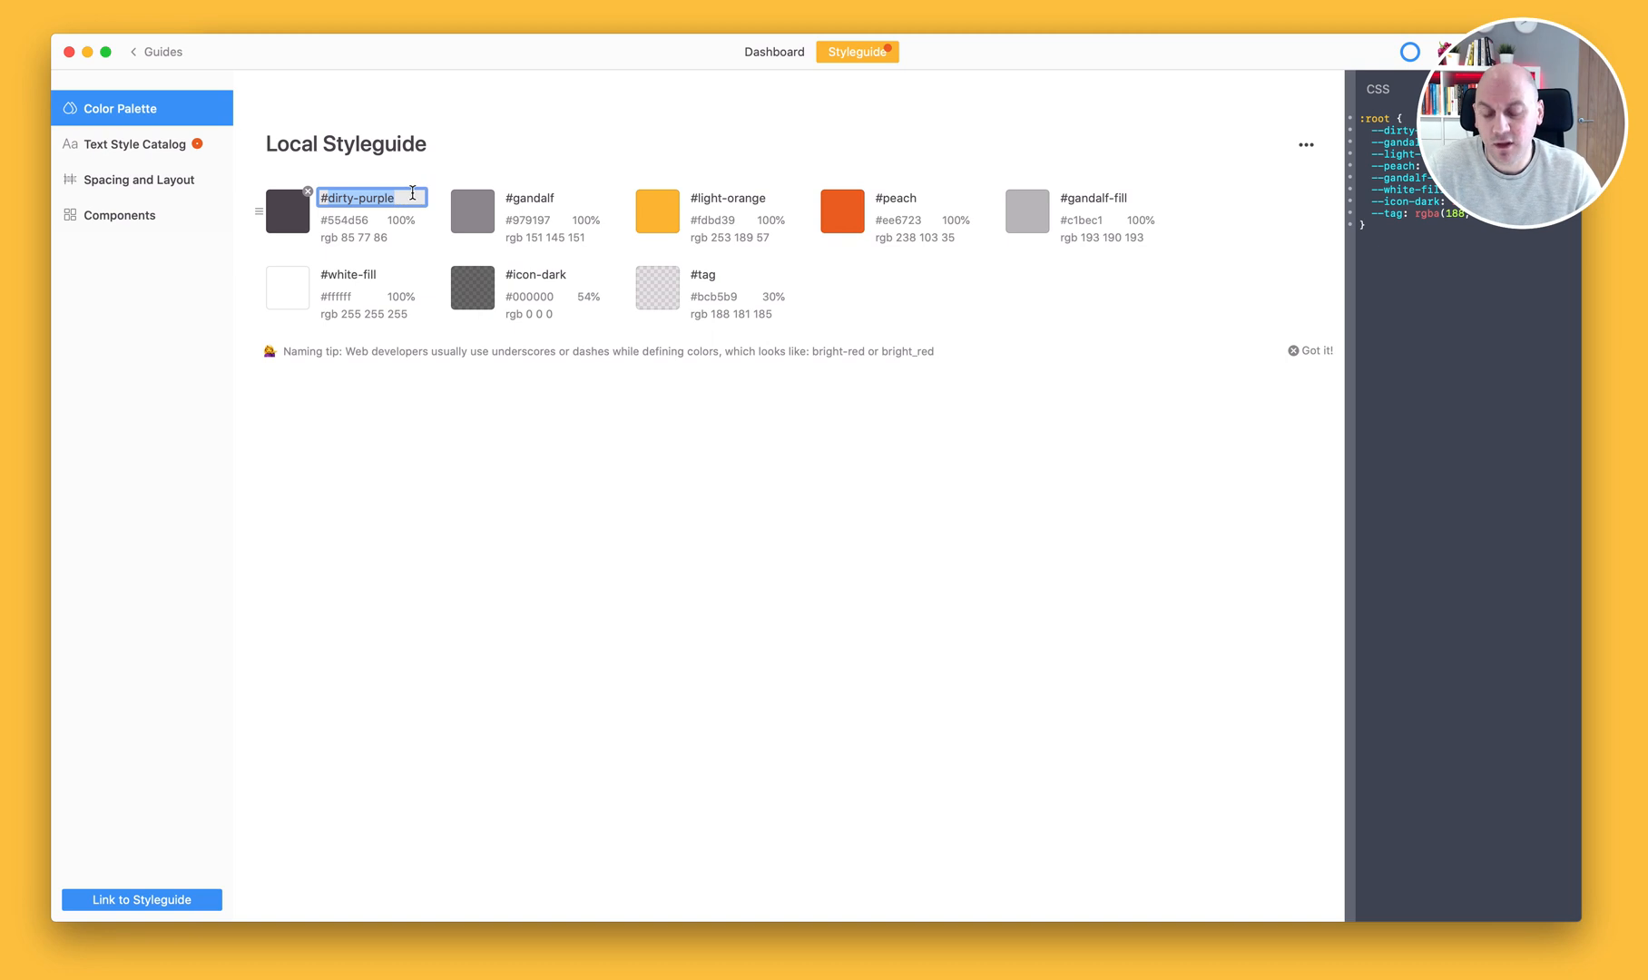
# Step: Rename the dirty-purple palette colour to dark-grey
pyautogui.write('dark-')
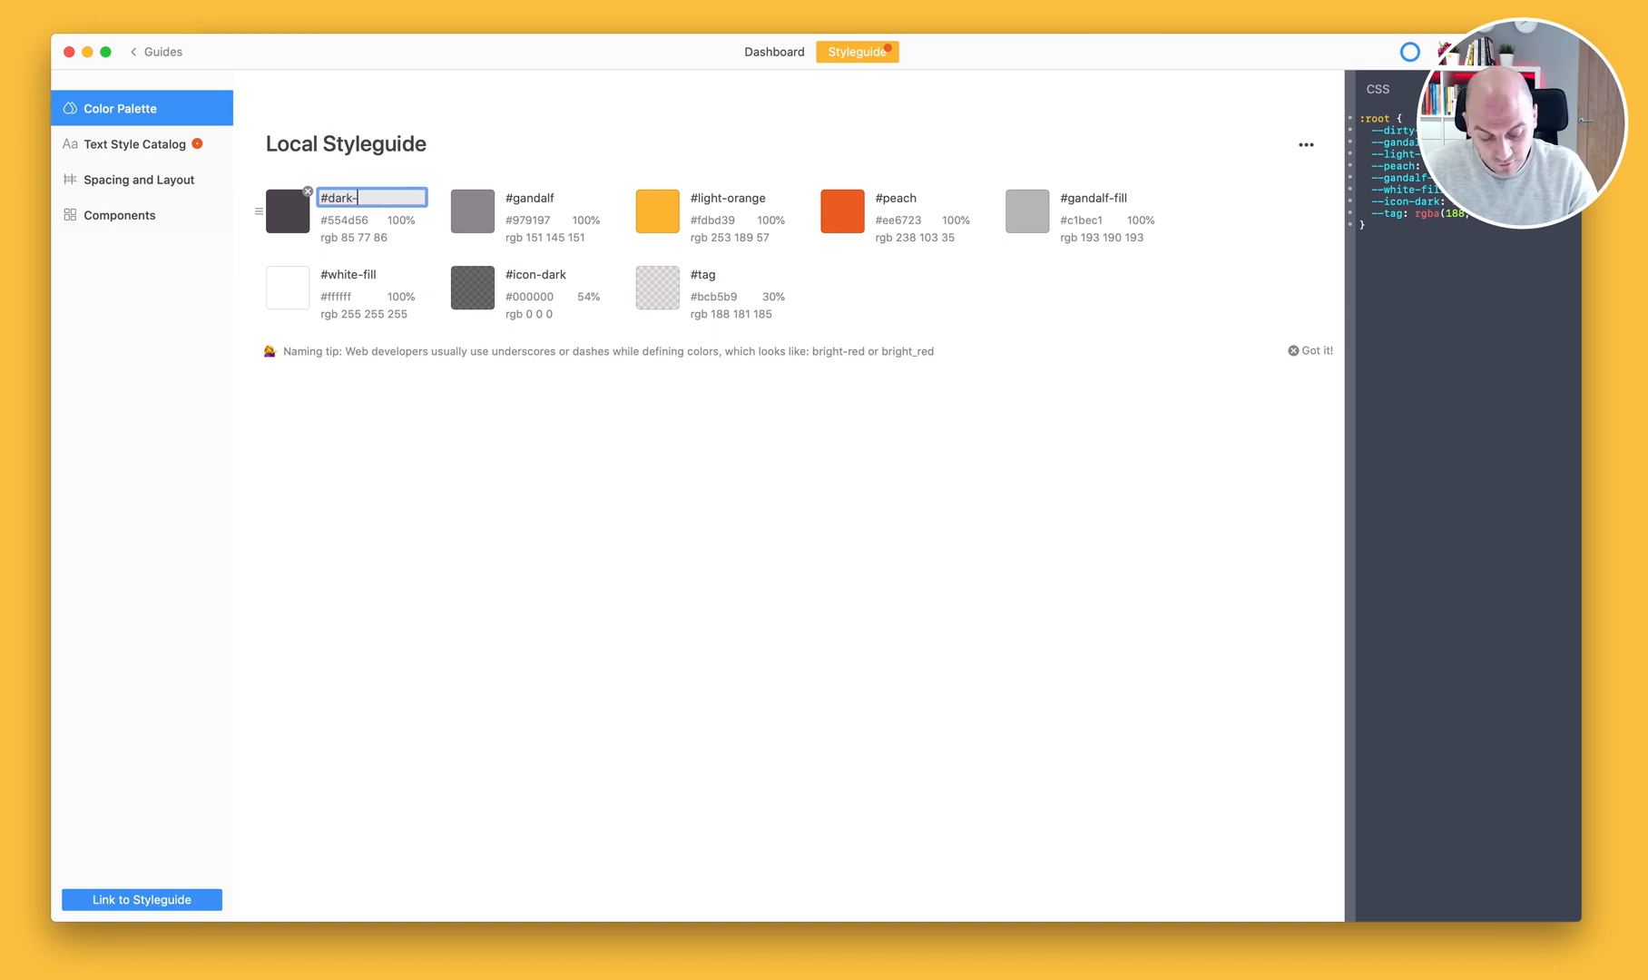
pyautogui.write('grey')
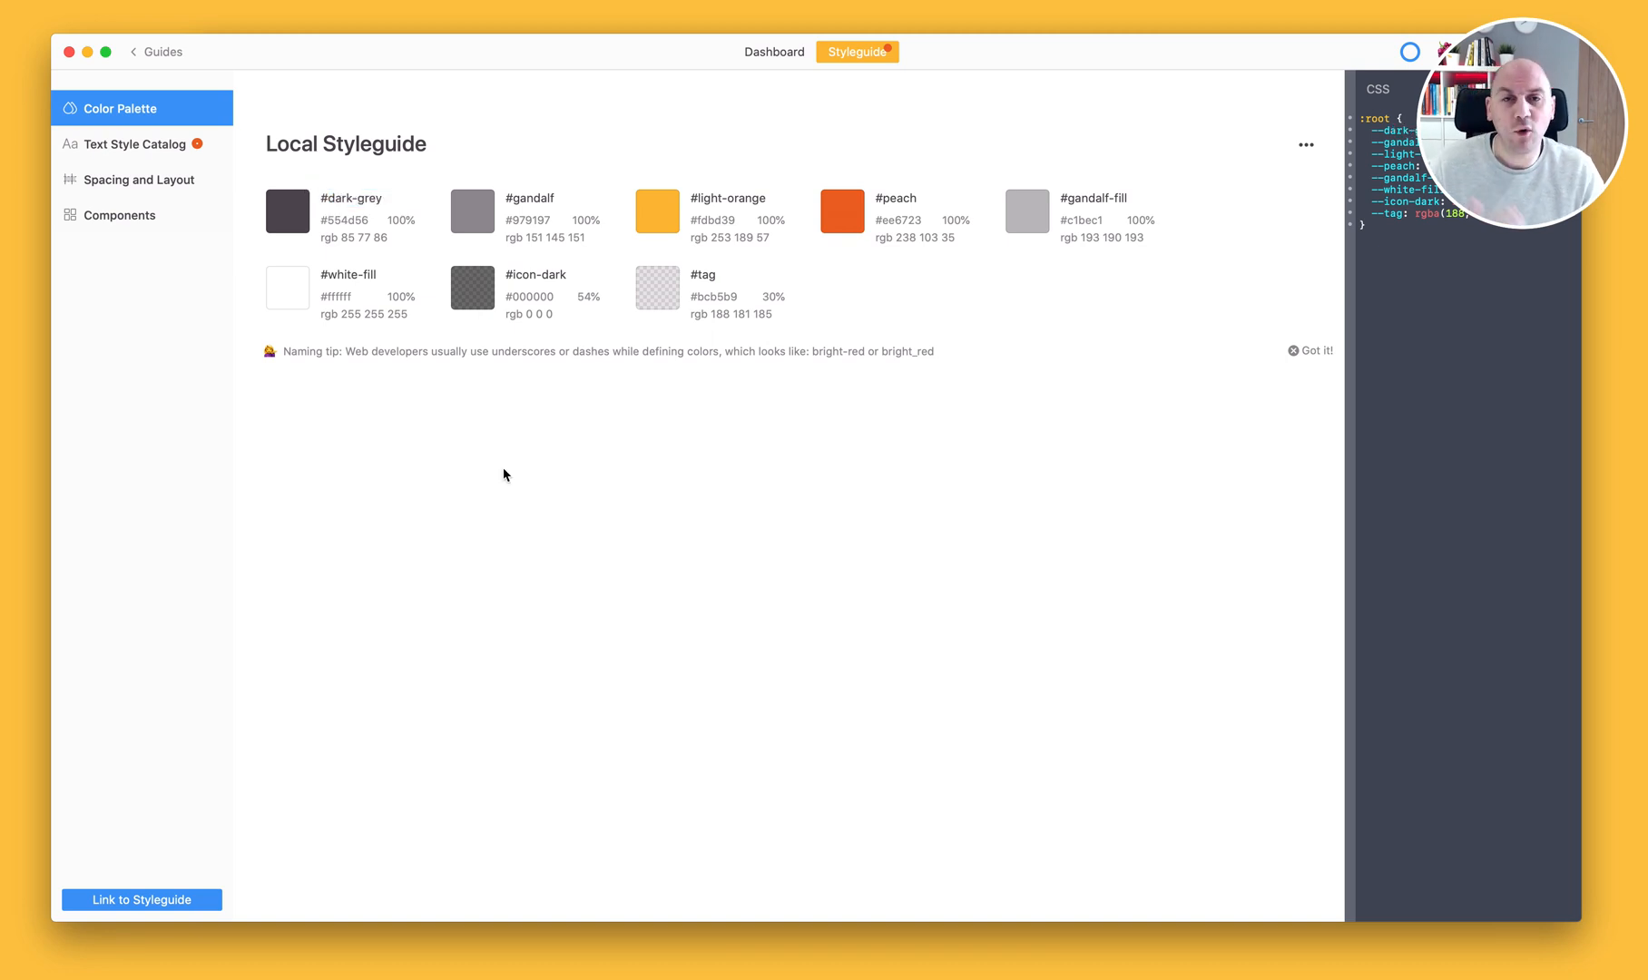
pyautogui.moveTo(482, 461)
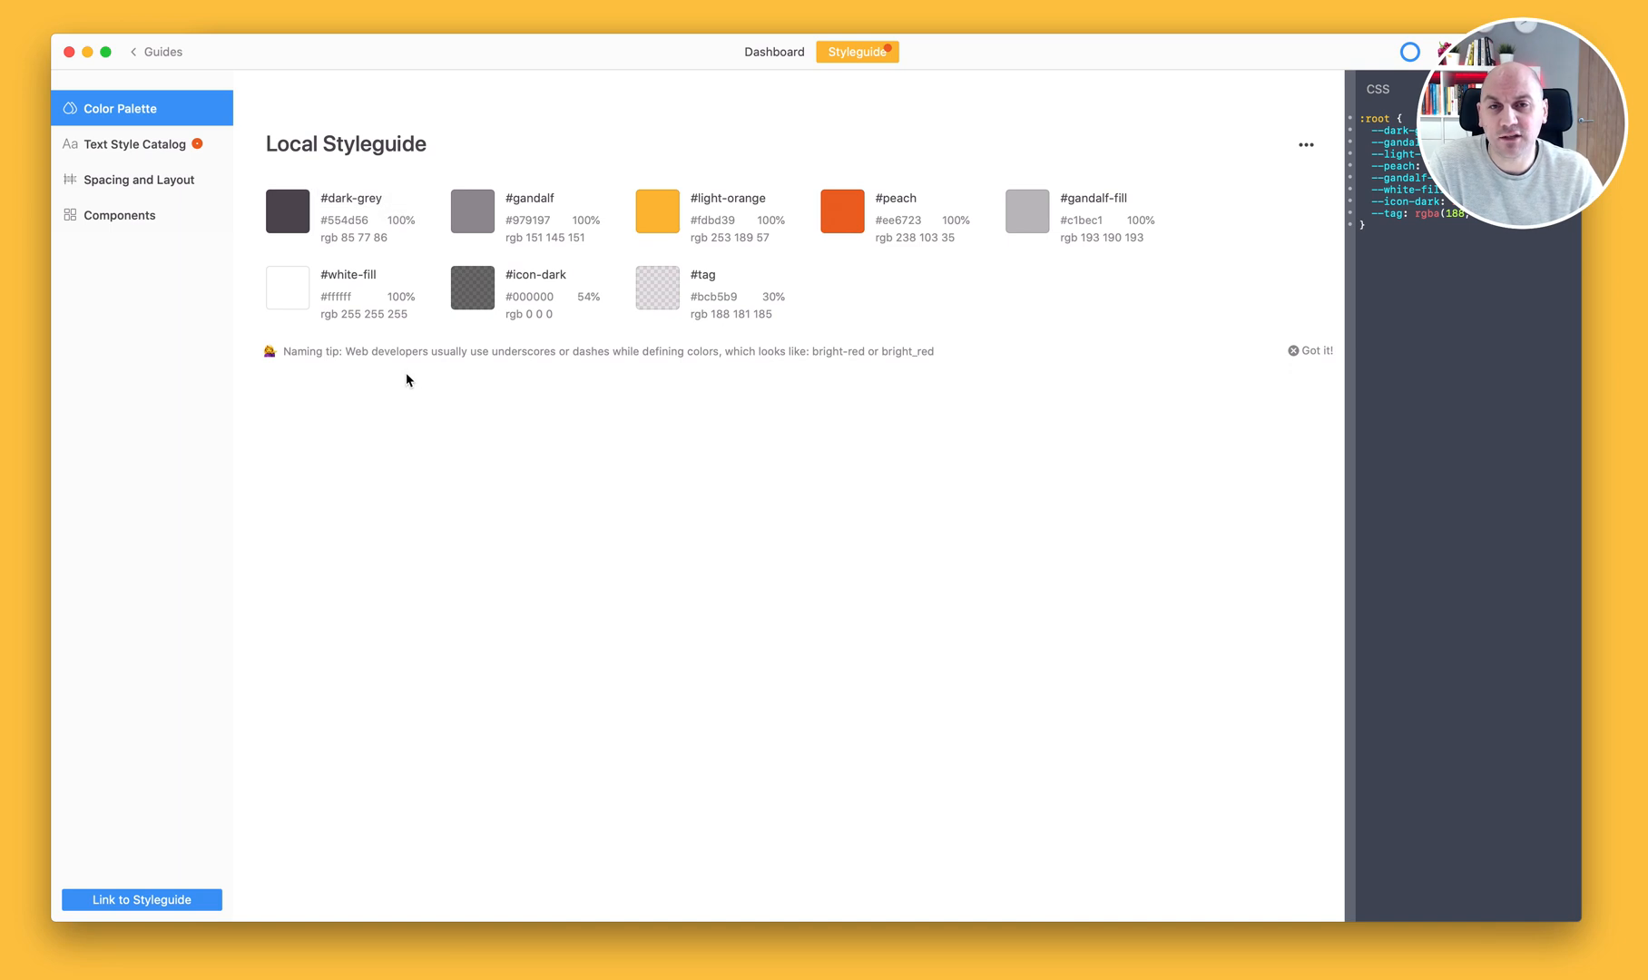
# Step: Add both detected text styles, Large and Small, and start renaming Large to Medium
pyautogui.click(134, 143)
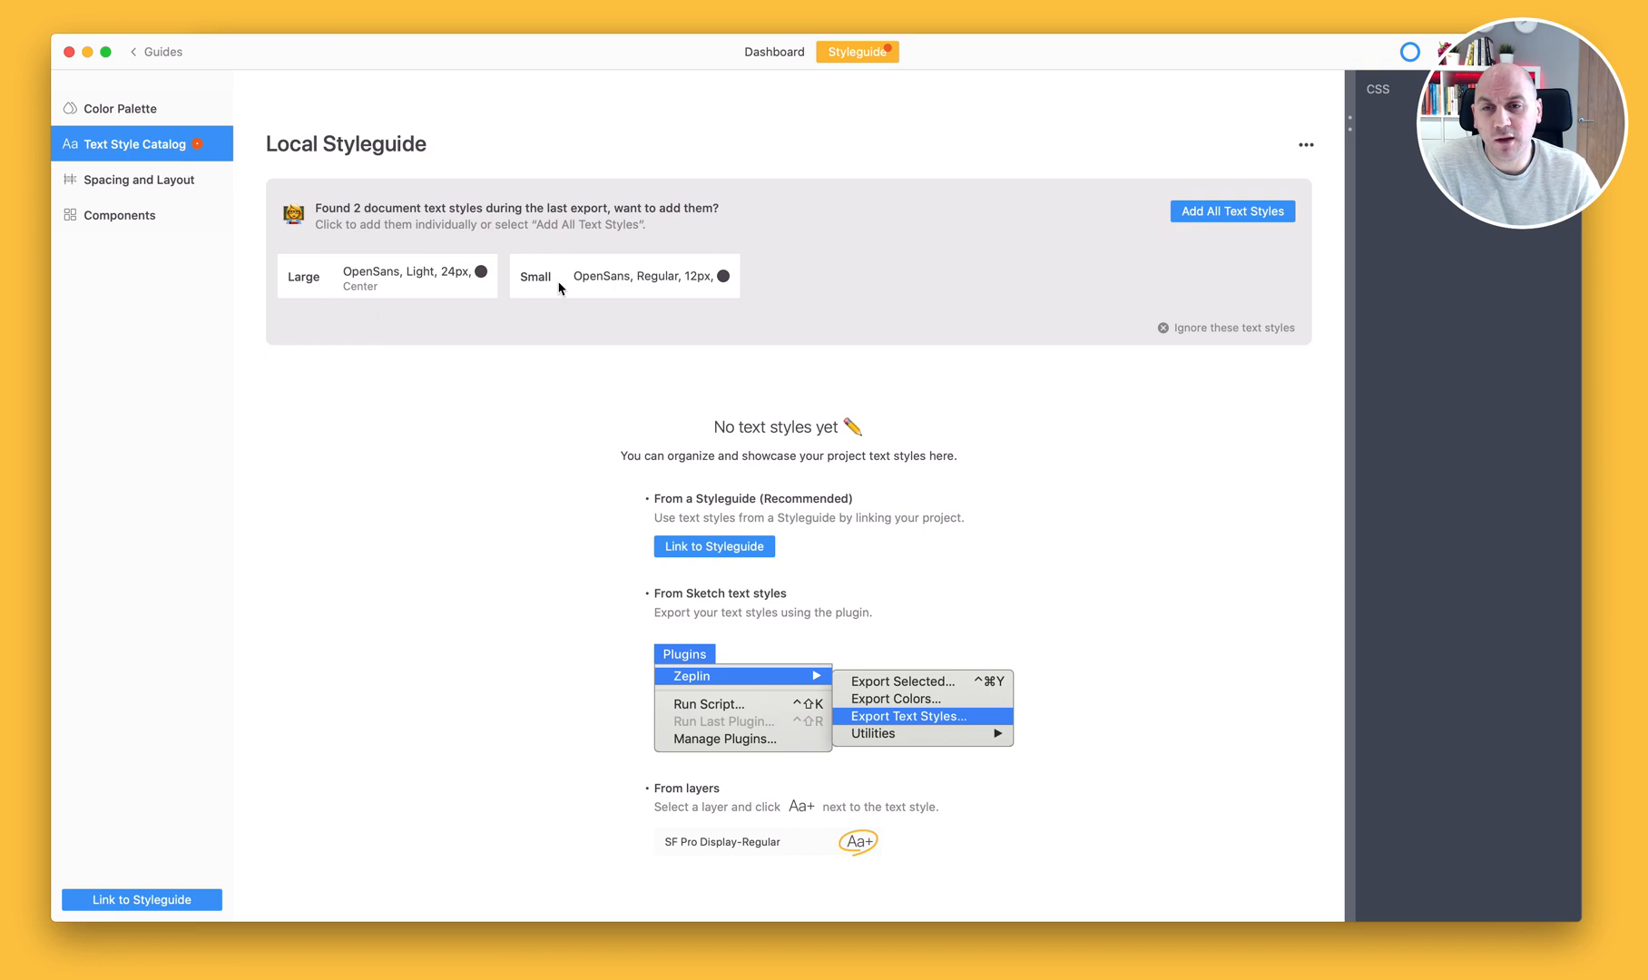
pyautogui.moveTo(1221, 223)
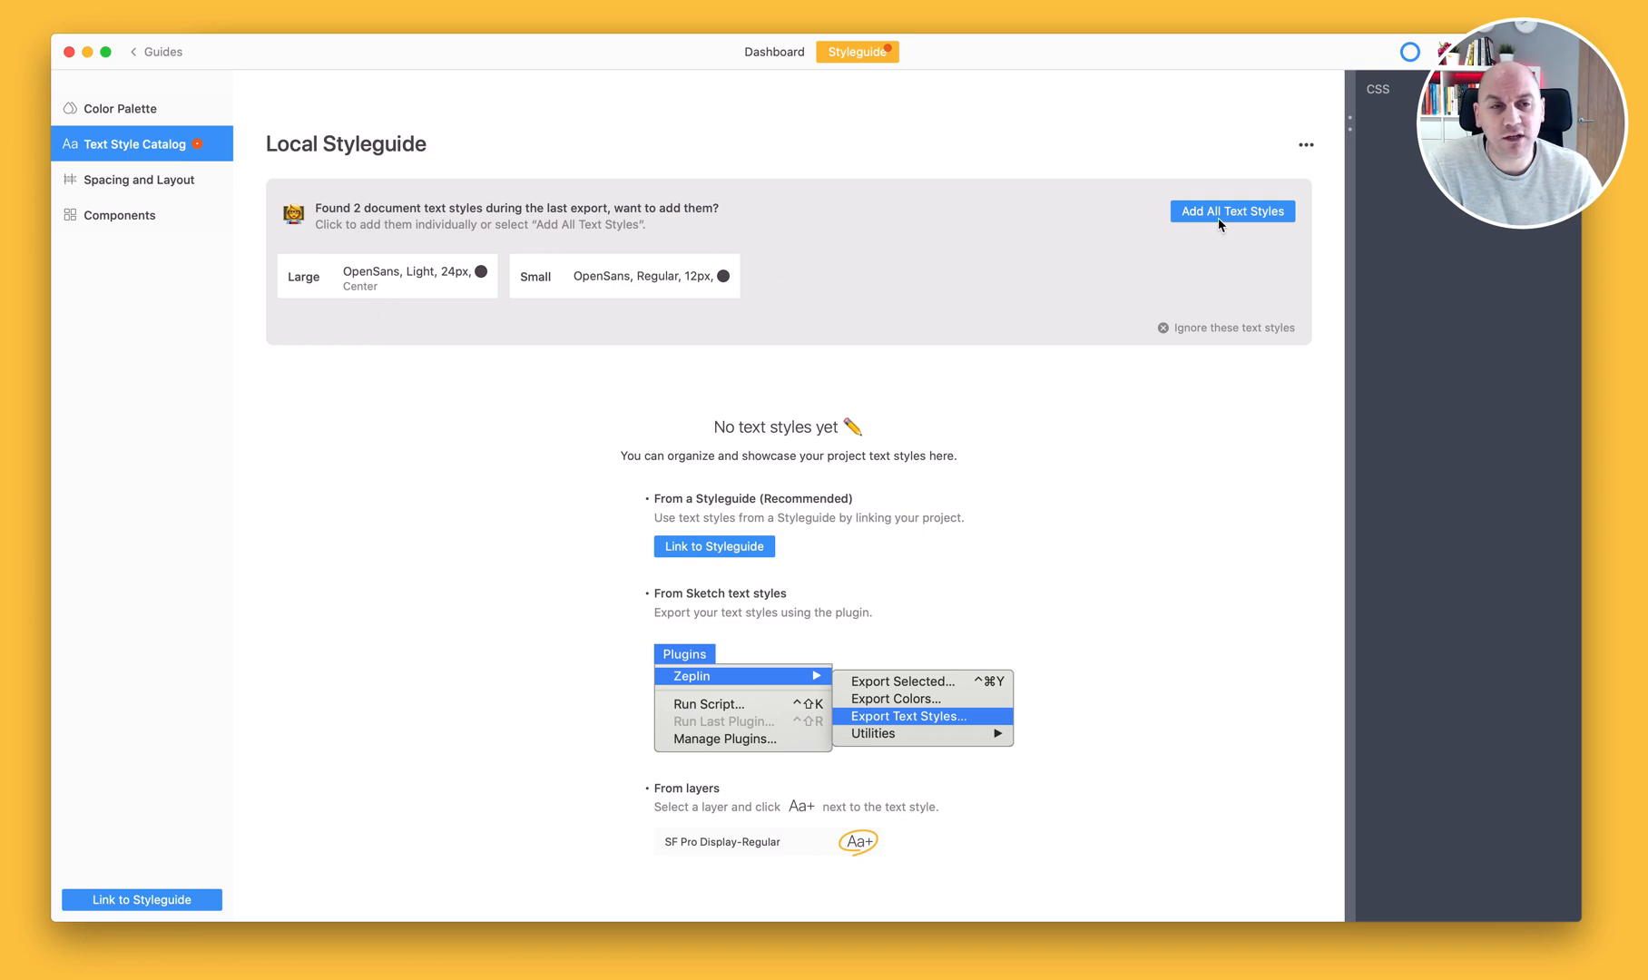
pyautogui.click(1232, 211)
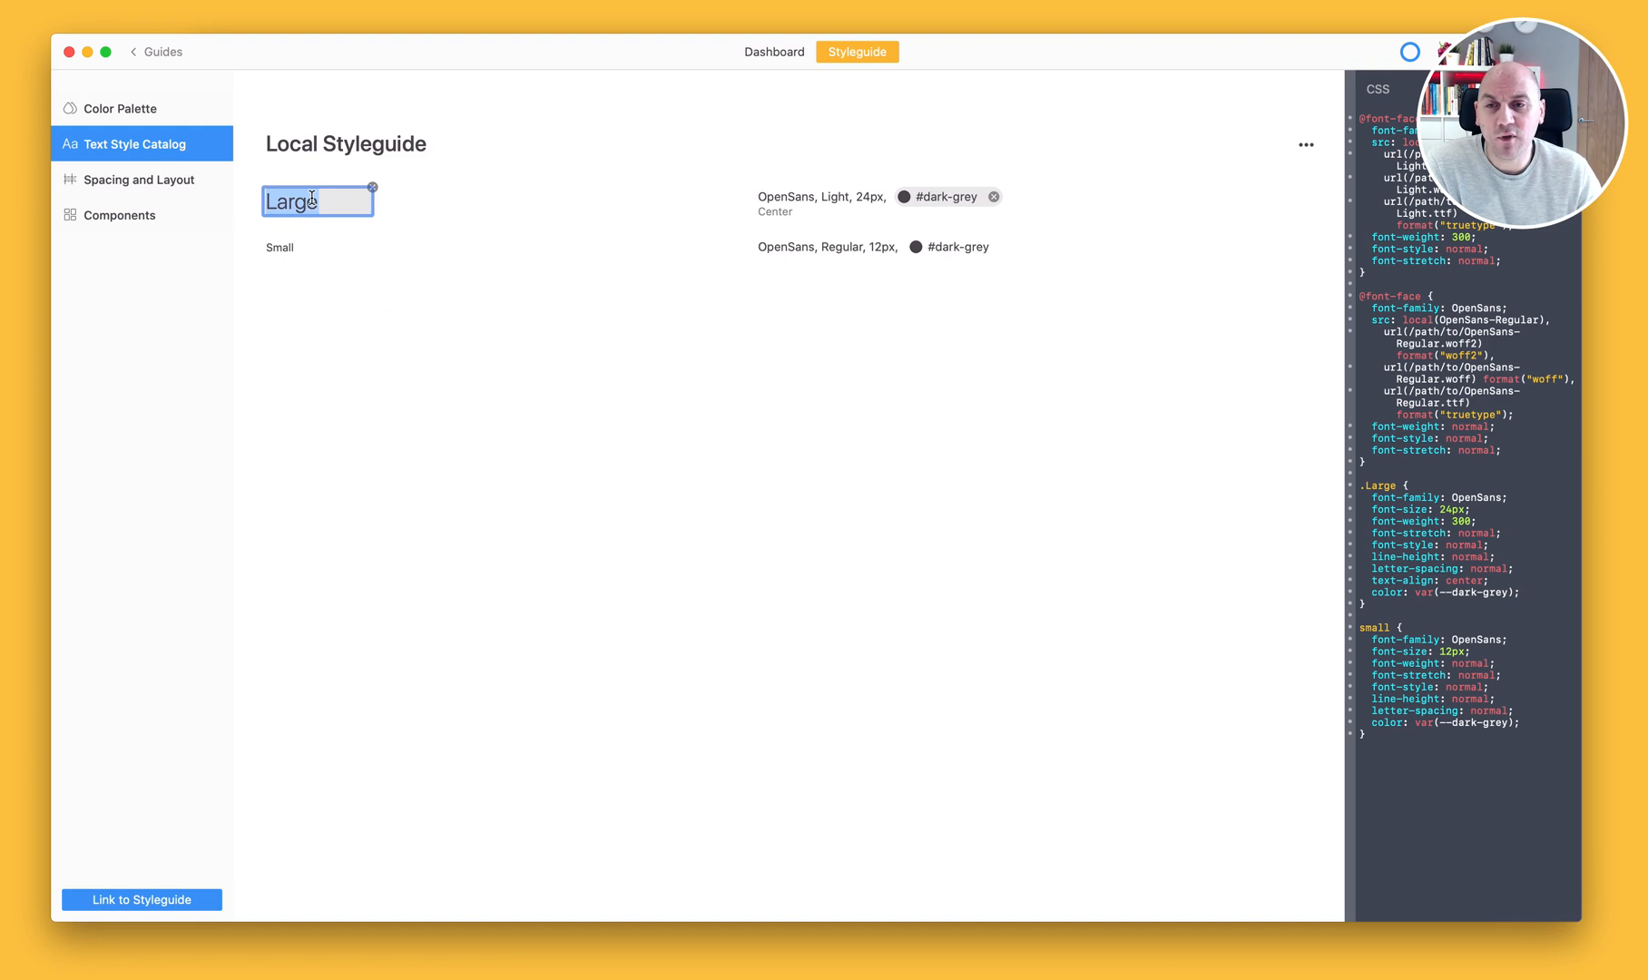
pyautogui.write('Medium')
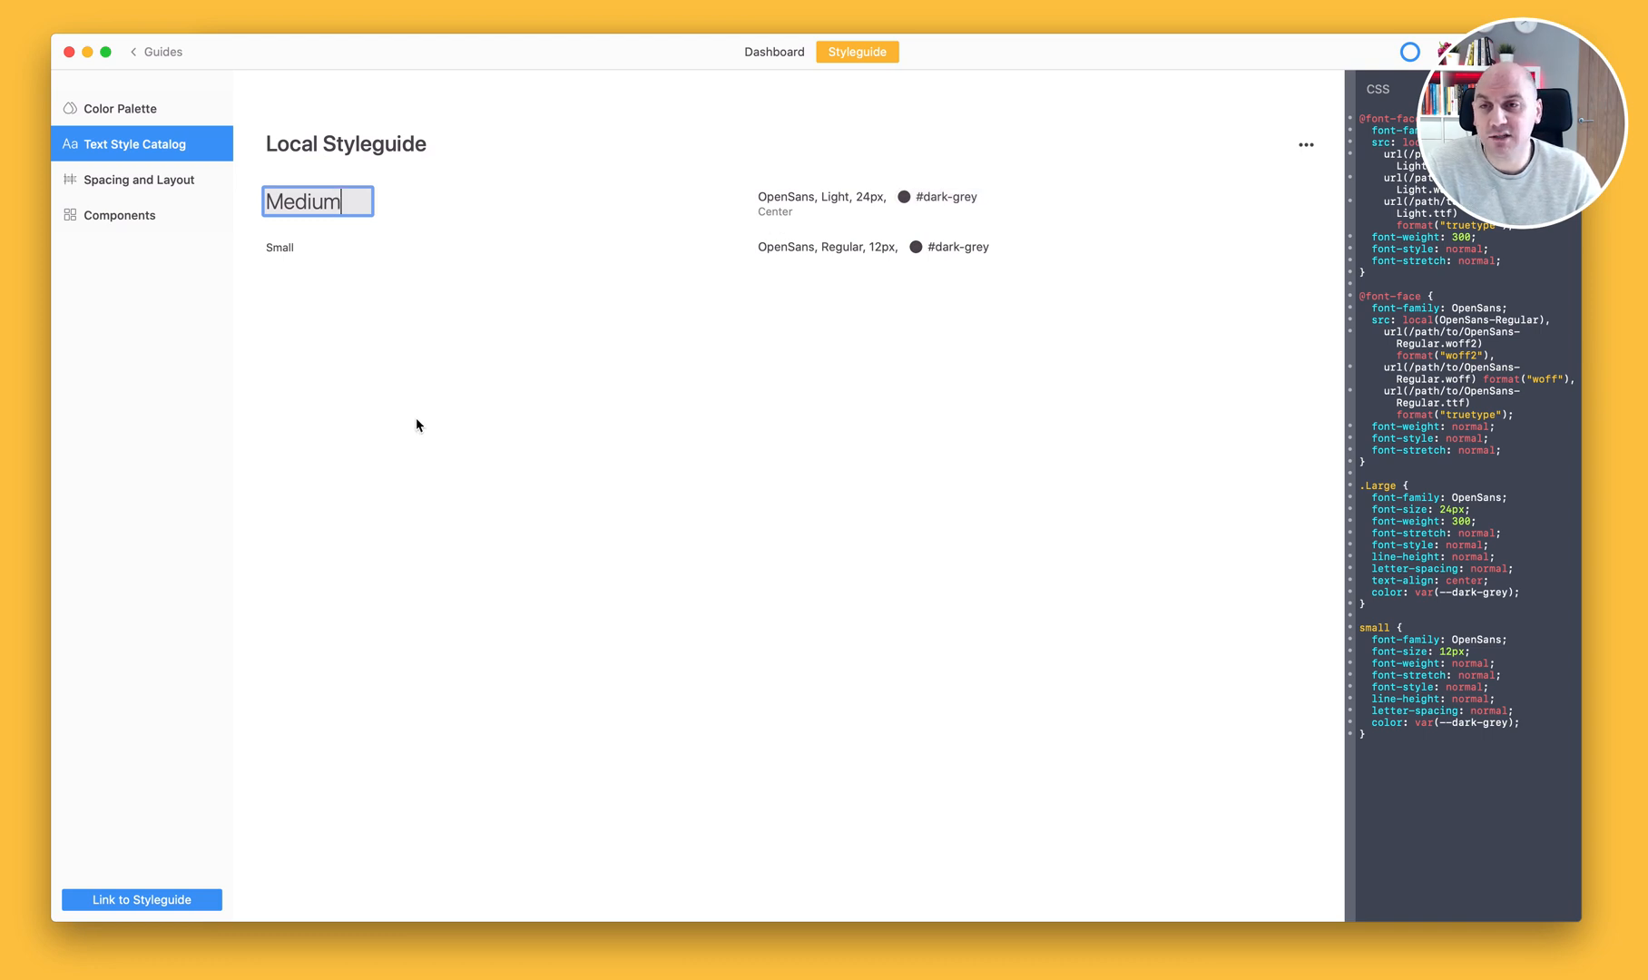
# Step: Create spacing tokens spacing-xxs through spacing-l at 4px to 20px
pyautogui.click(138, 177)
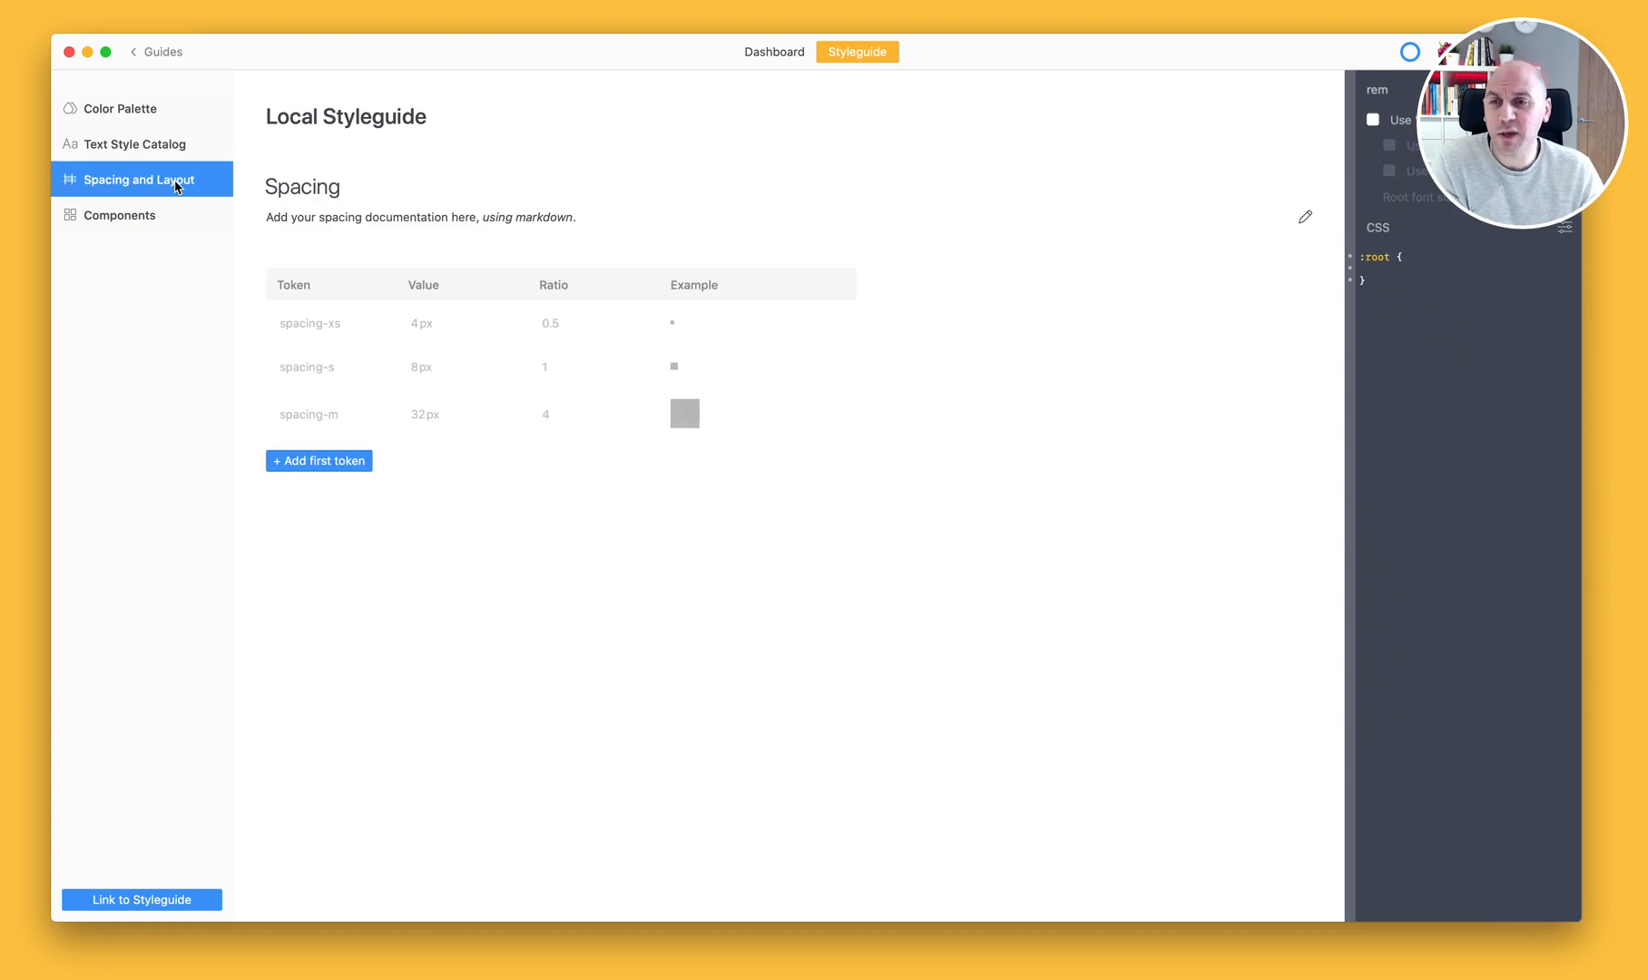
pyautogui.moveTo(308, 382)
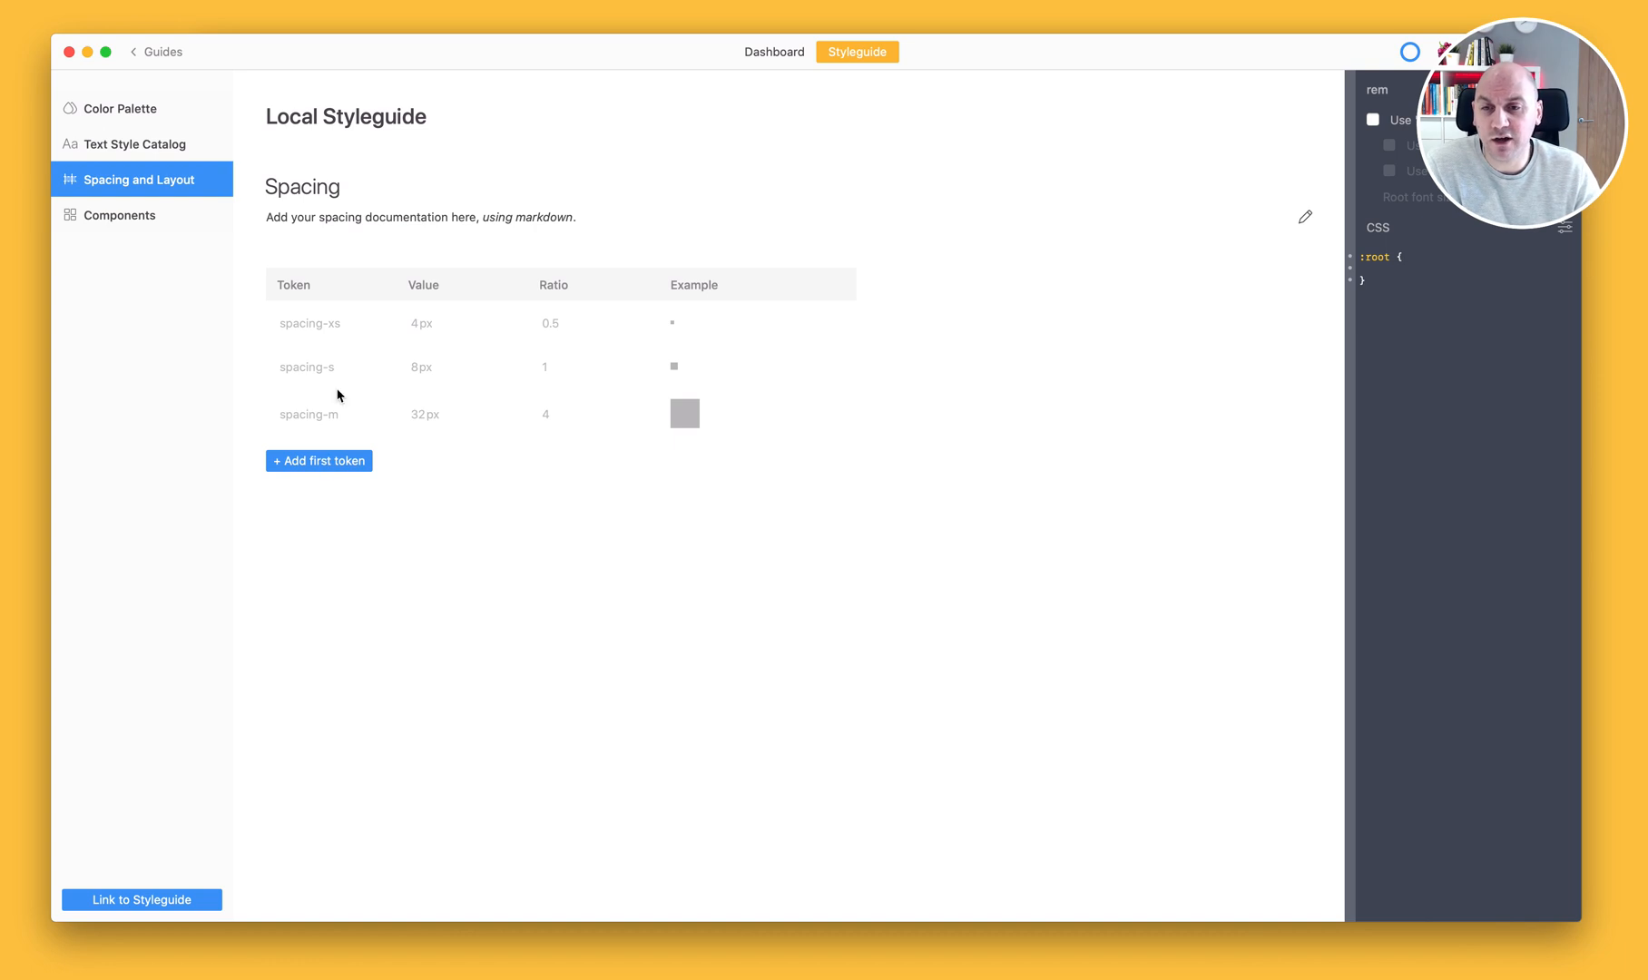
pyautogui.click(318, 461)
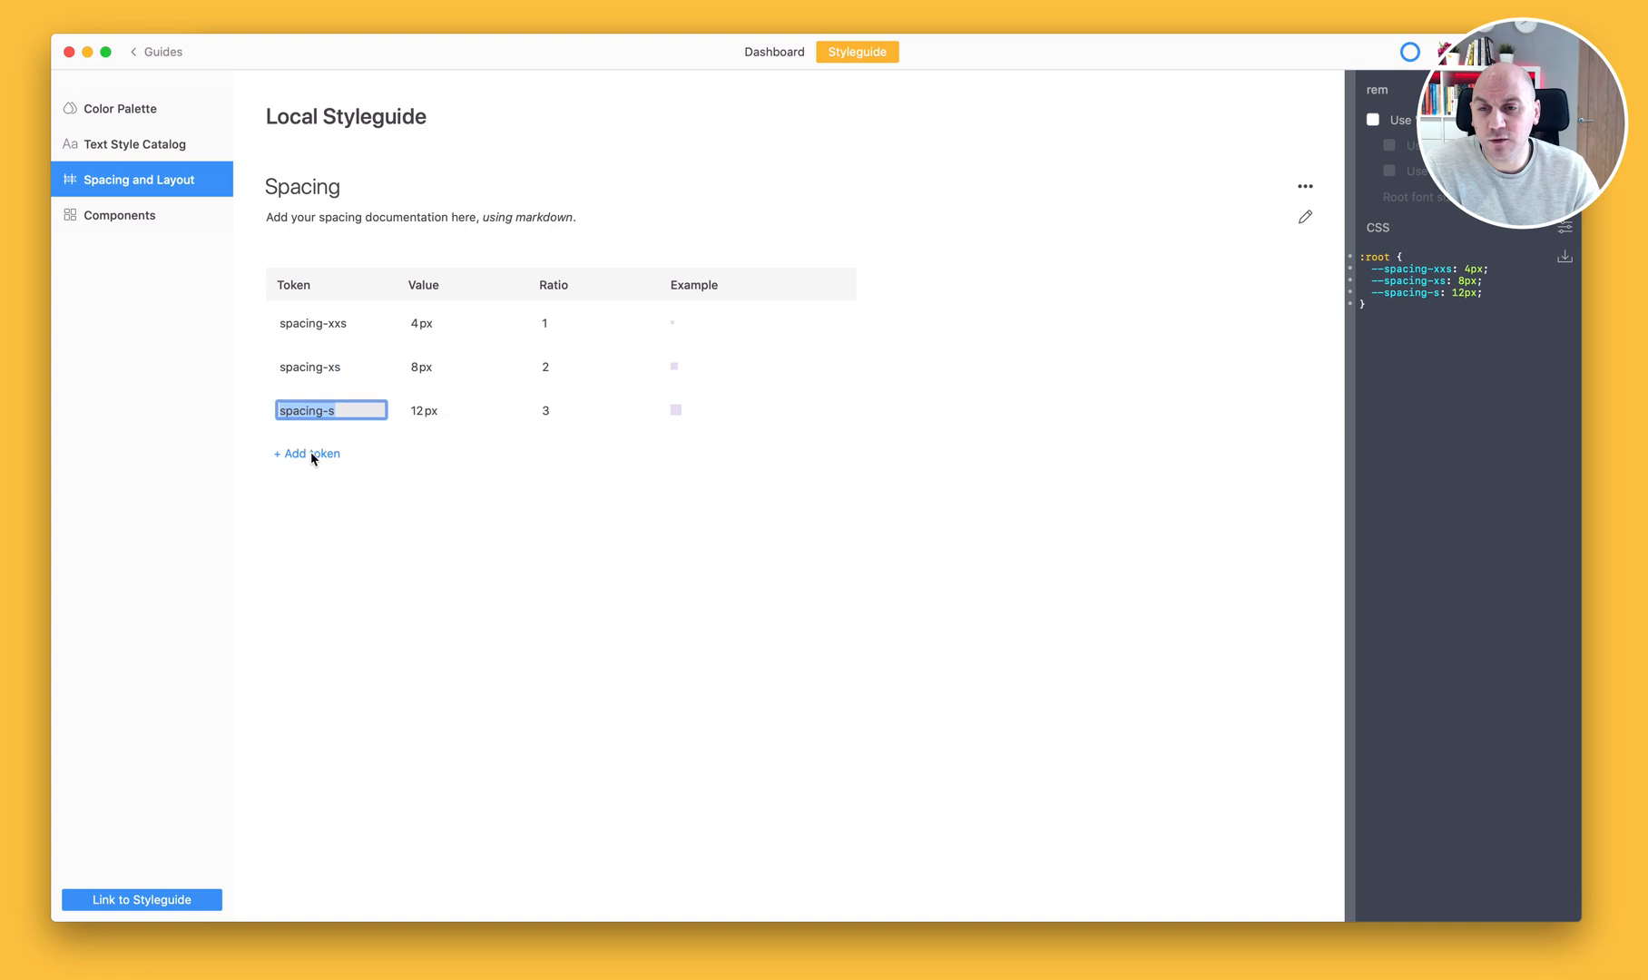
pyautogui.click(306, 452)
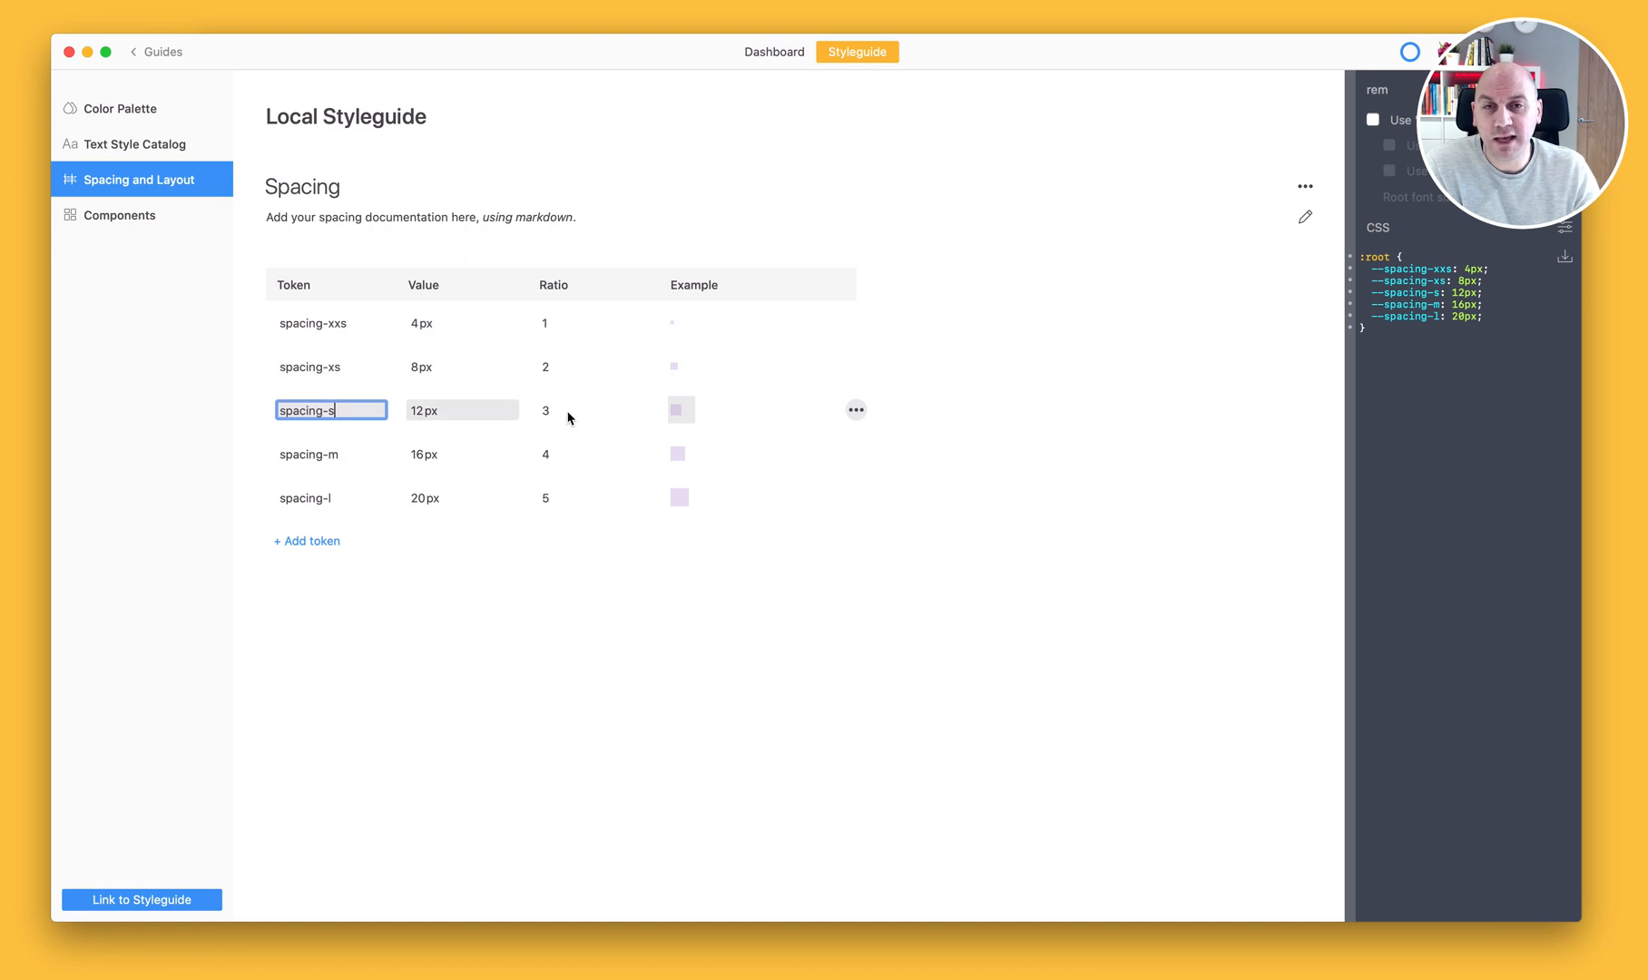
pyautogui.moveTo(854, 412)
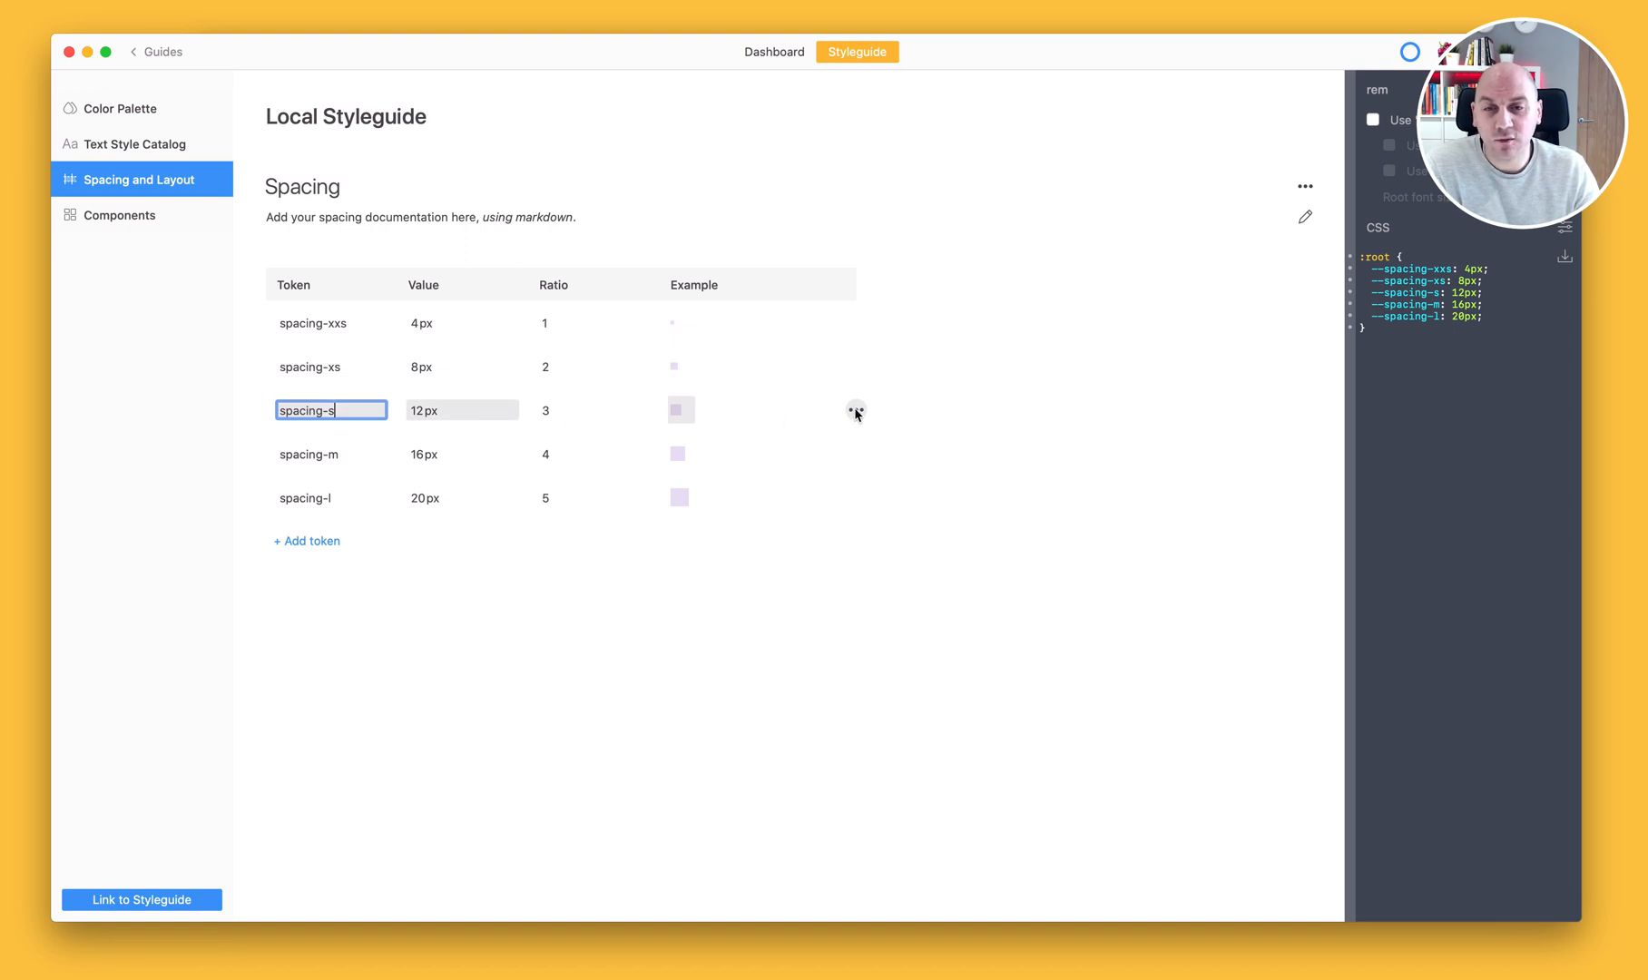
# Step: Rebase the scale on spacing-s, restore spacing-xxs as base, and give spacing-s an example colour
pyautogui.click(854, 410)
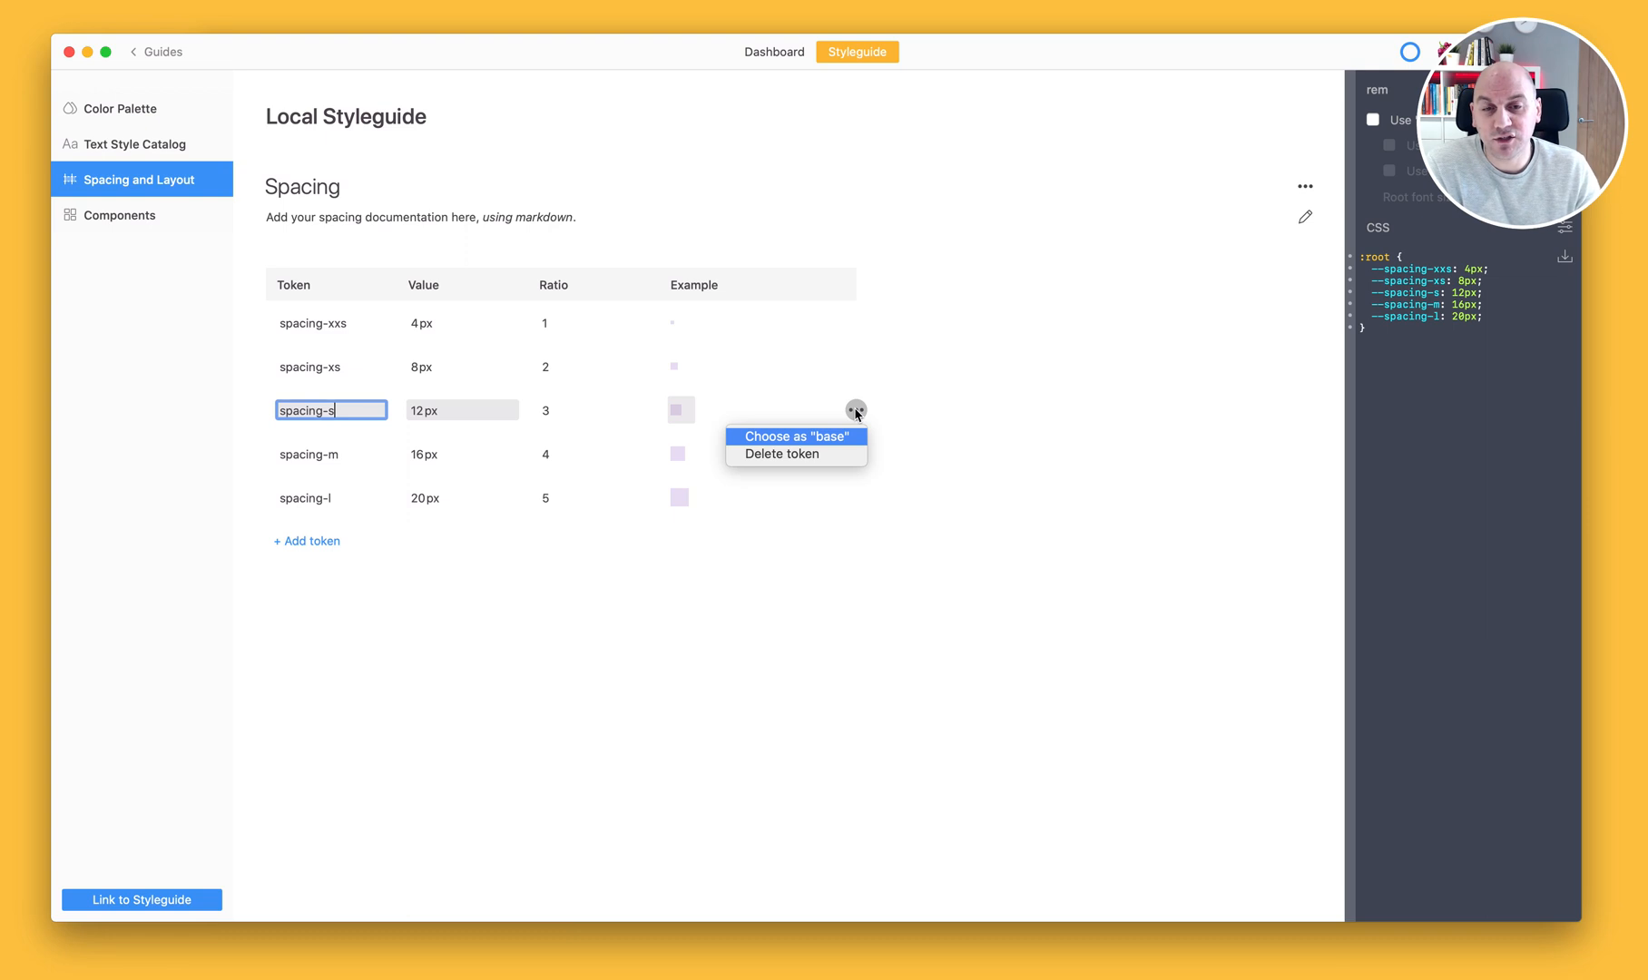
pyautogui.moveTo(795, 437)
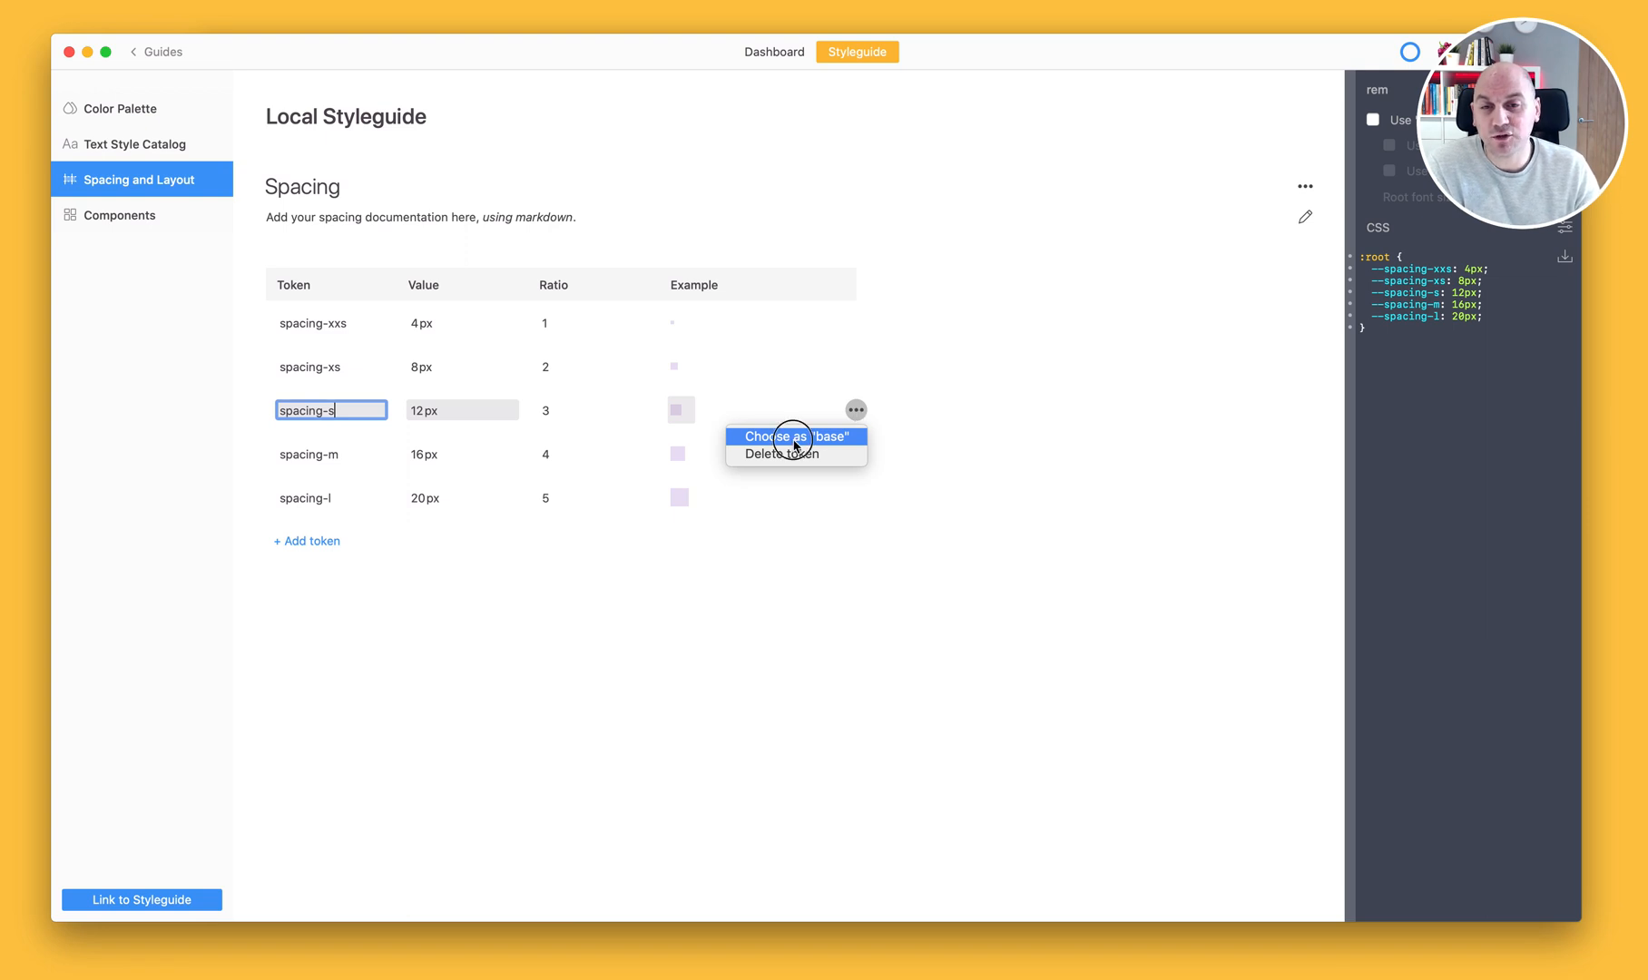
pyautogui.click(795, 436)
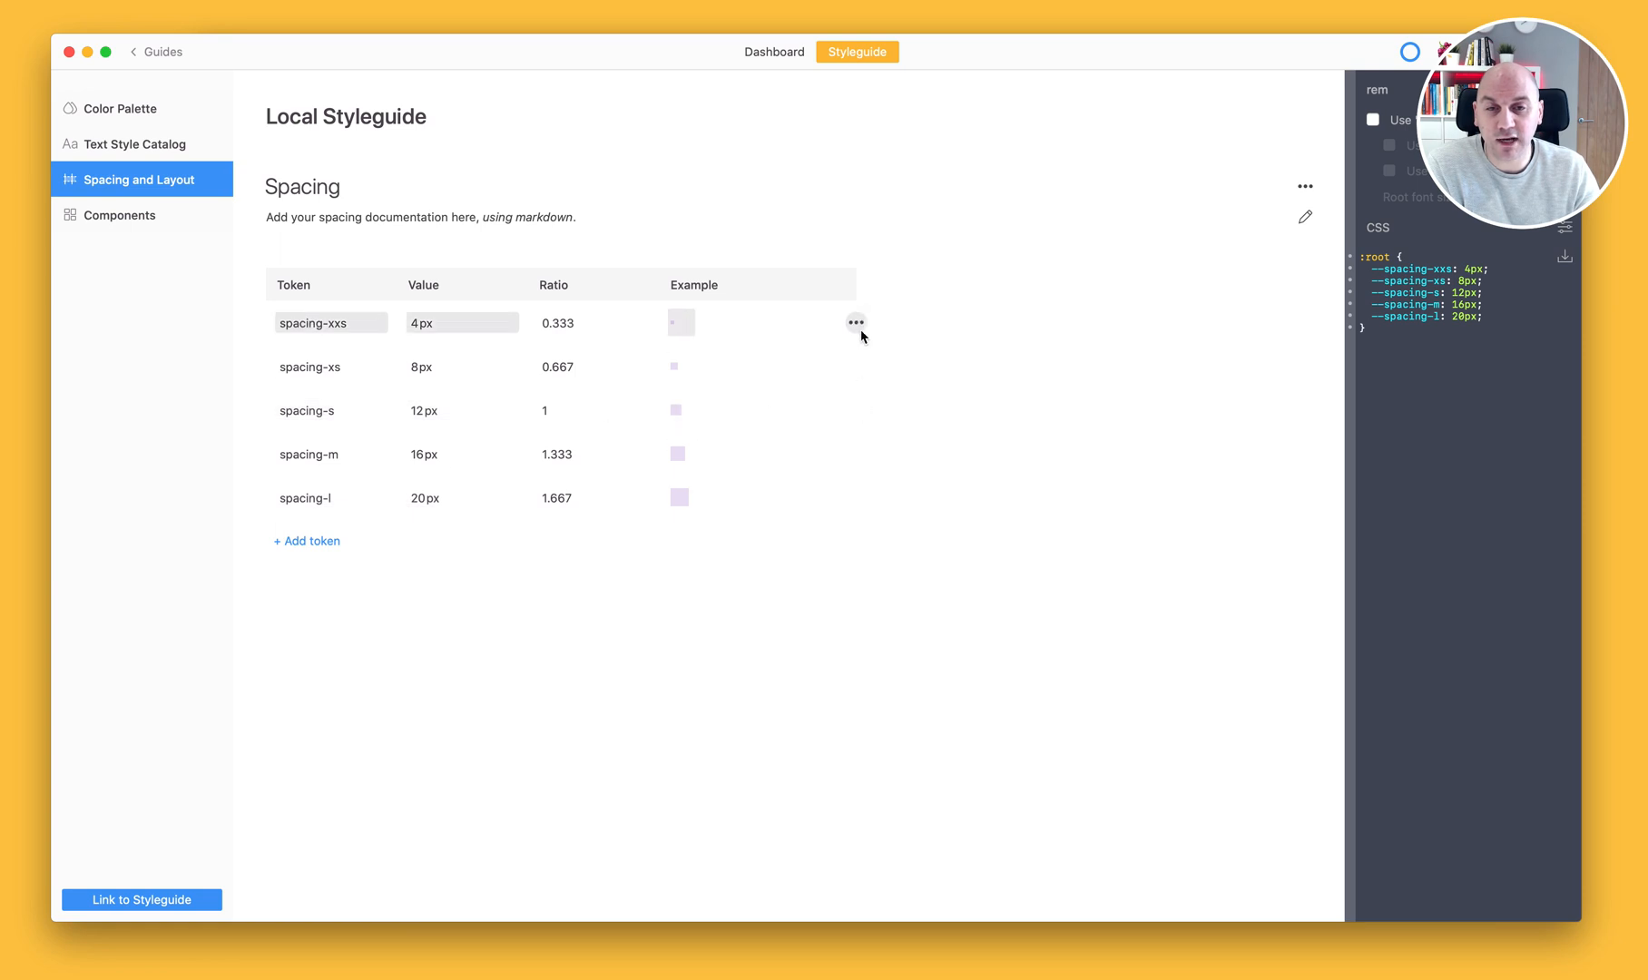
pyautogui.click(855, 323)
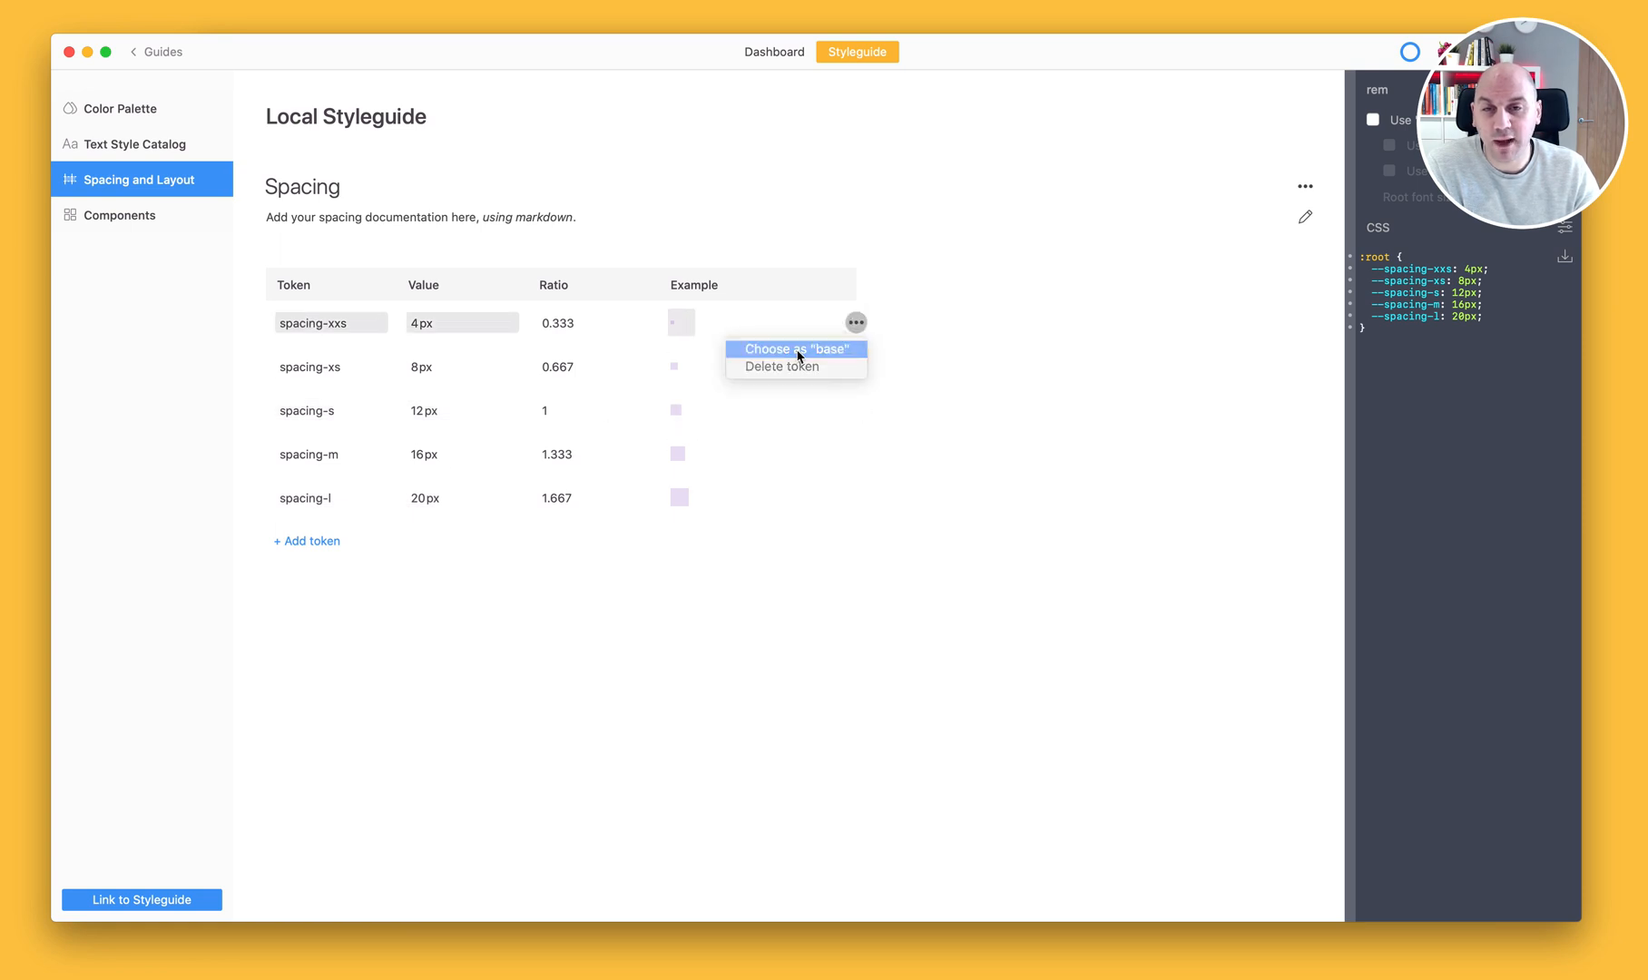
pyautogui.click(794, 349)
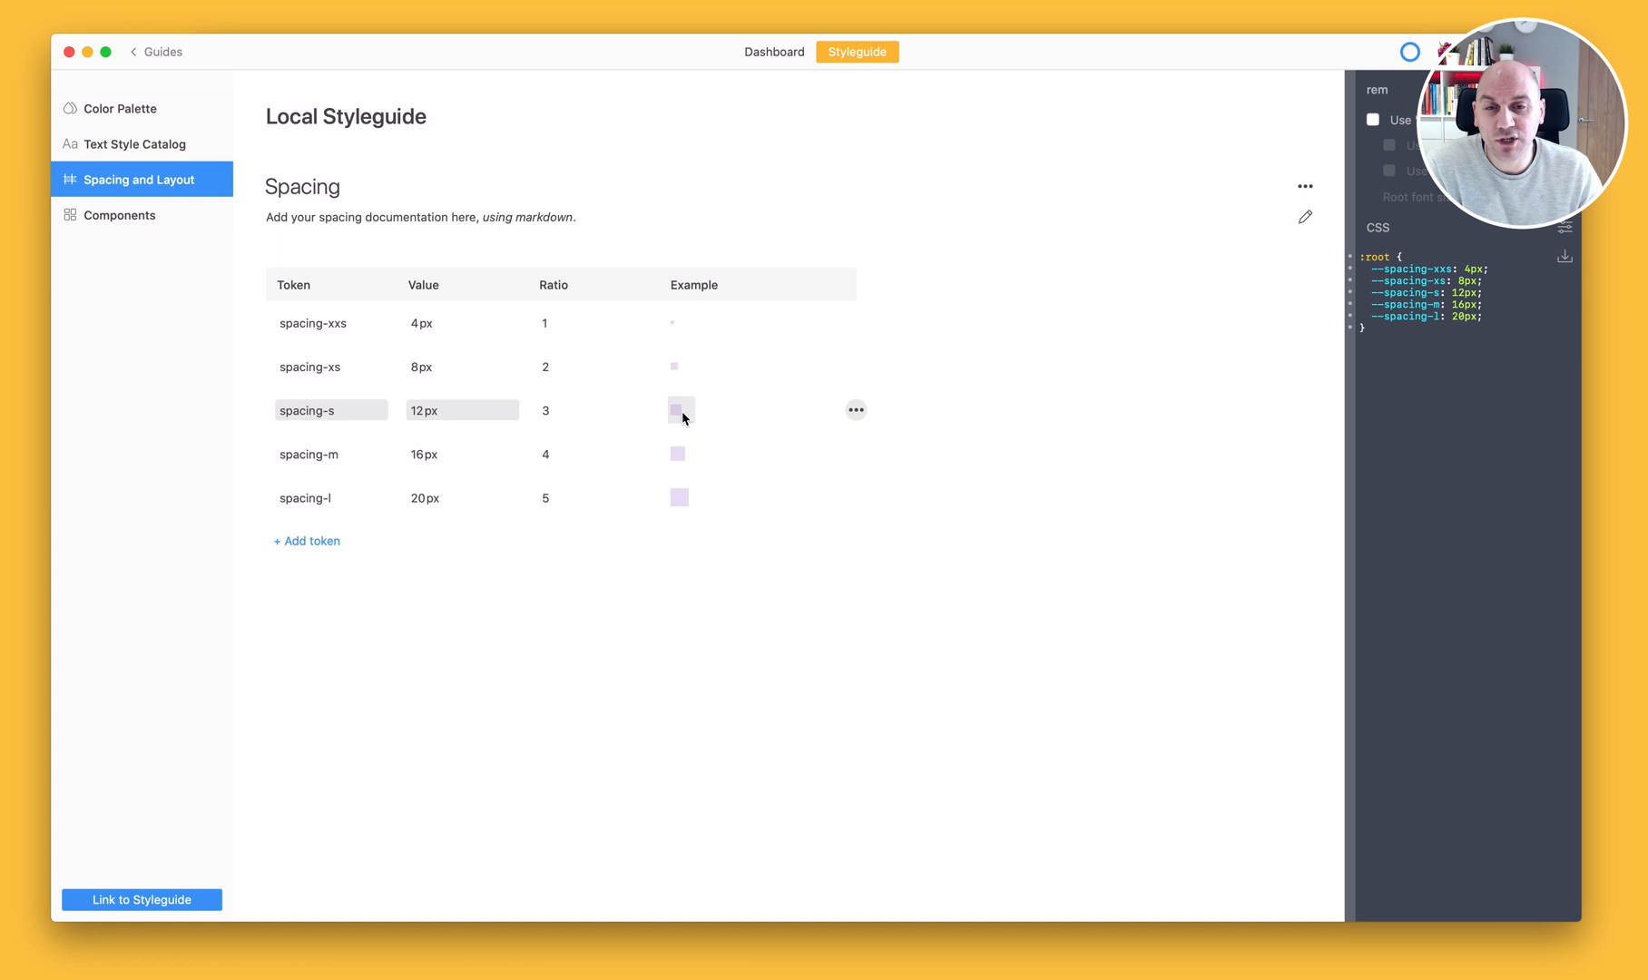
pyautogui.click(679, 410)
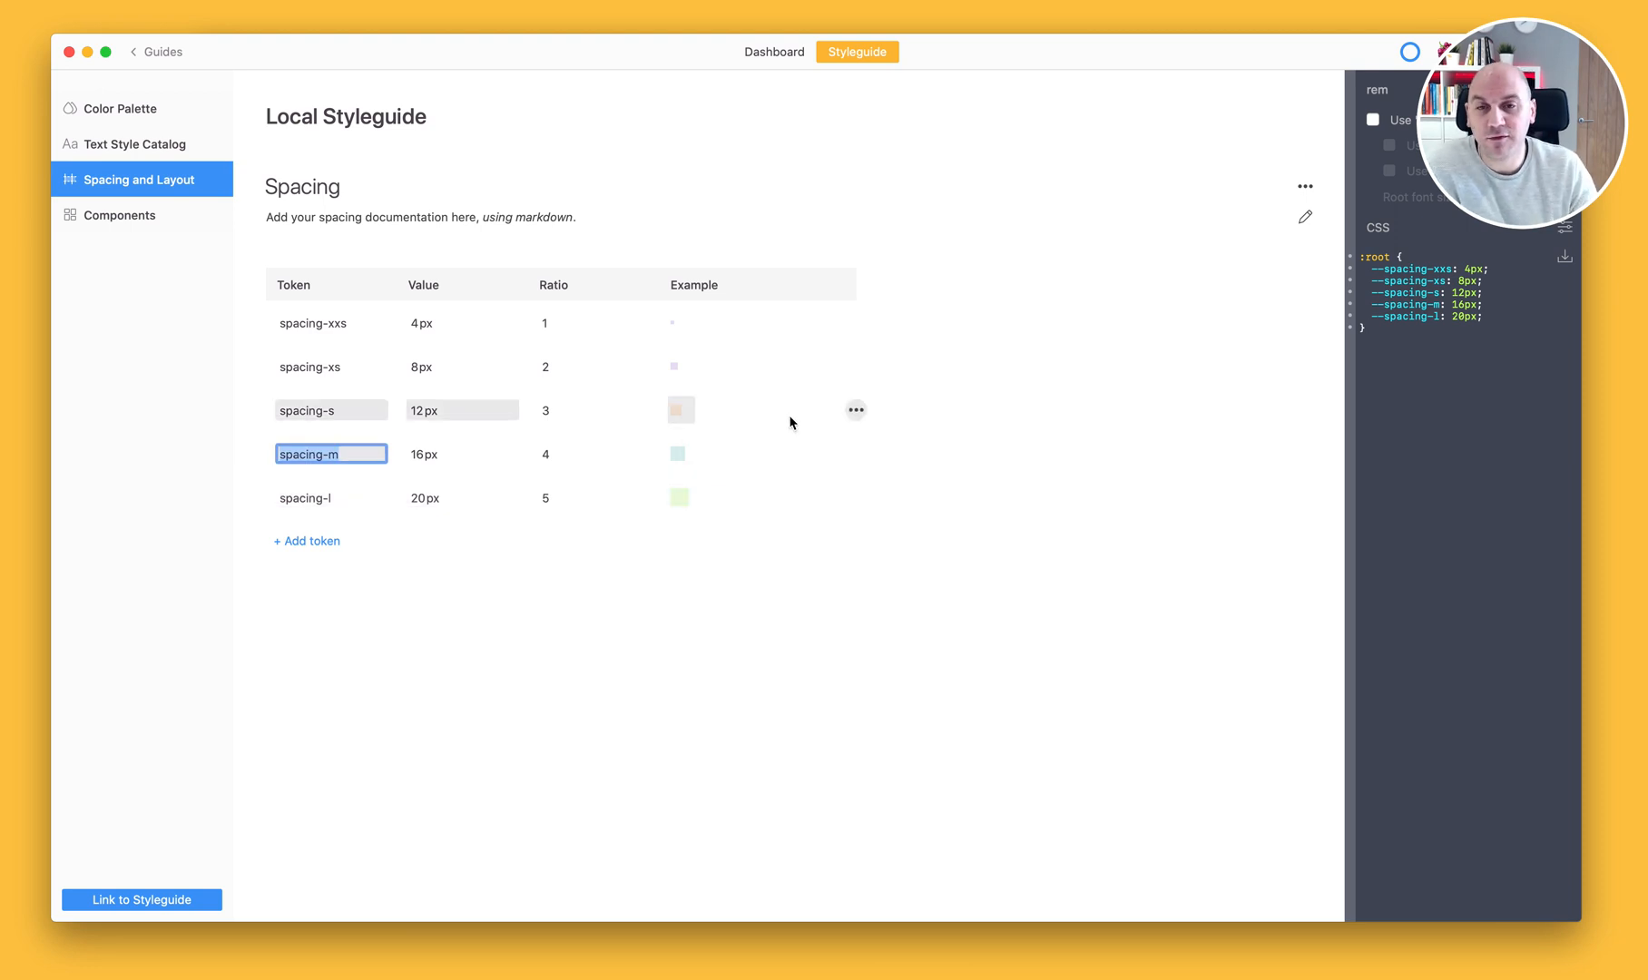
pyautogui.click(773, 50)
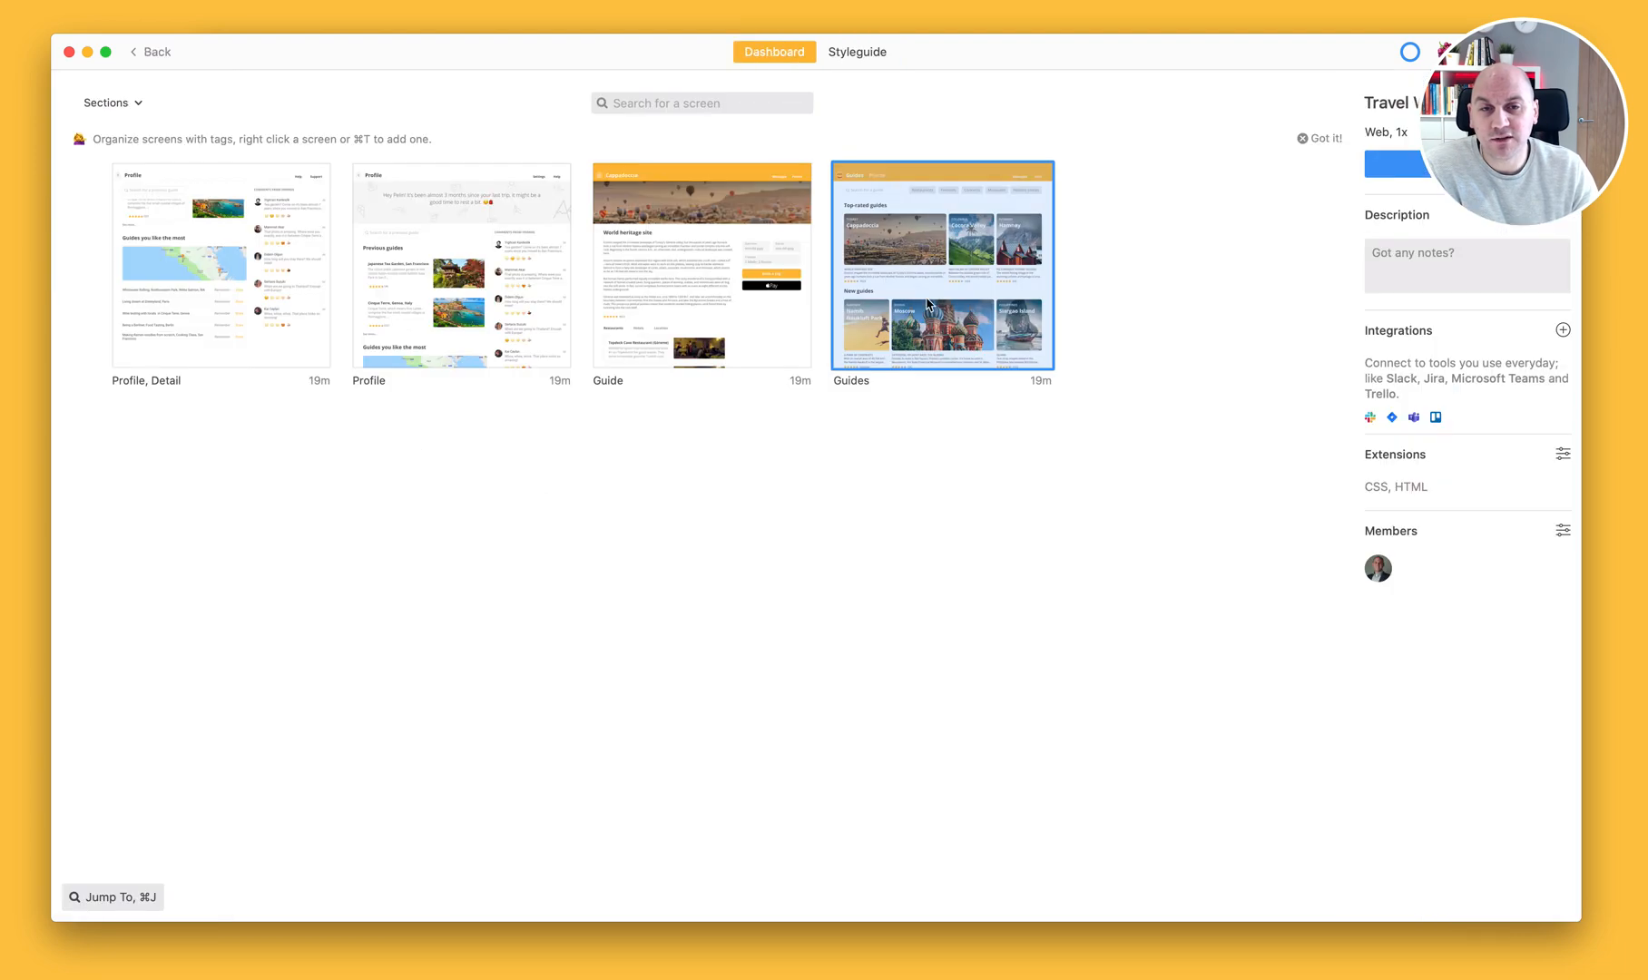
pyautogui.doubleClick(940, 265)
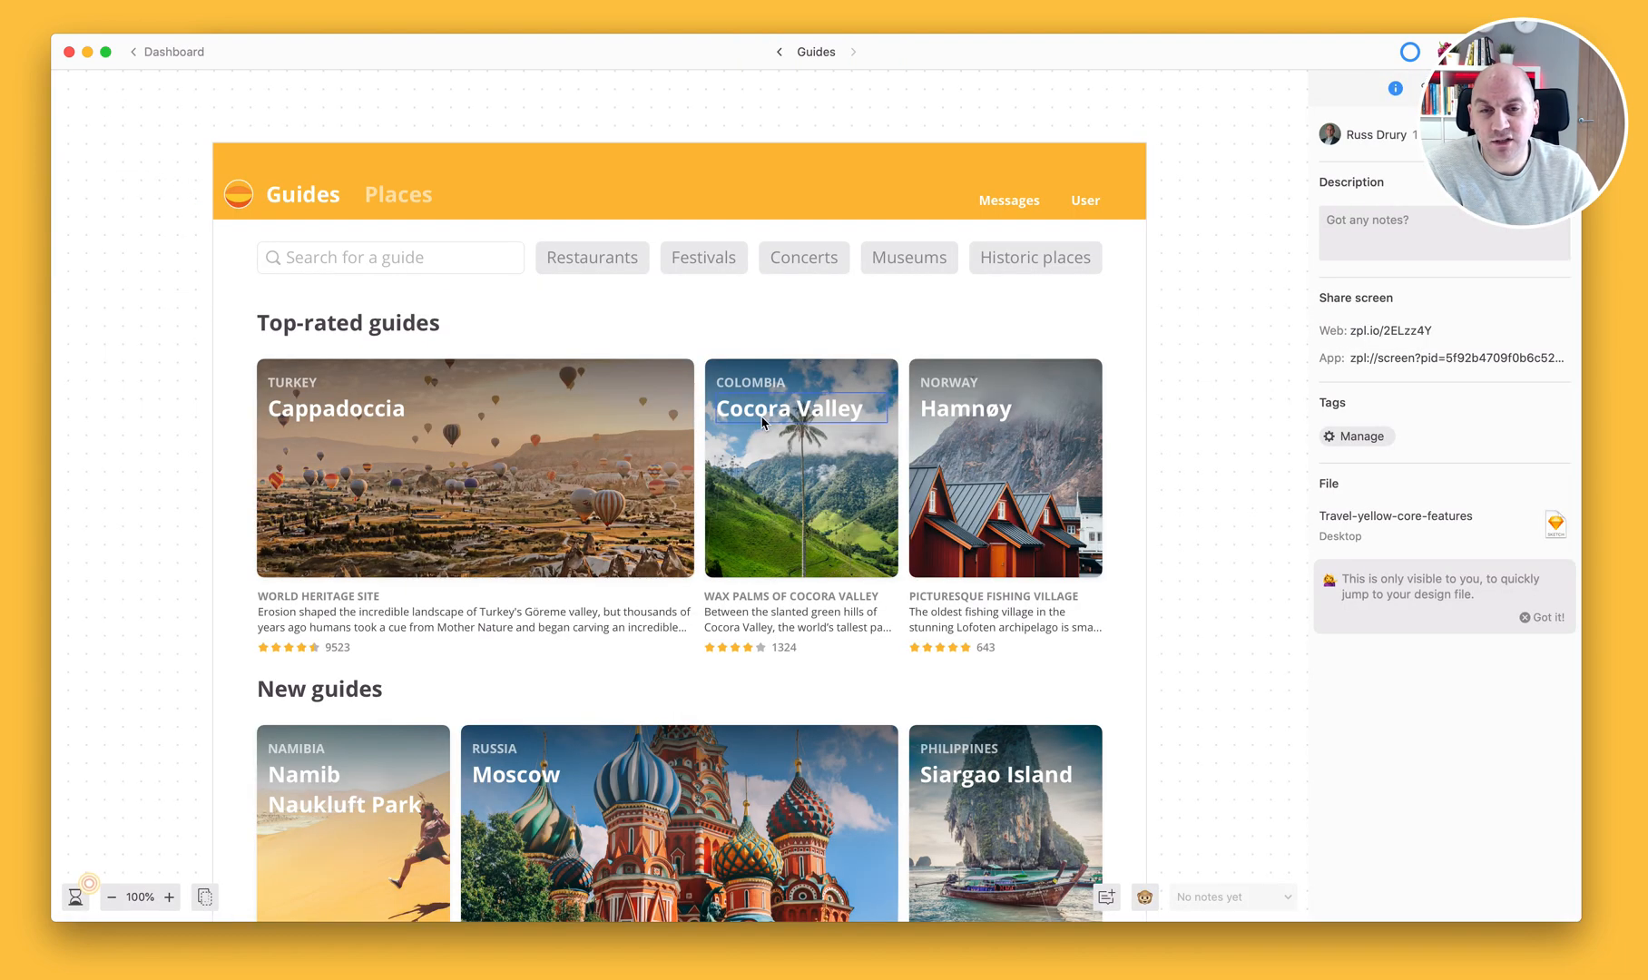
pyautogui.click(791, 409)
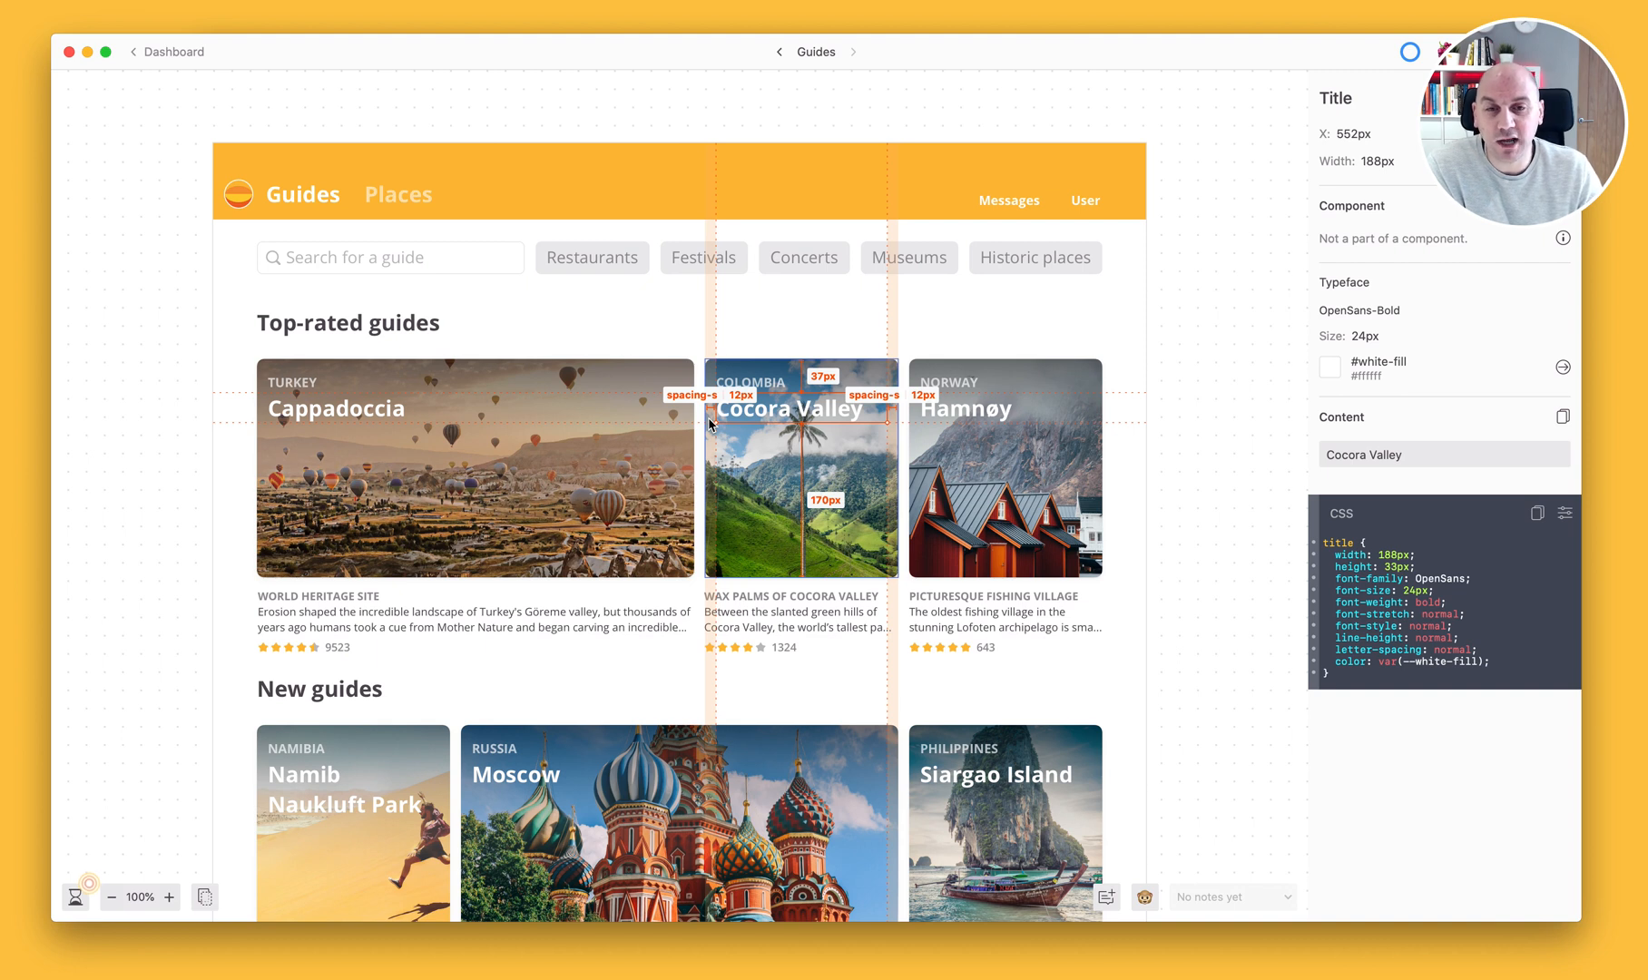
pyautogui.moveTo(728, 376)
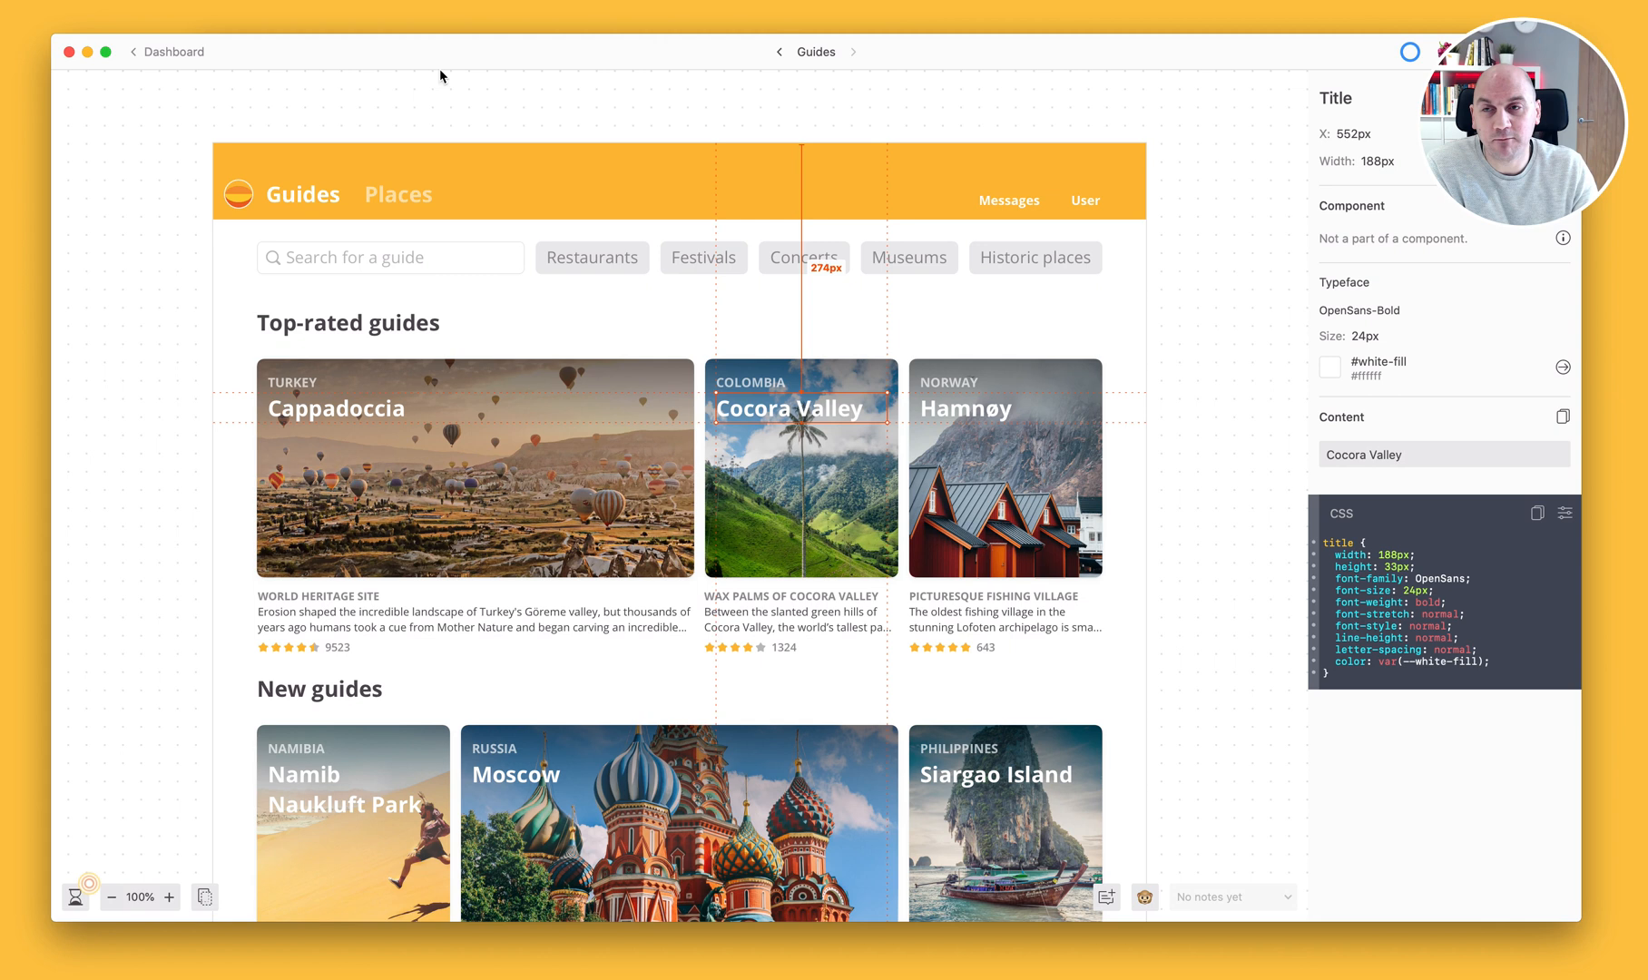
pyautogui.press('cmd+g')
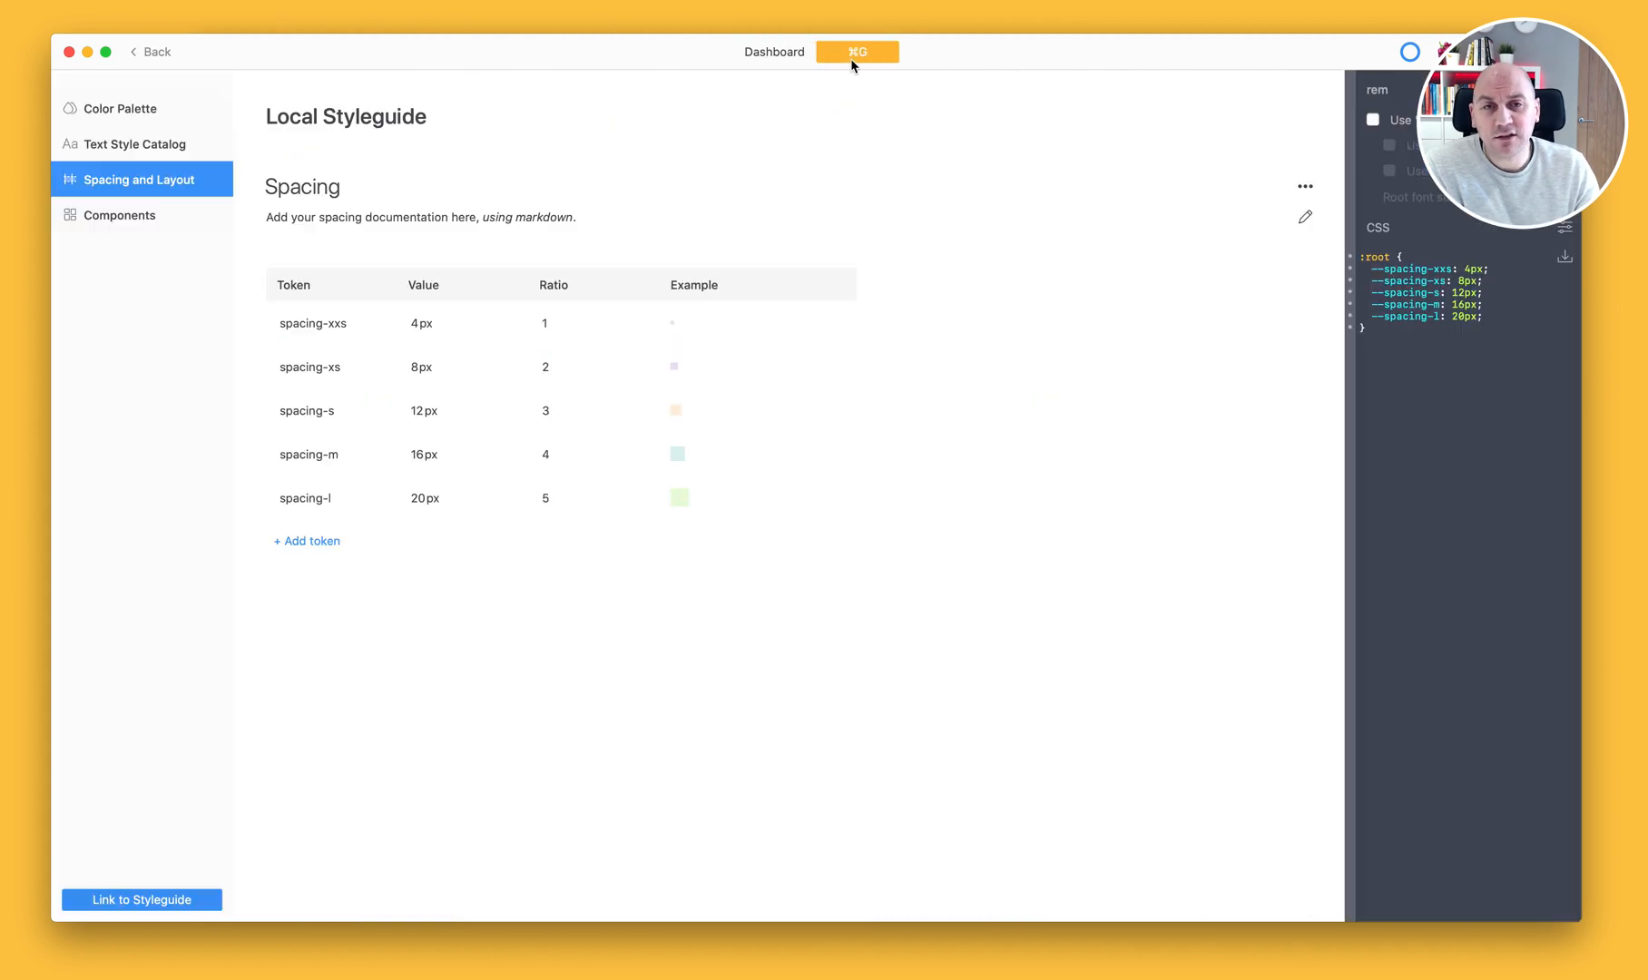
# Step: Return to the styleguide and show its still-empty Components section
pyautogui.click(857, 51)
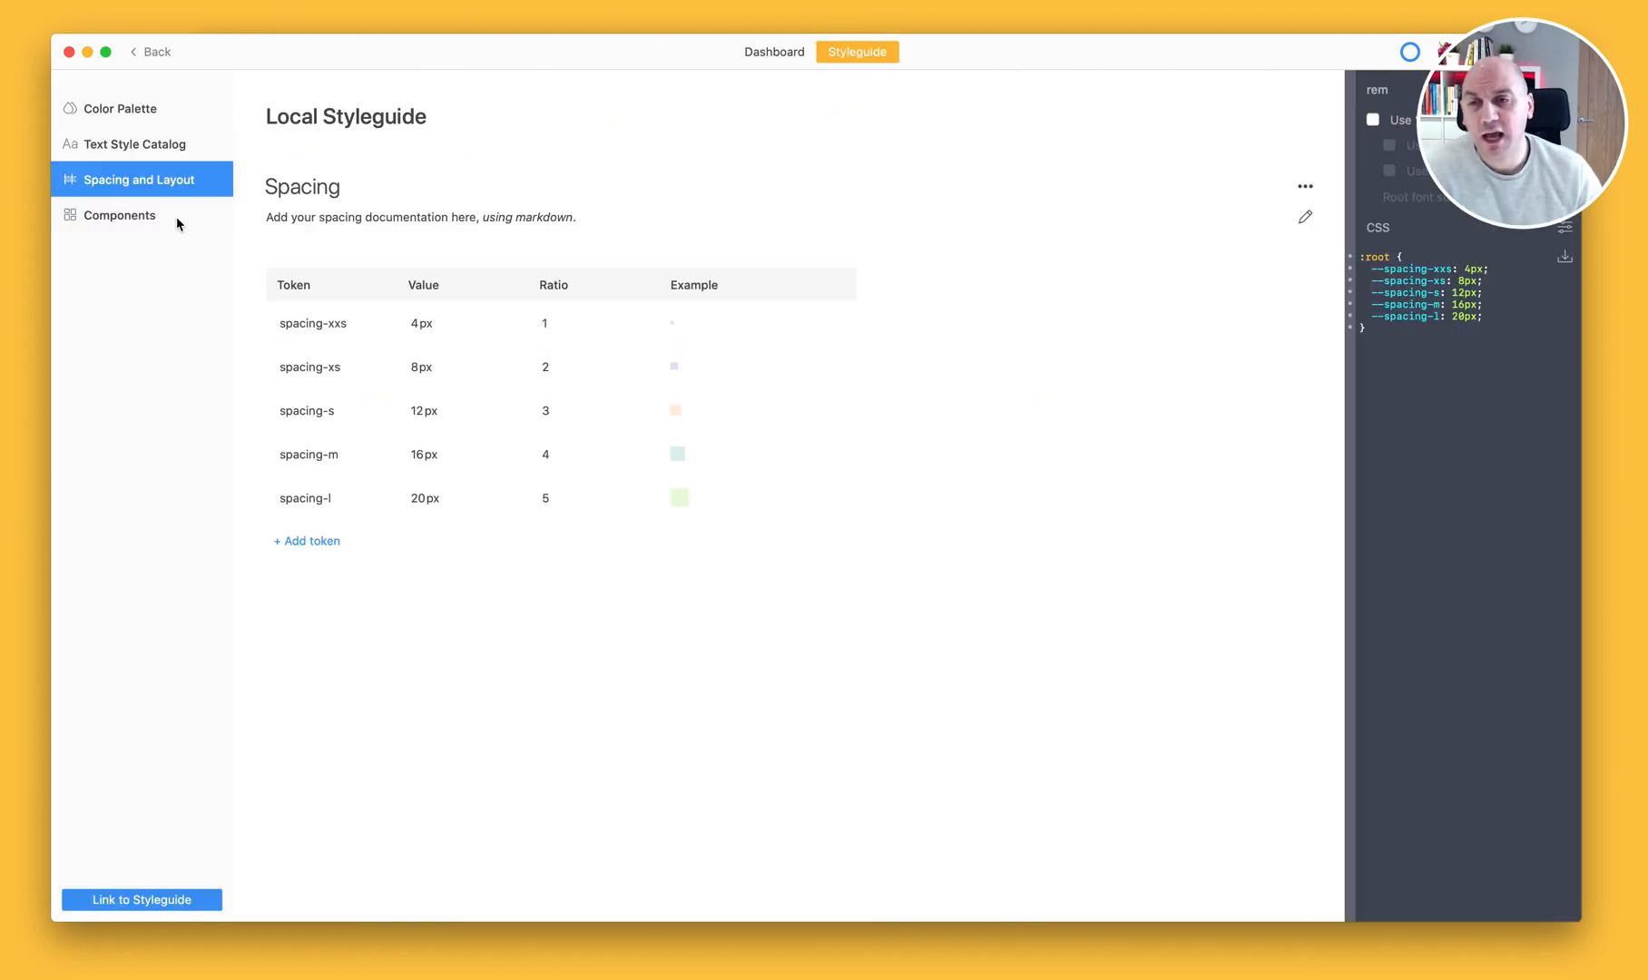
pyautogui.click(118, 216)
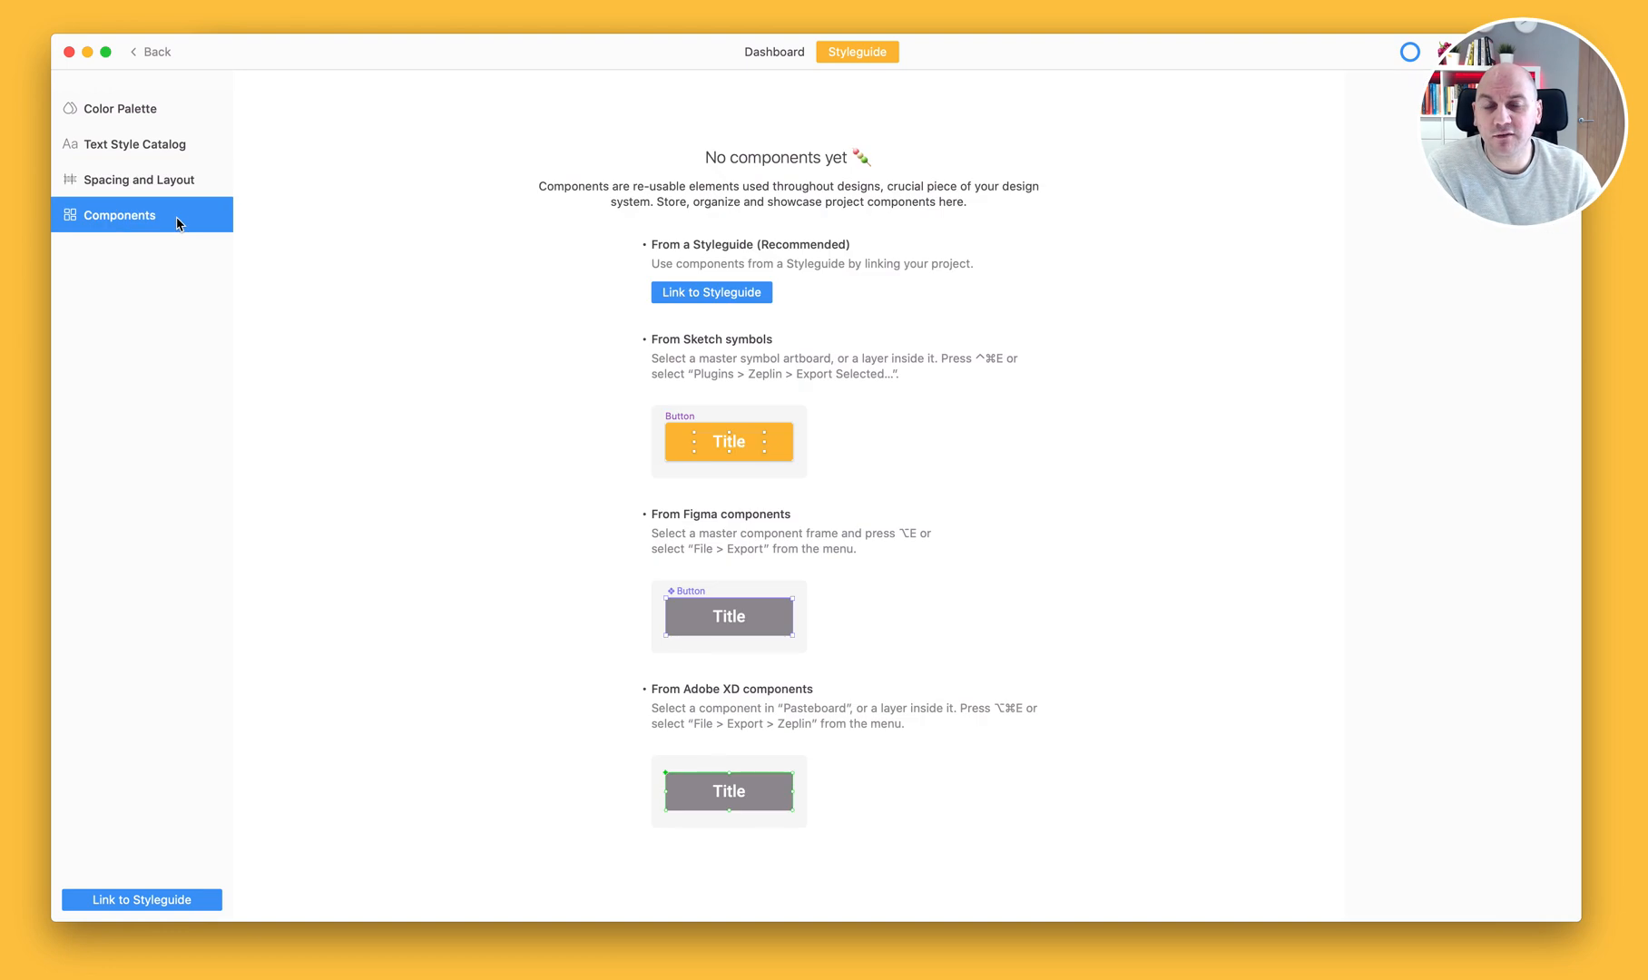